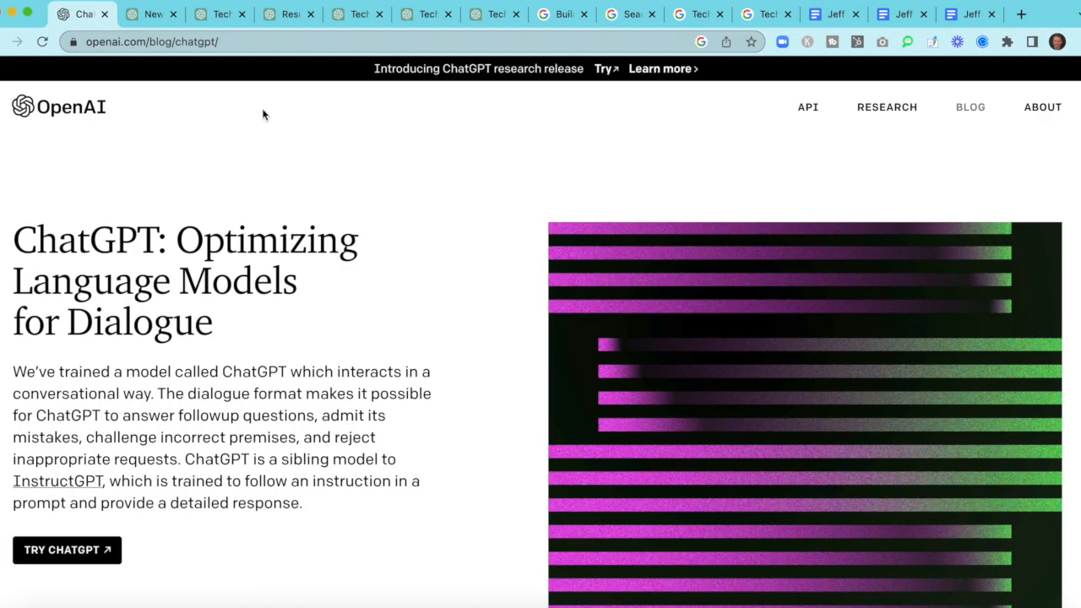
{"action": "mouse_move", "coordinate": [243, 139]}
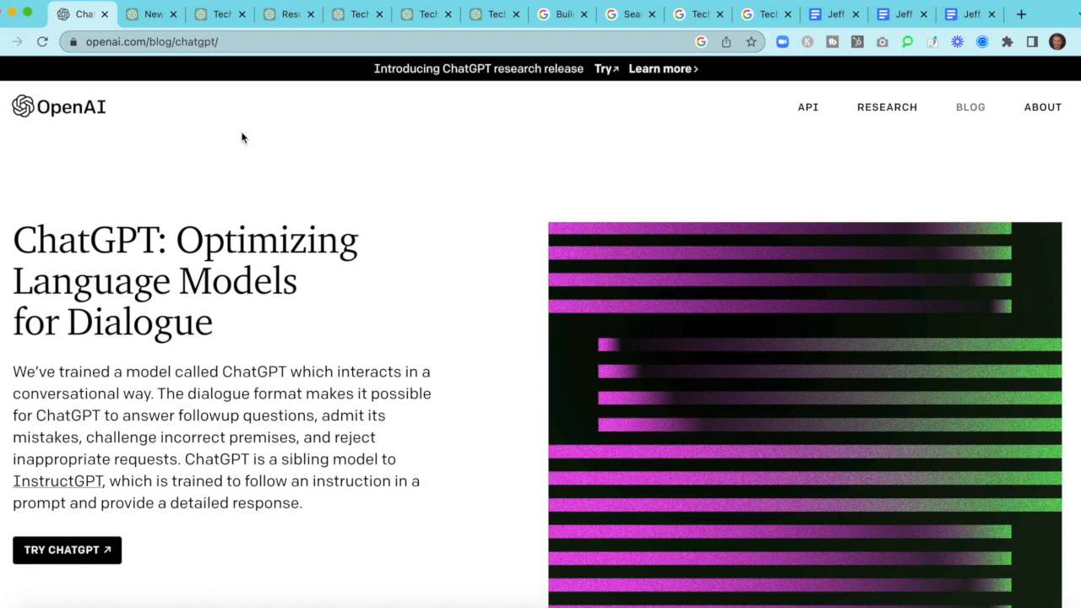
{"action": "mouse_move", "coordinate": [605, 74]}
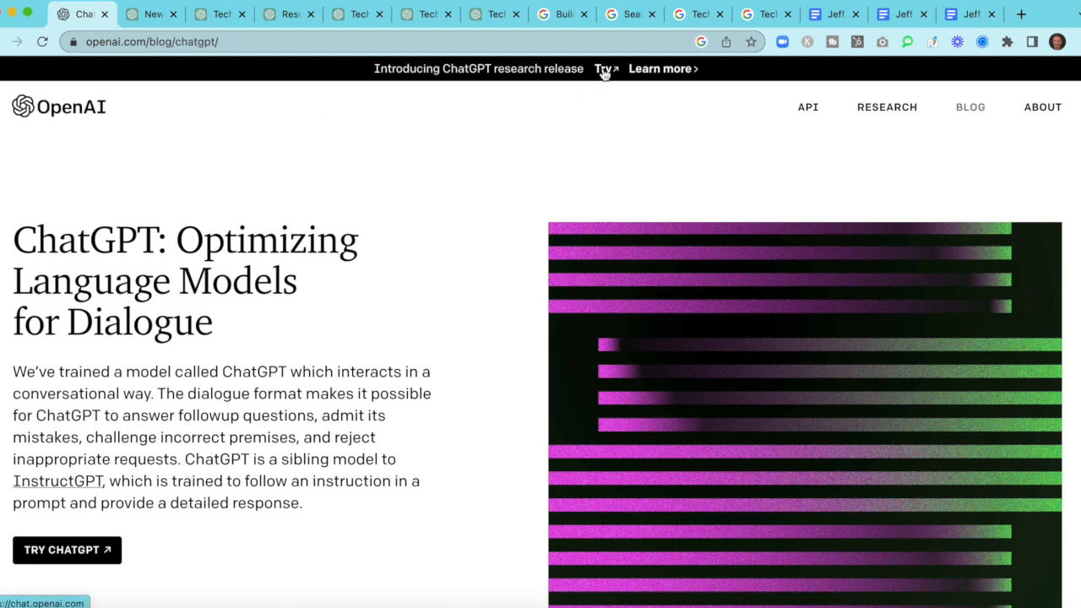
{"action": "mouse_move", "coordinate": [598, 105]}
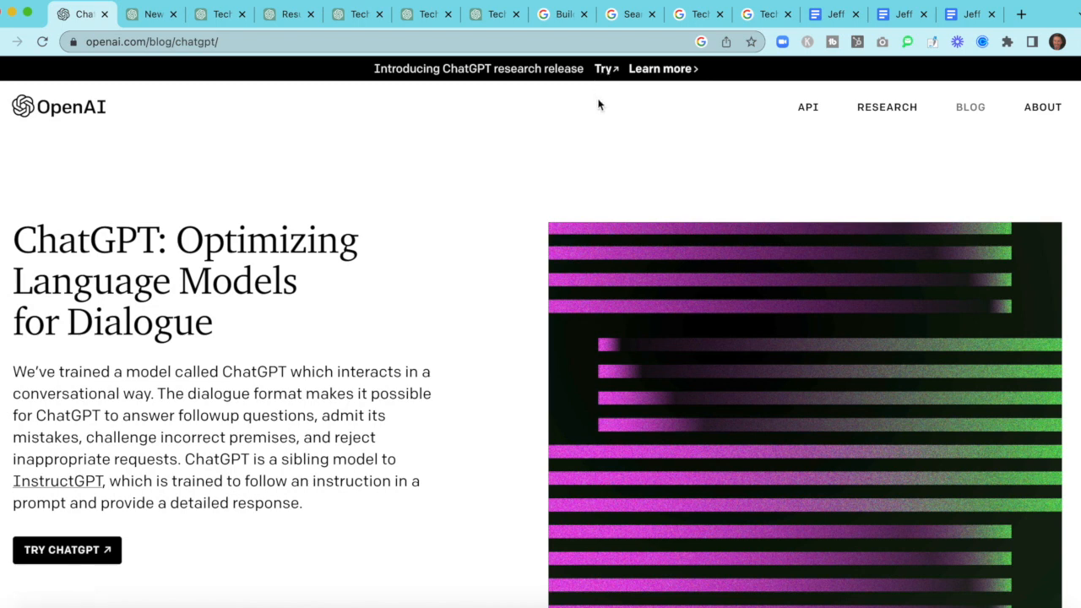
{"action": "mouse_move", "coordinate": [150, 14]}
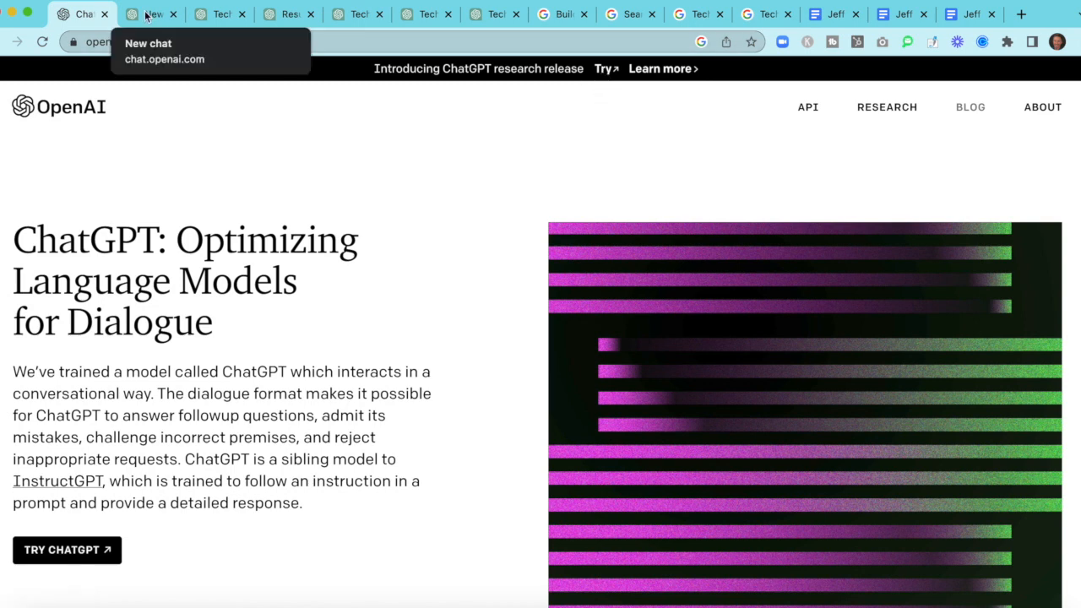
Step: Select the generated Summary paragraph in the cloud Technical Program Manager resume conversation
{"action": "left_click", "coordinate": [150, 13]}
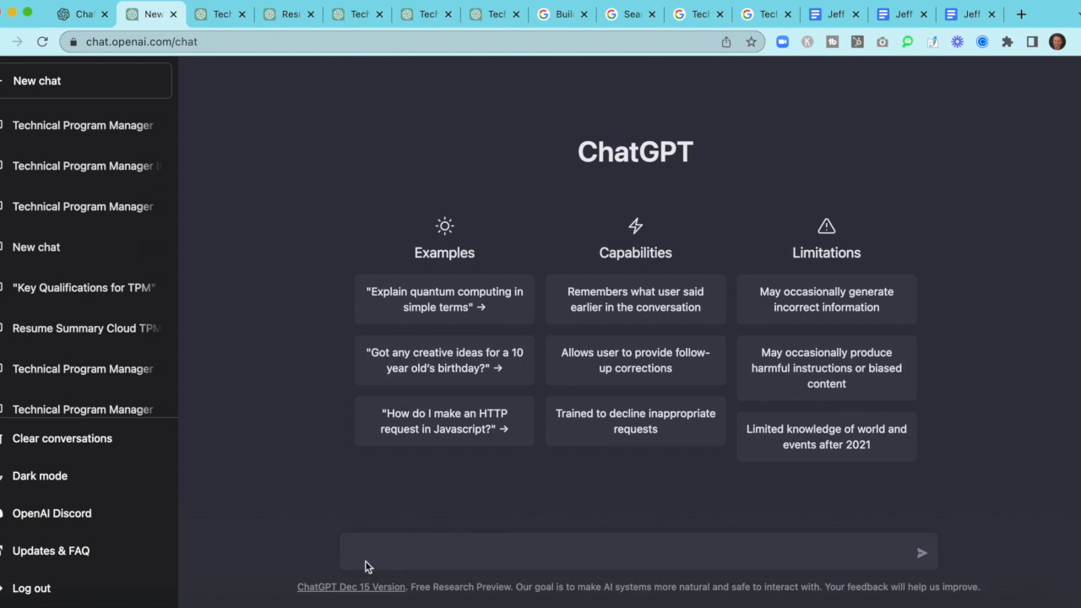
{"action": "mouse_move", "coordinate": [212, 24]}
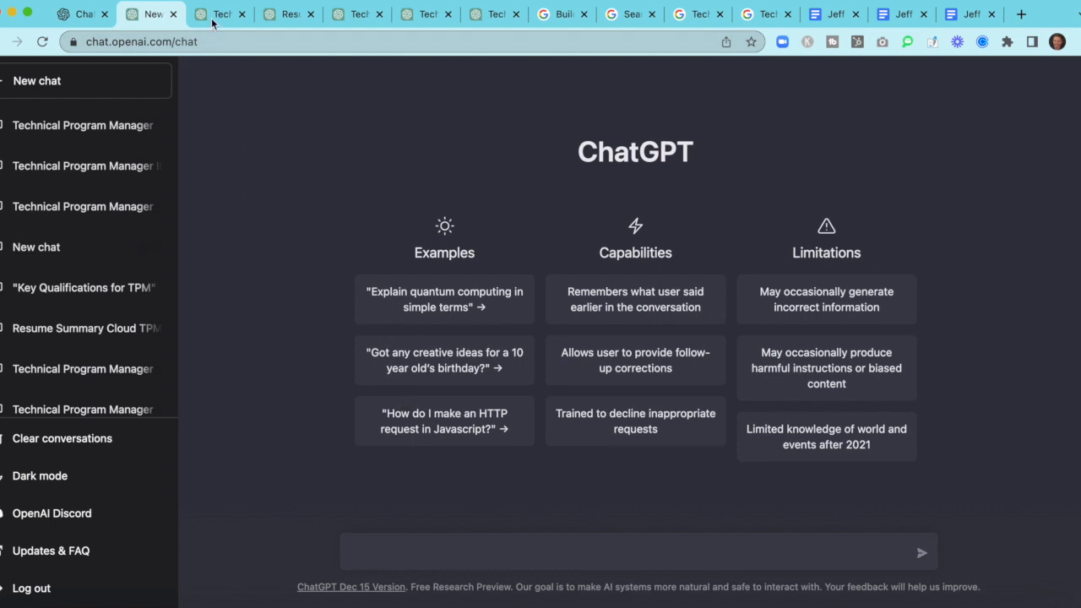
{"action": "left_click", "coordinate": [213, 13]}
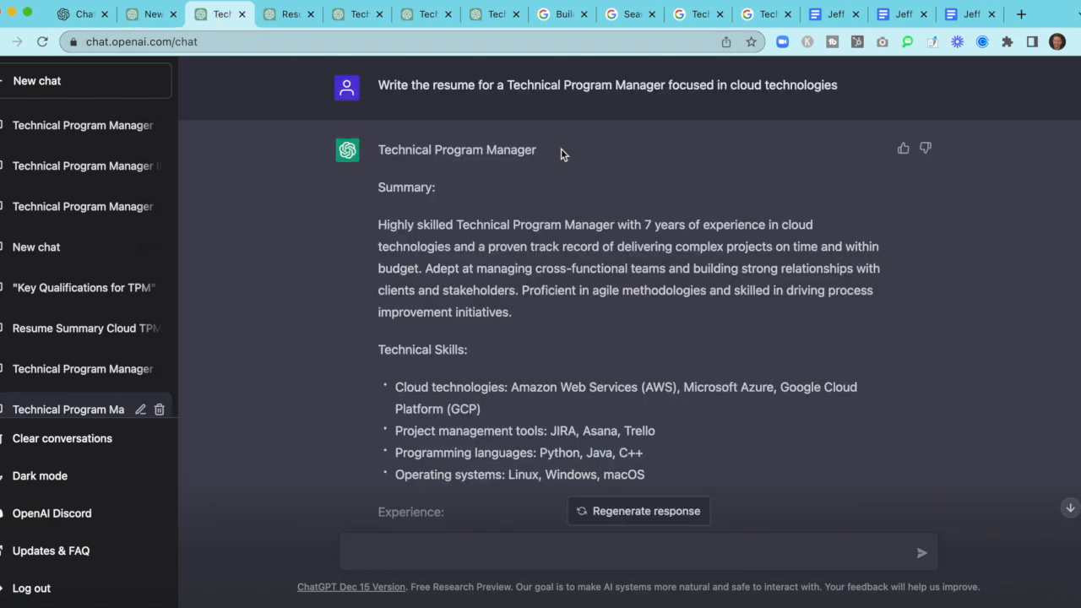
{"action": "mouse_move", "coordinate": [566, 149]}
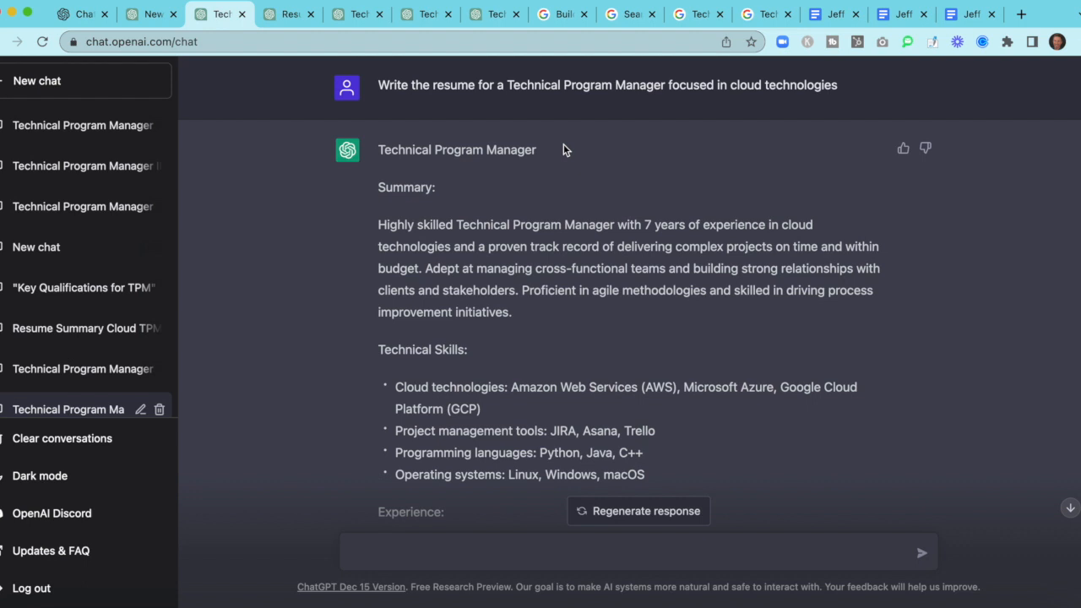
{"action": "mouse_move", "coordinate": [585, 159]}
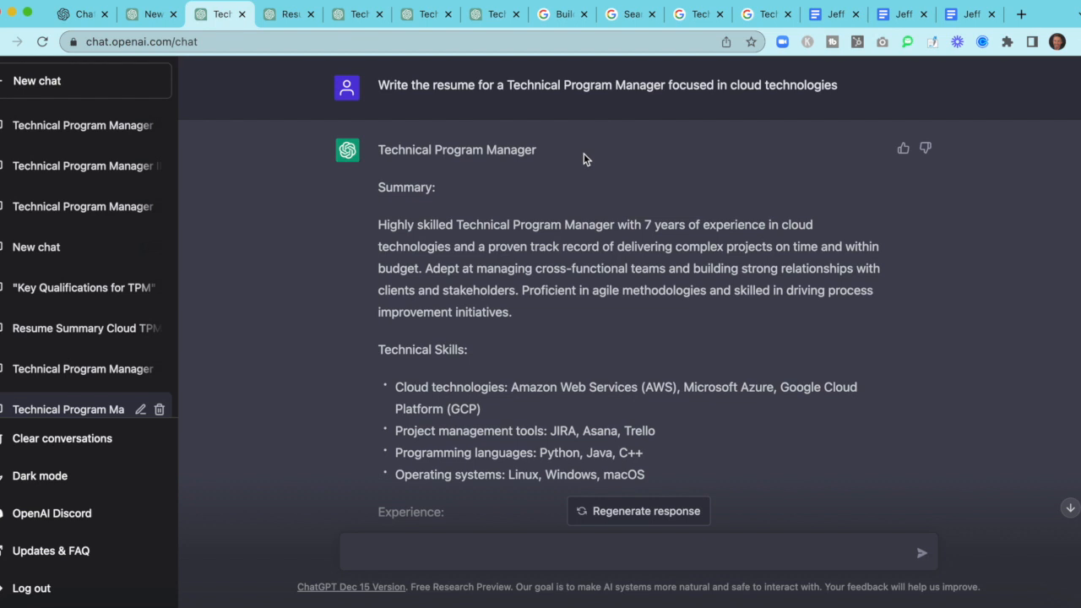
{"action": "mouse_move", "coordinate": [588, 159]}
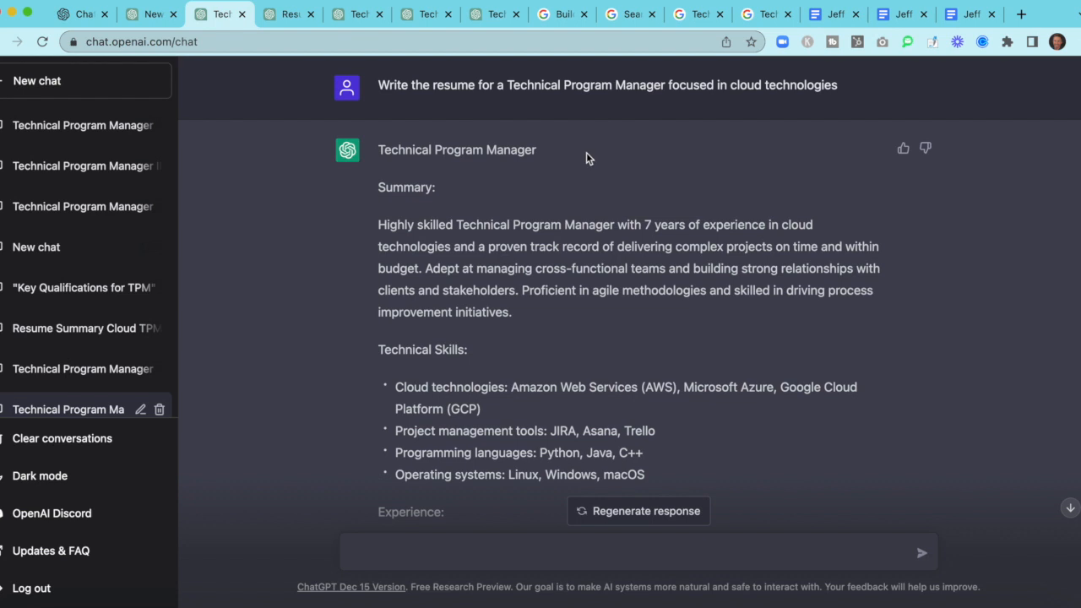
{"action": "mouse_move", "coordinate": [636, 355]}
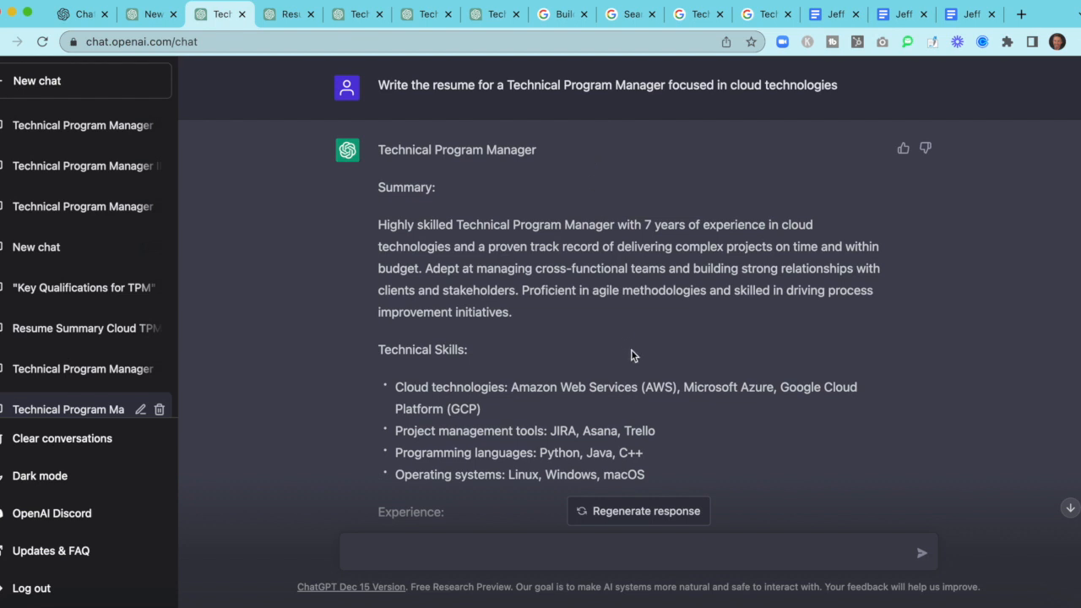
{"action": "scroll", "scroll_direction": "down", "scroll_amount": 3}
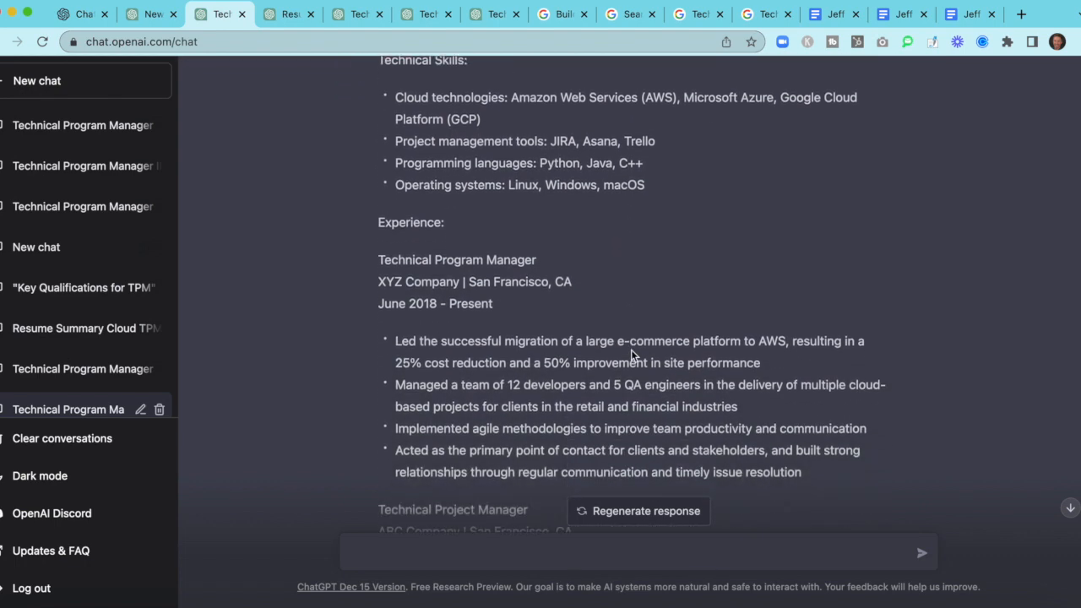
{"action": "scroll", "scroll_direction": "down", "scroll_amount": 3}
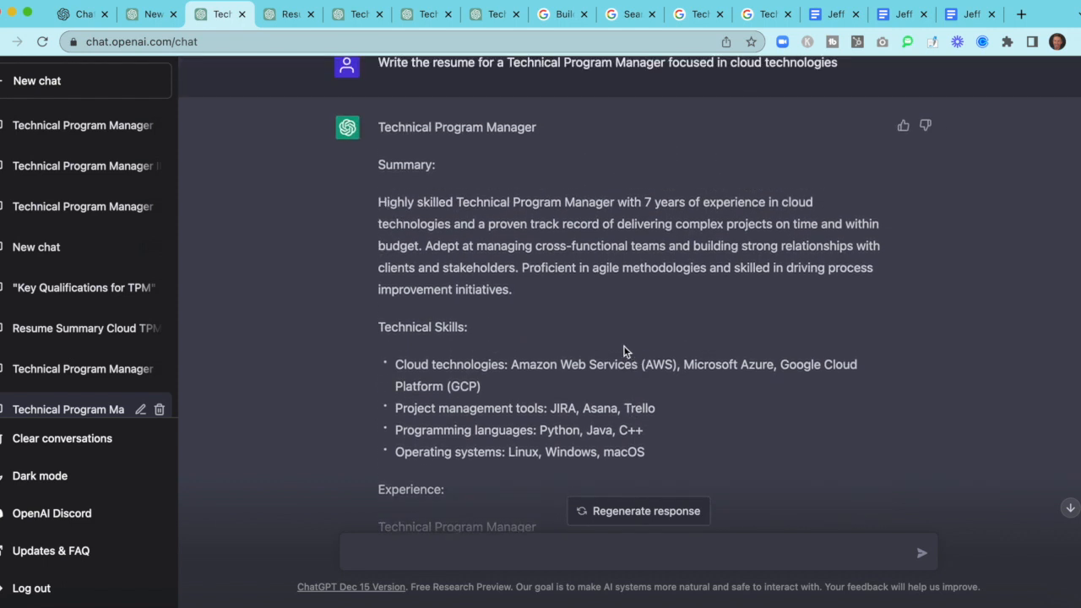
{"action": "left_click_drag", "start_coordinate": [414, 267], "coordinate": [512, 289]}
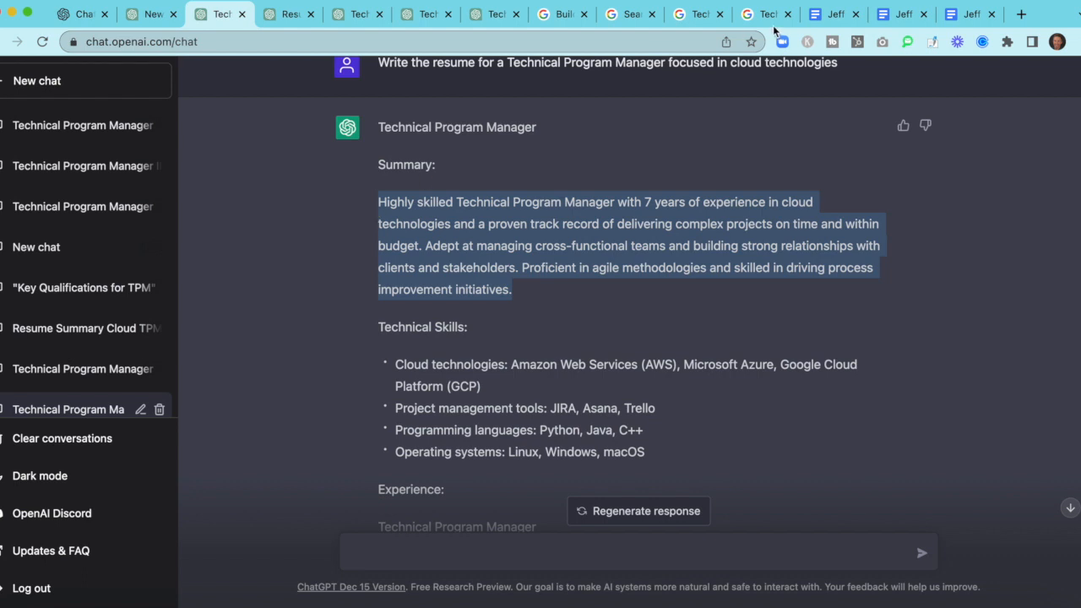
{"action": "mouse_move", "coordinate": [831, 13]}
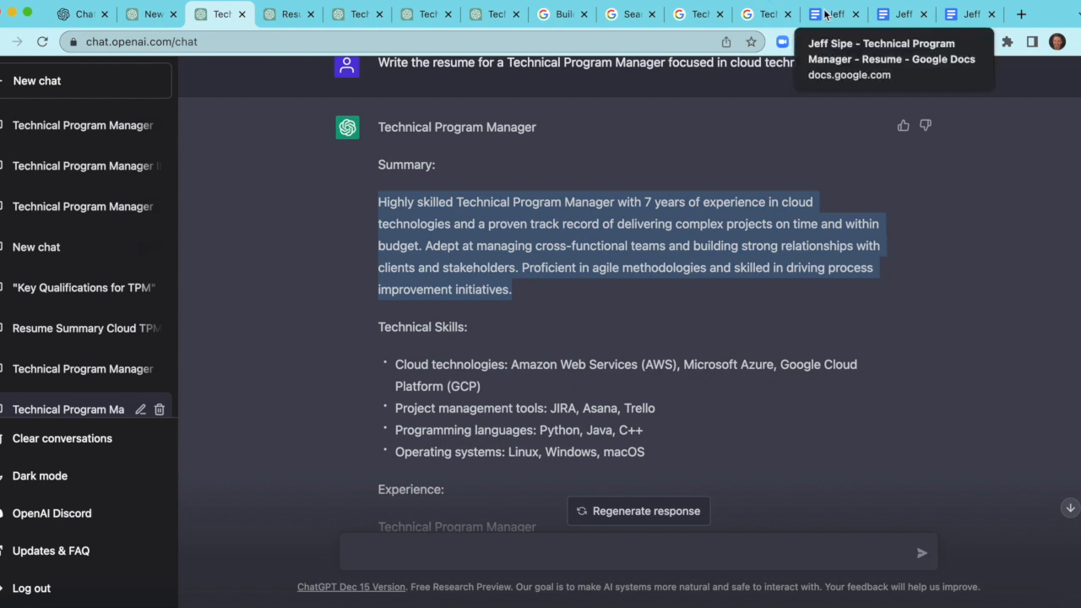
Step: Paste the summary into the resume and cut 'Highly skilled' and the middle sentences, leaving three short bullets
{"action": "left_click", "coordinate": [831, 13]}
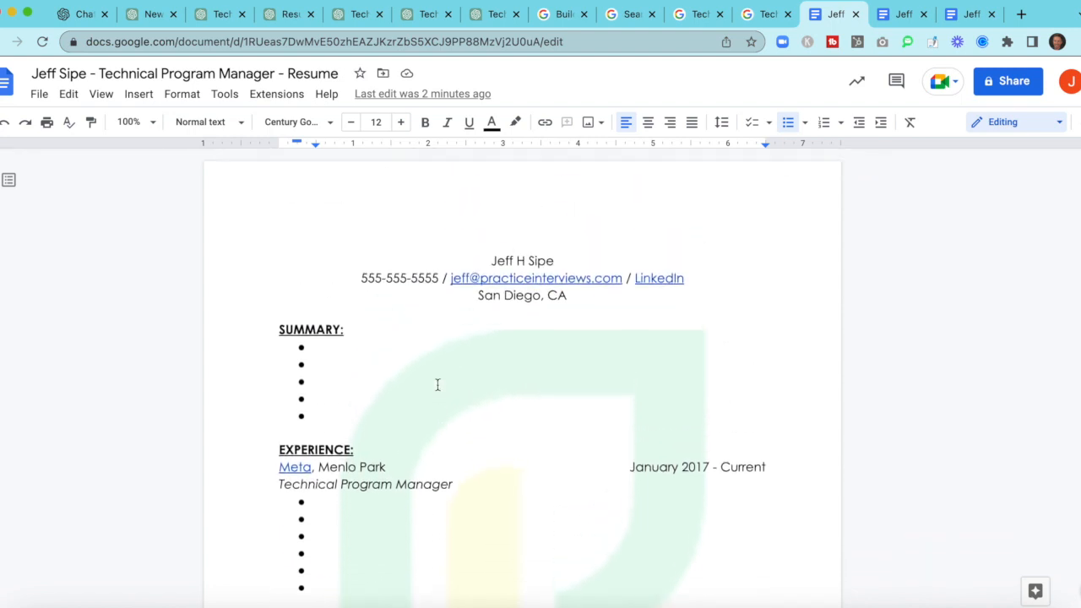
{"action": "mouse_move", "coordinate": [118, 142]}
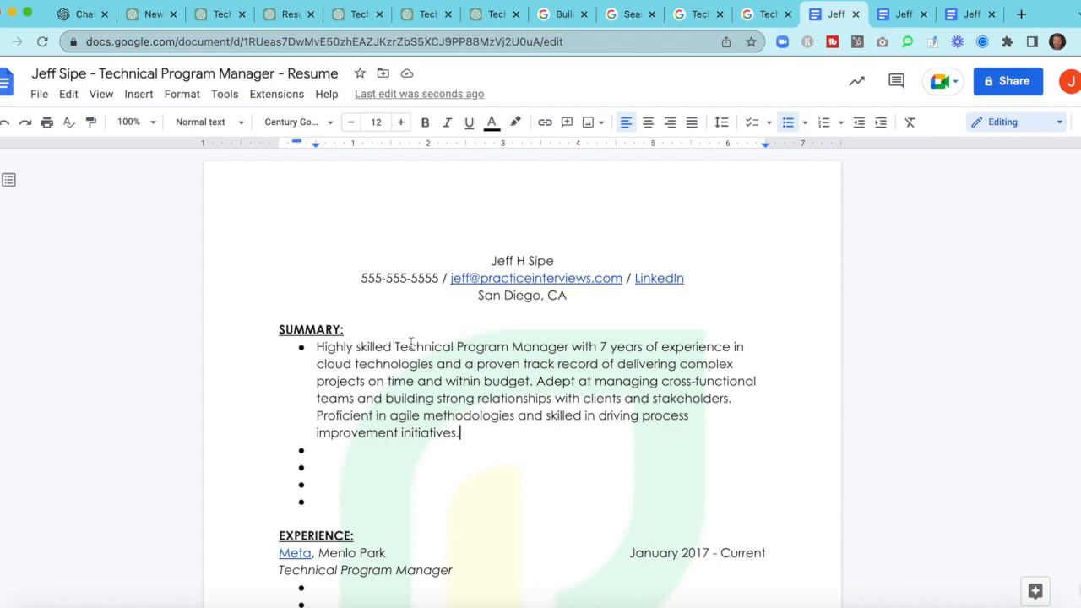
{"action": "double_click", "coordinate": [372, 347]}
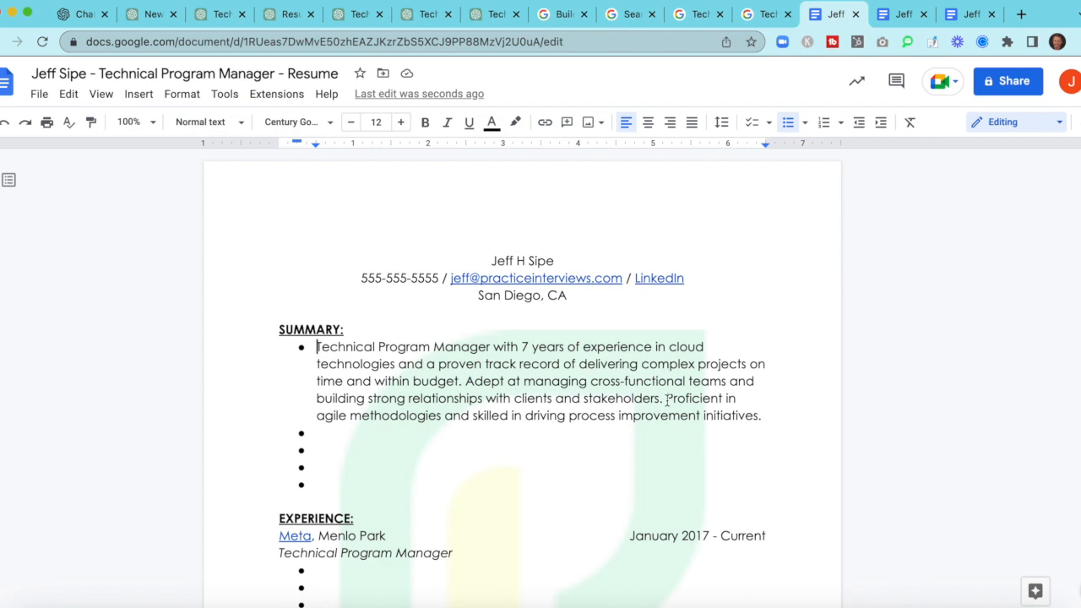
{"action": "left_click_drag", "start_coordinate": [405, 363], "coordinate": [665, 399]}
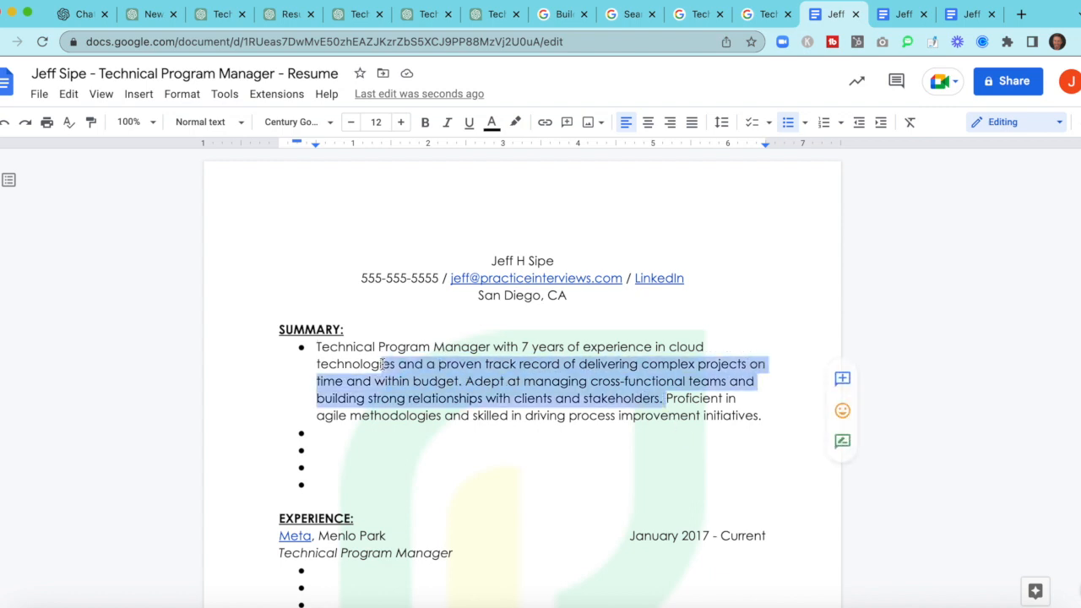
{"action": "key", "text": "Delete"}
{"action": "type", "text": "D"}
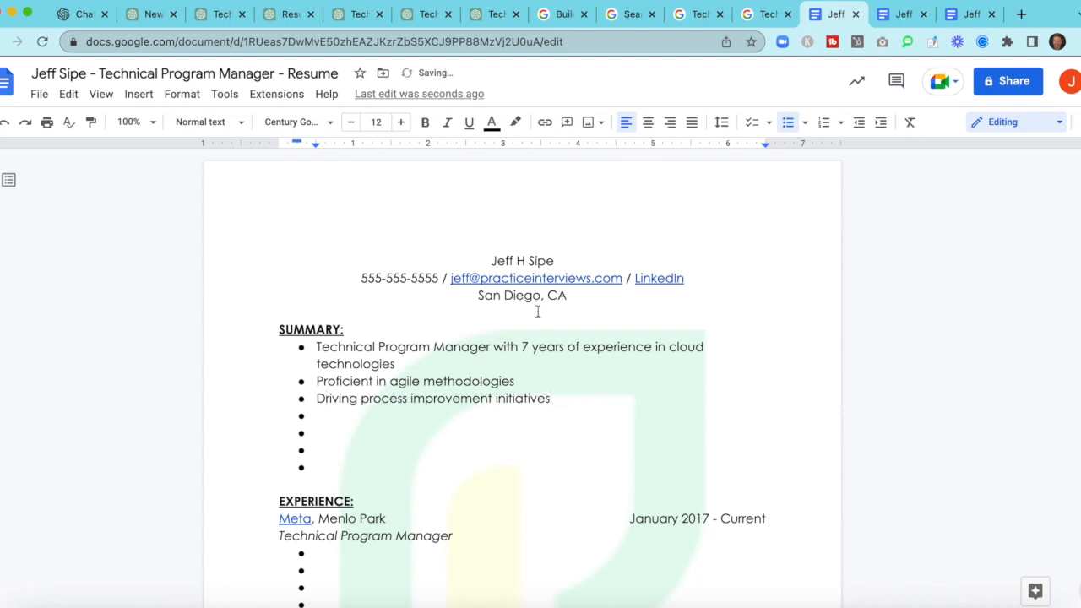
Step: Copy the Technical Skills bullet list from the ChatGPT answer and return to the resume
{"action": "left_click", "coordinate": [218, 13]}
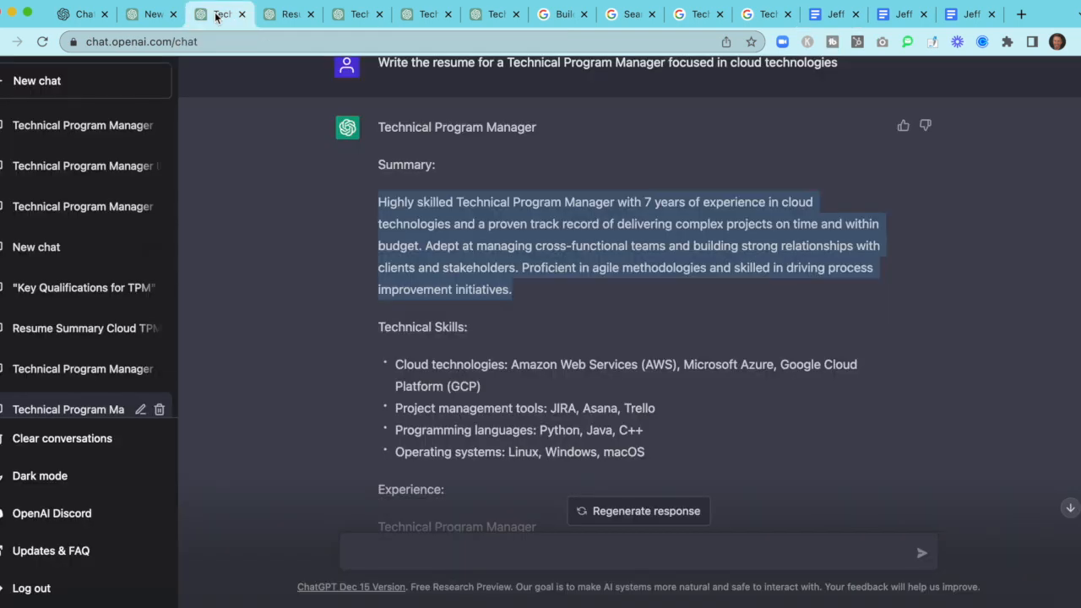
{"action": "scroll", "scroll_direction": "down", "scroll_amount": 3}
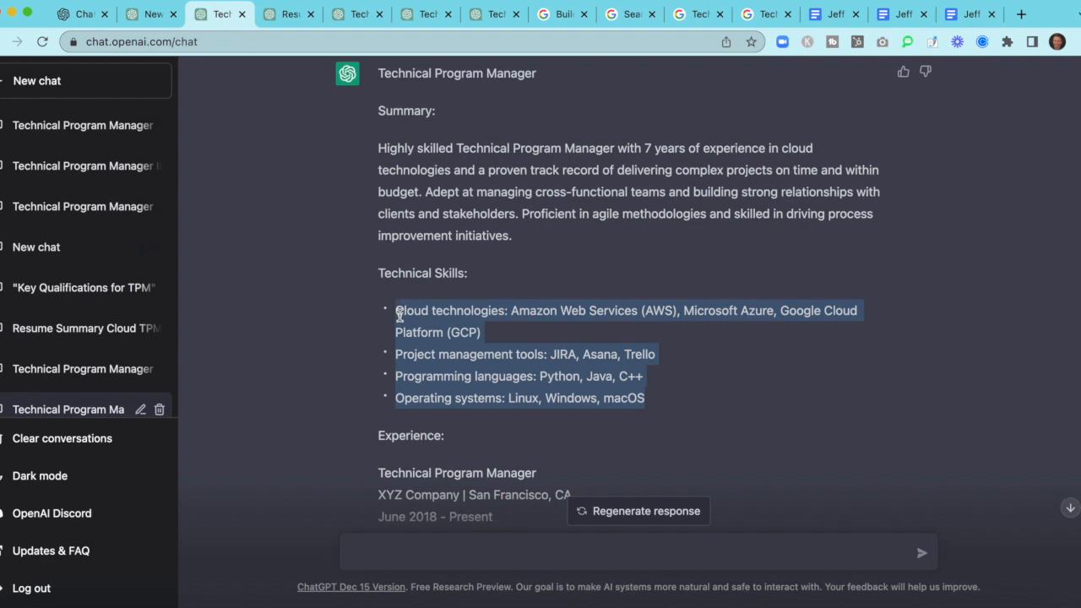
{"action": "left_click", "coordinate": [833, 13]}
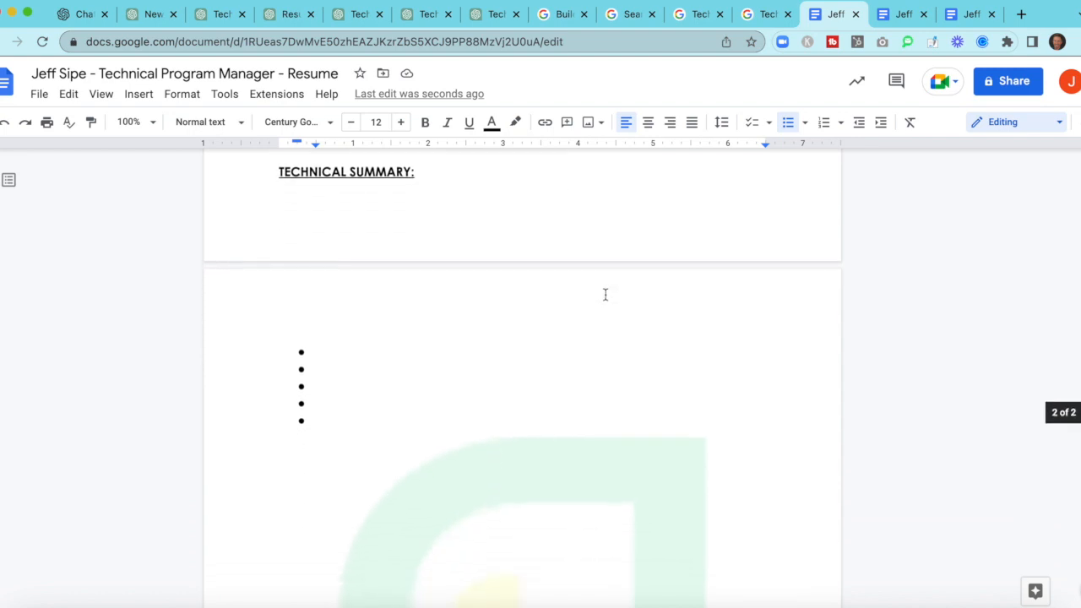
Step: Paste the skills as plain text under TECHNICAL SUMMARY and trim them to AWS, JIRA, Python and Linux
{"action": "left_click", "coordinate": [319, 353]}
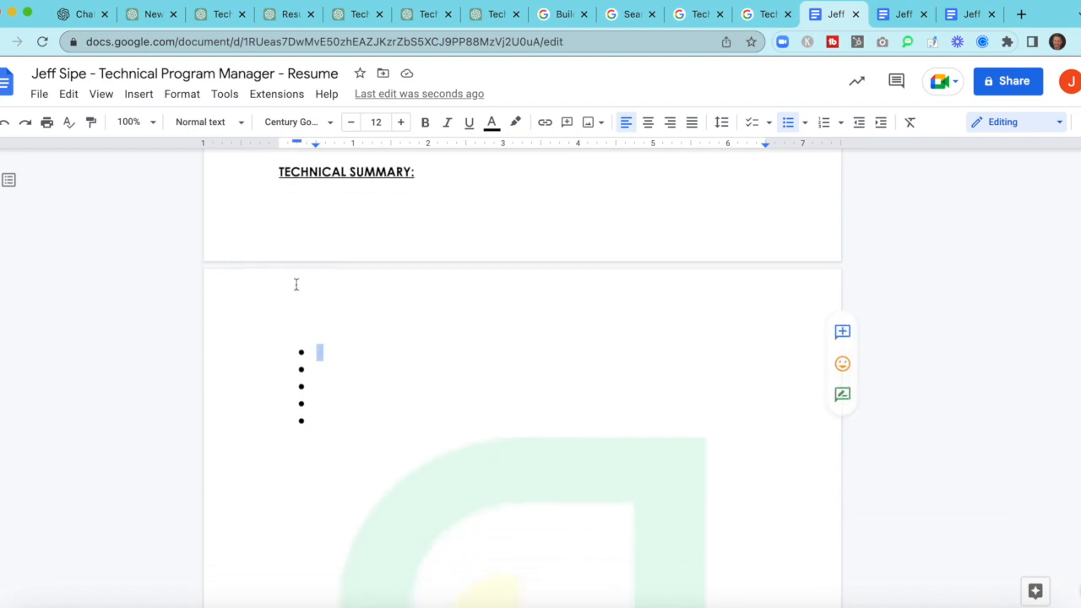
{"action": "left_click", "coordinate": [67, 95]}
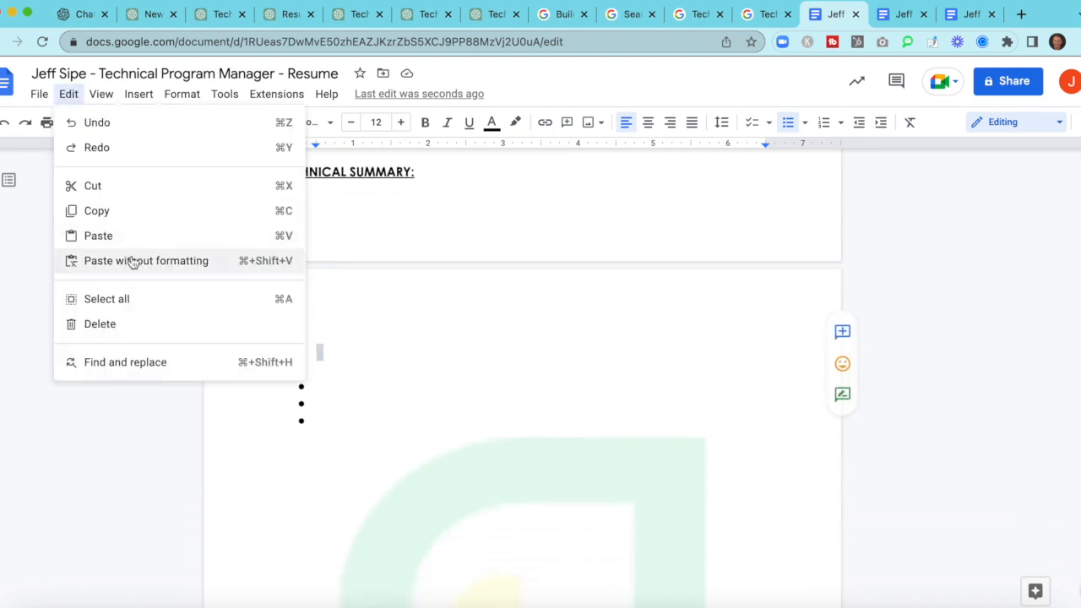
{"action": "left_click", "coordinate": [145, 261]}
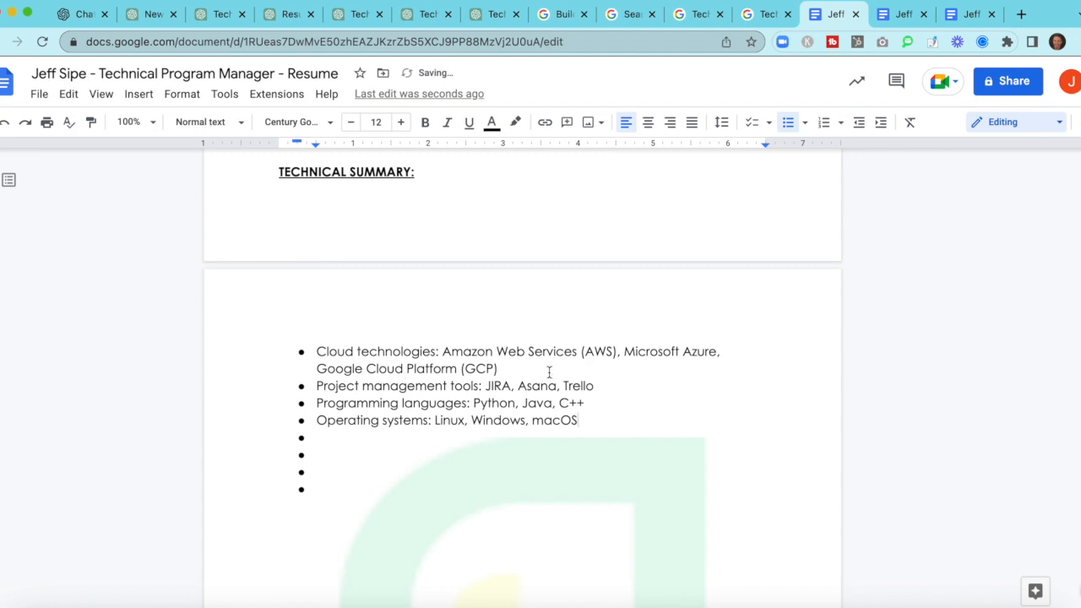
{"action": "left_click_drag", "start_coordinate": [632, 352], "coordinate": [499, 368]}
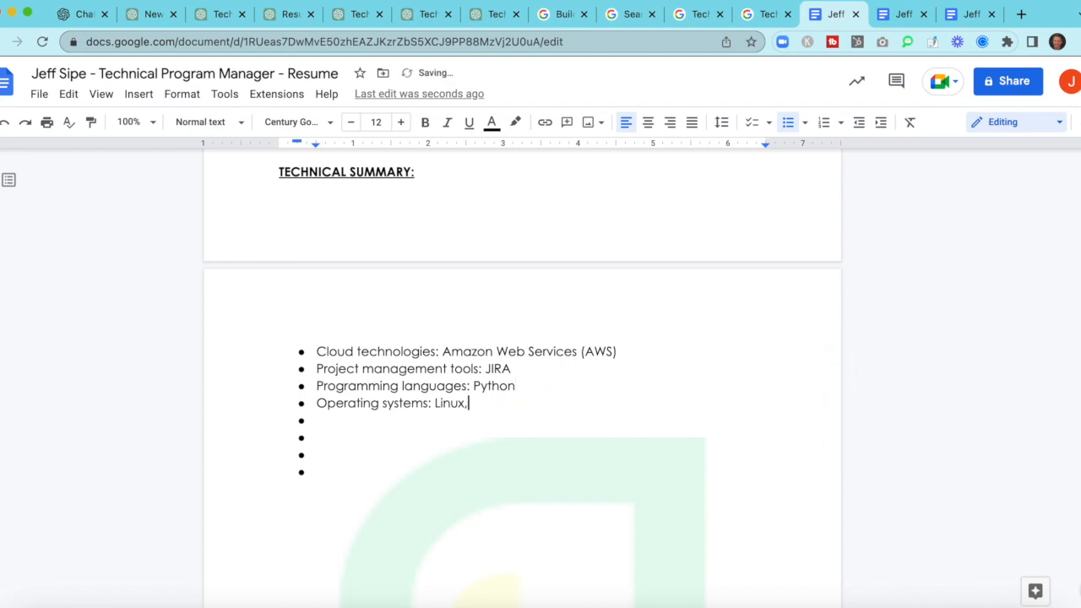
{"action": "key", "text": "Backspace"}
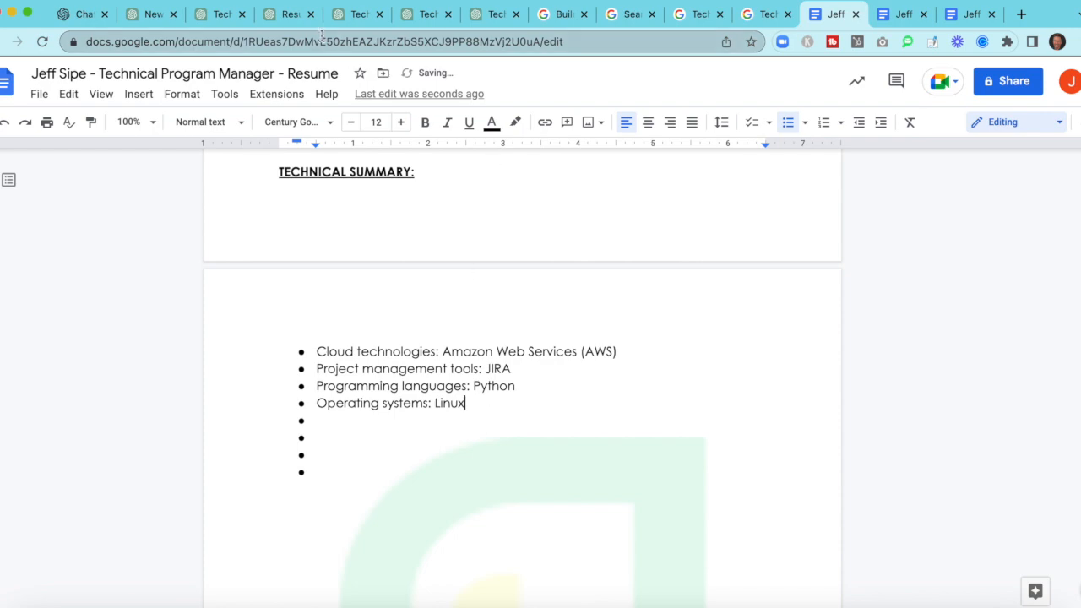
Step: Copy the four XYZ Company experience bullets from the ChatGPT answer and return to the resume
{"action": "left_click", "coordinate": [219, 13]}
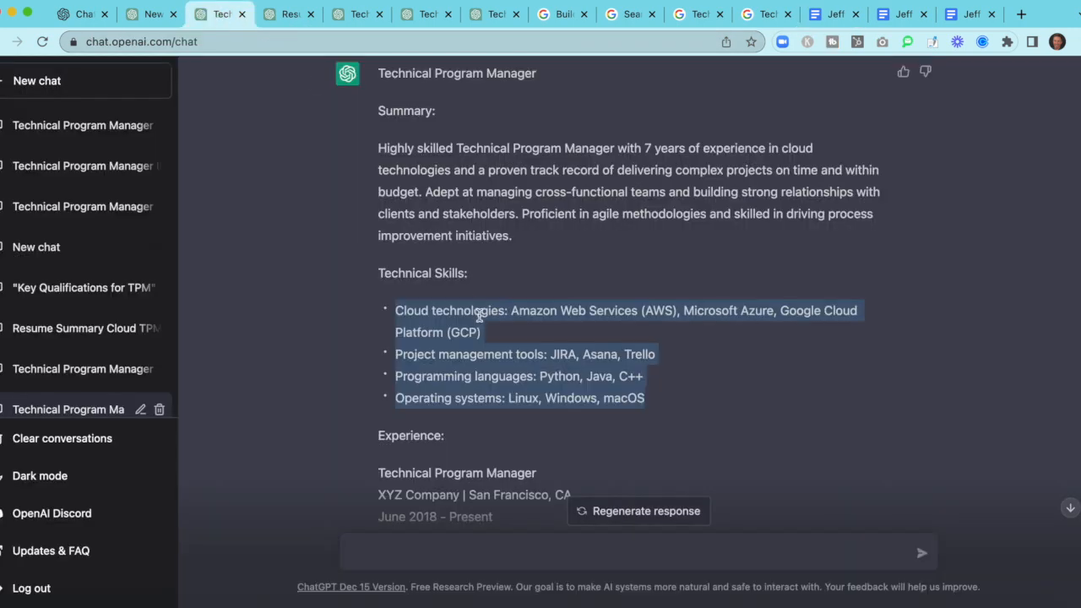
{"action": "scroll", "scroll_direction": "down", "scroll_amount": 3}
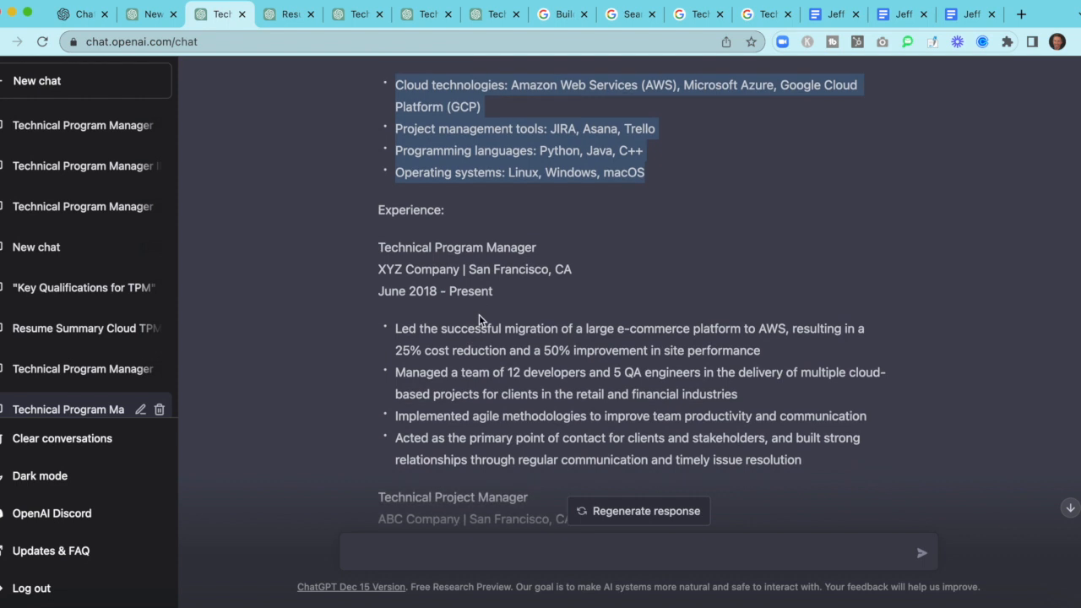
{"action": "scroll", "scroll_direction": "down", "scroll_amount": 3}
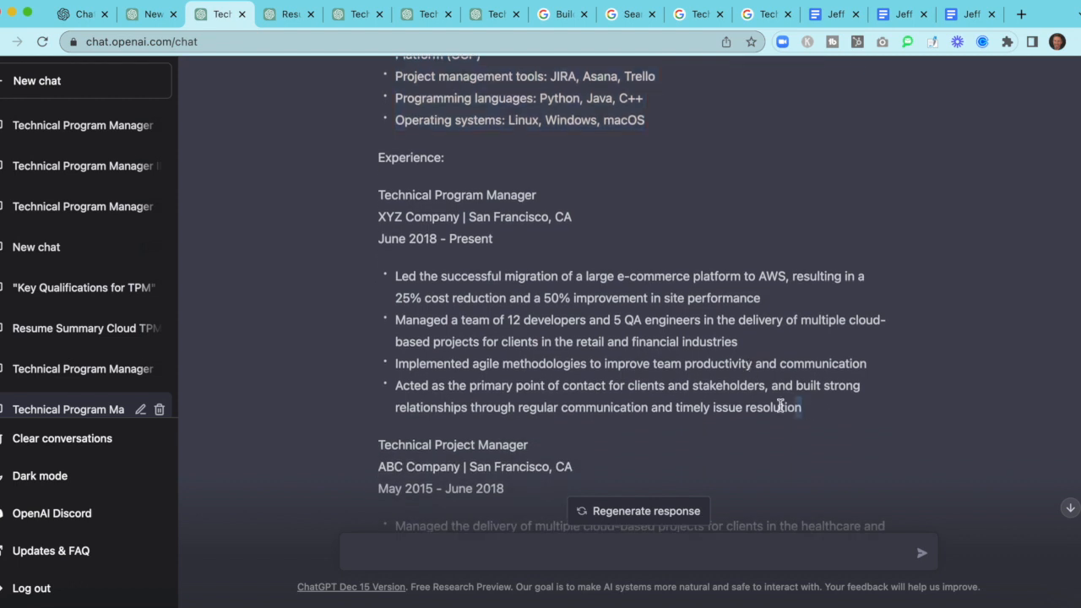
{"action": "left_click_drag", "start_coordinate": [803, 407], "coordinate": [395, 277]}
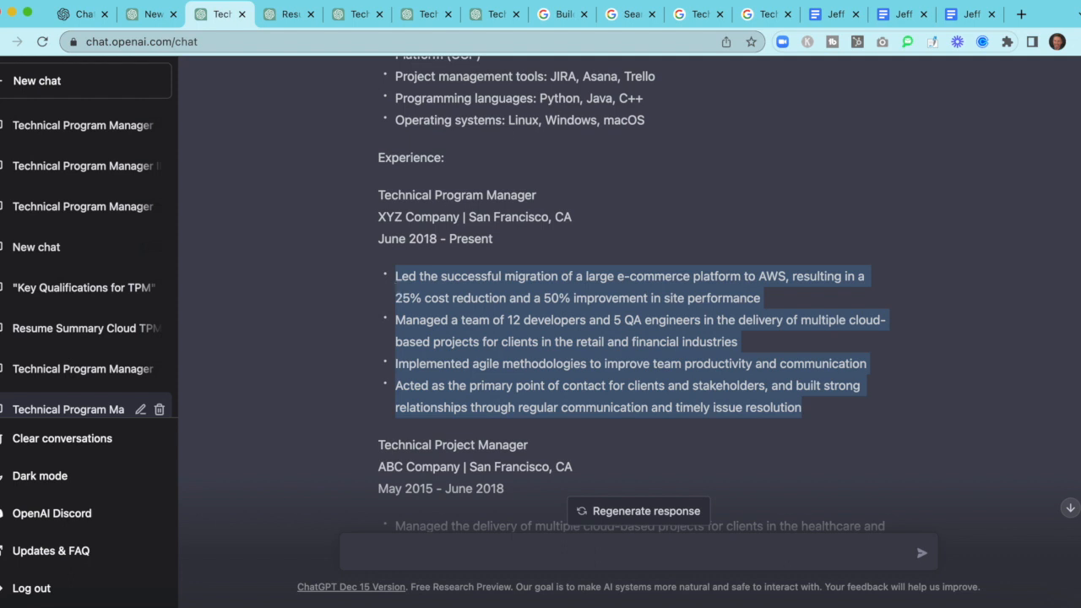
{"action": "left_click", "coordinate": [831, 13]}
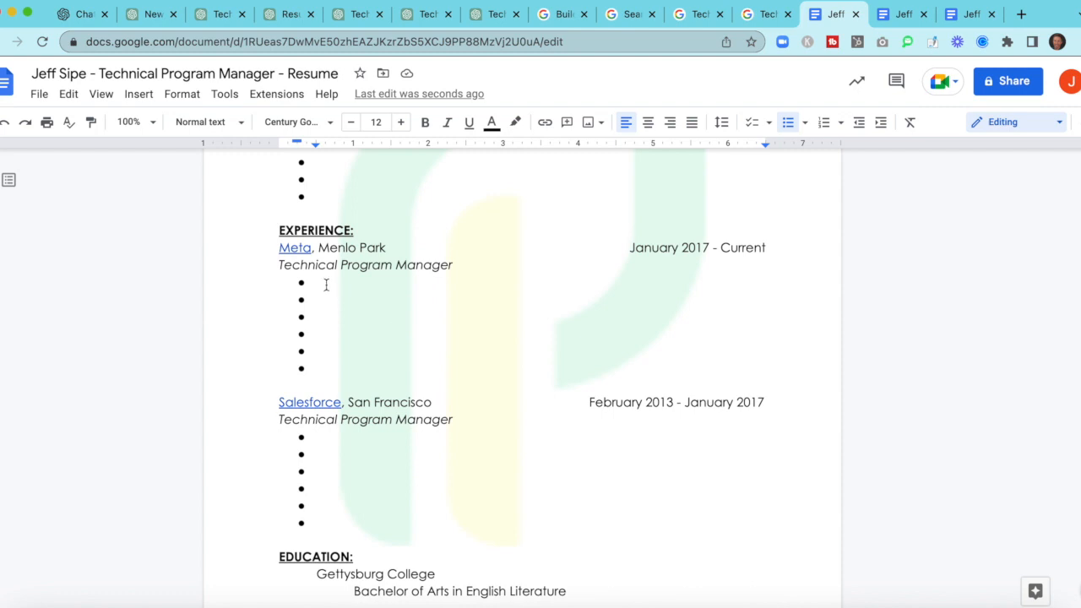
{"action": "mouse_move", "coordinate": [102, 104]}
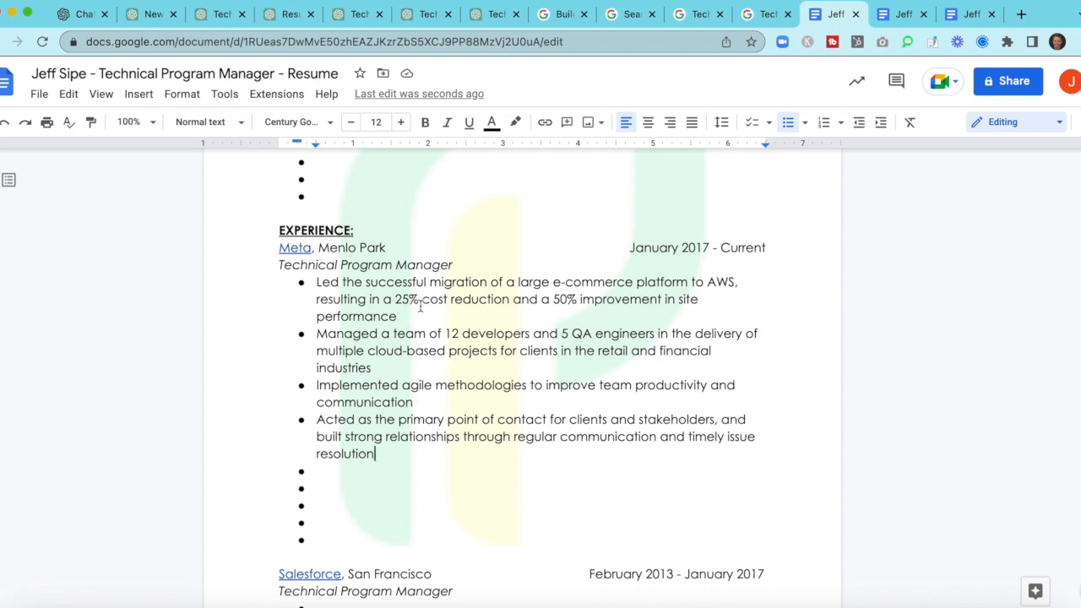
{"action": "mouse_move", "coordinate": [460, 313]}
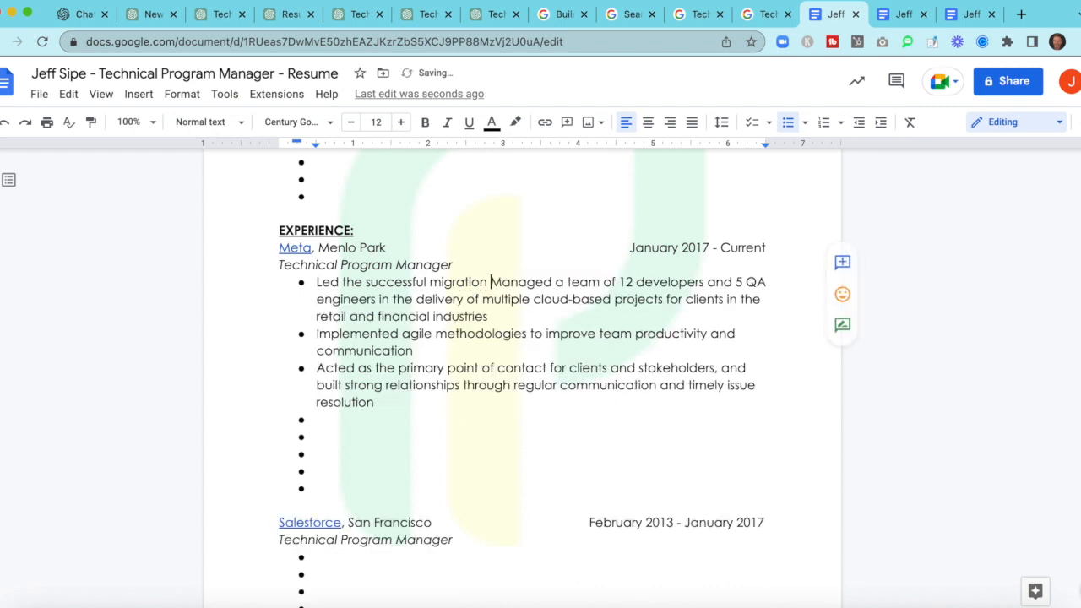
Step: Split the team-management sentence into its own Meta bullet and cut its team-size and trailing wording
{"action": "key", "text": "Enter"}
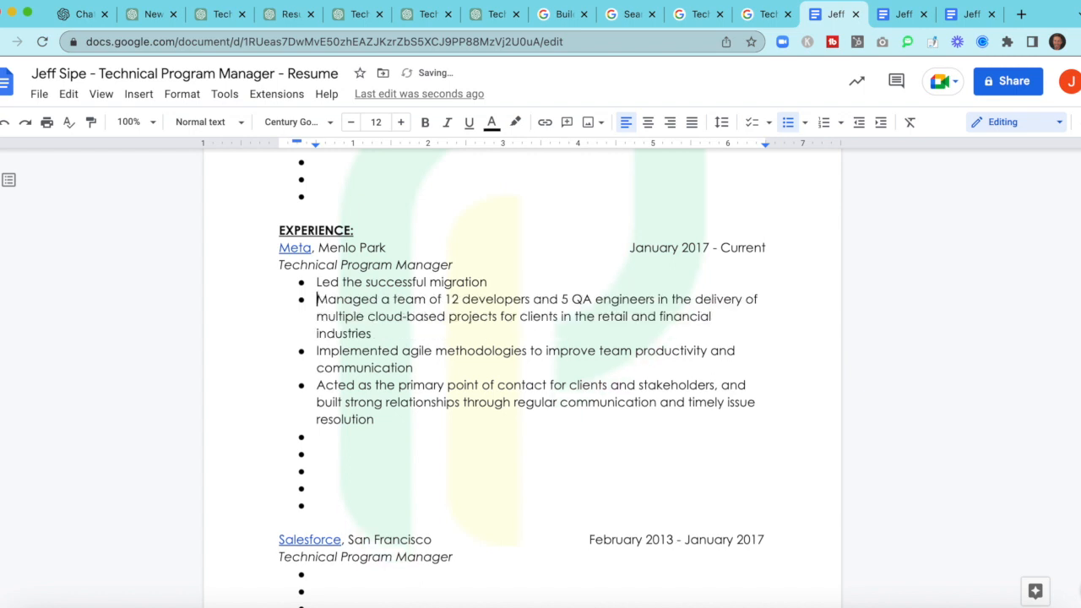
{"action": "mouse_move", "coordinate": [439, 311]}
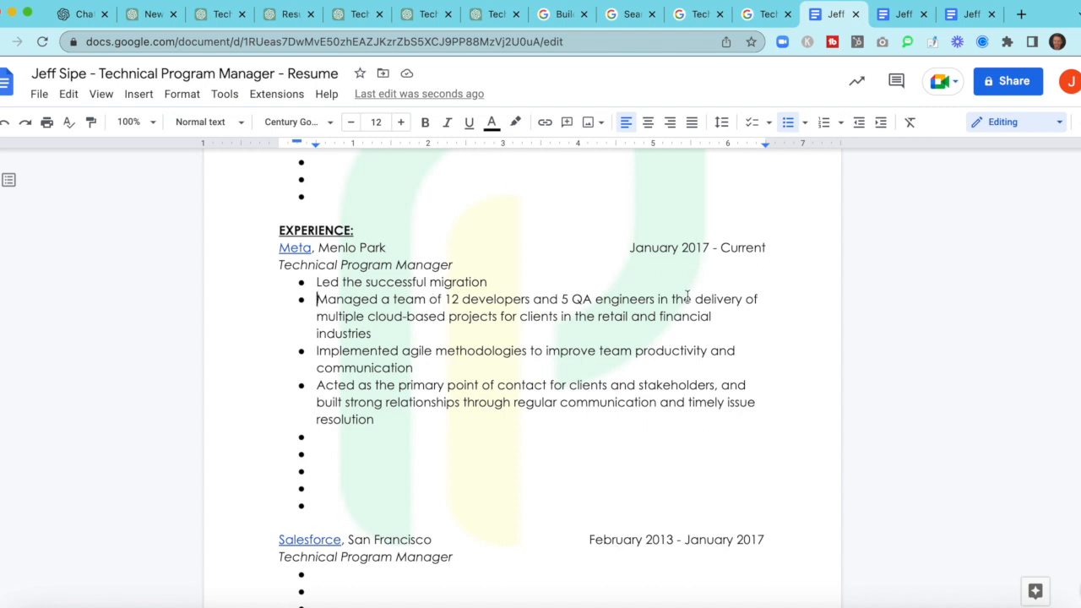
{"action": "left_click_drag", "start_coordinate": [463, 299], "coordinate": [691, 299]}
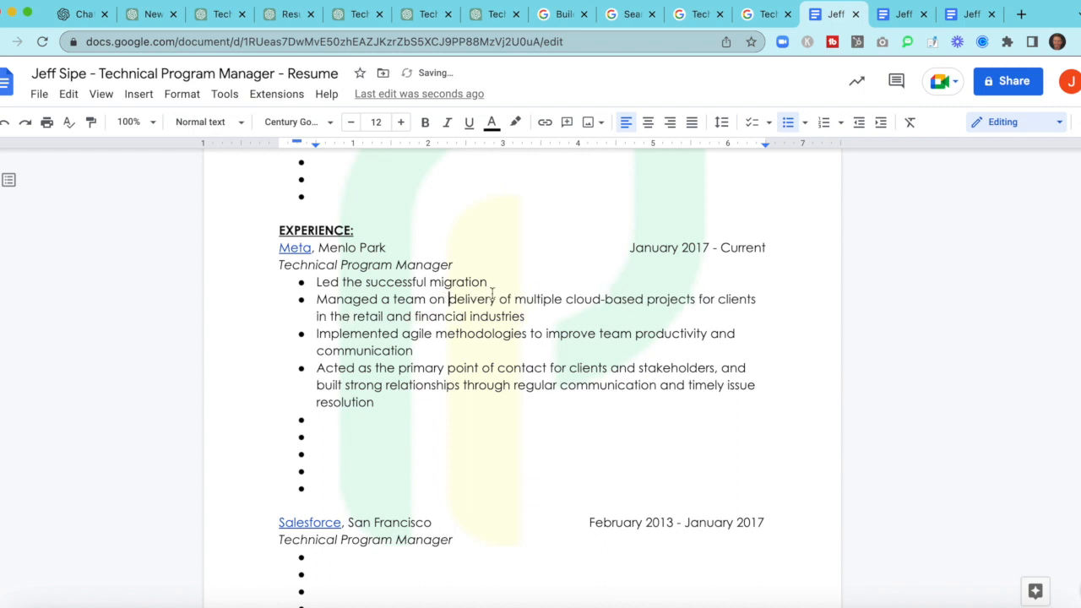
{"action": "left_click_drag", "start_coordinate": [500, 299], "coordinate": [534, 316]}
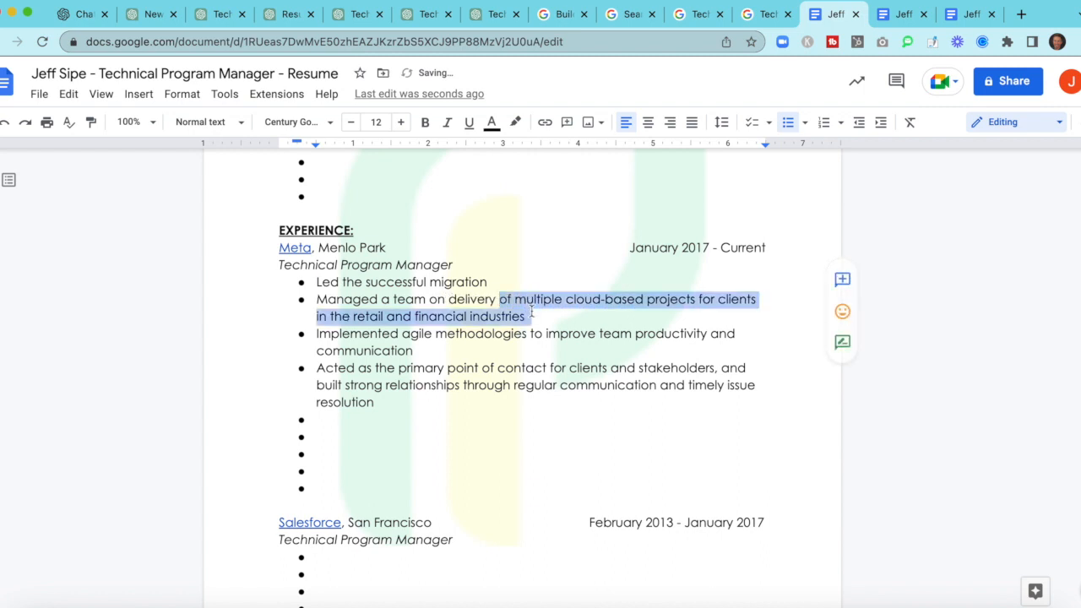
{"action": "key", "text": "delete"}
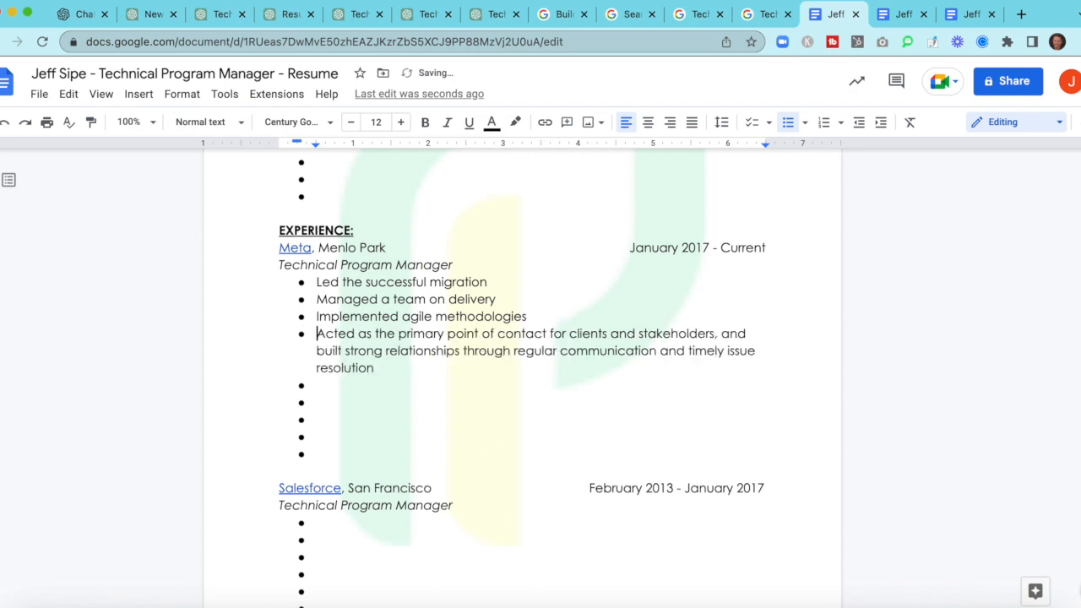
{"action": "mouse_move", "coordinate": [734, 322]}
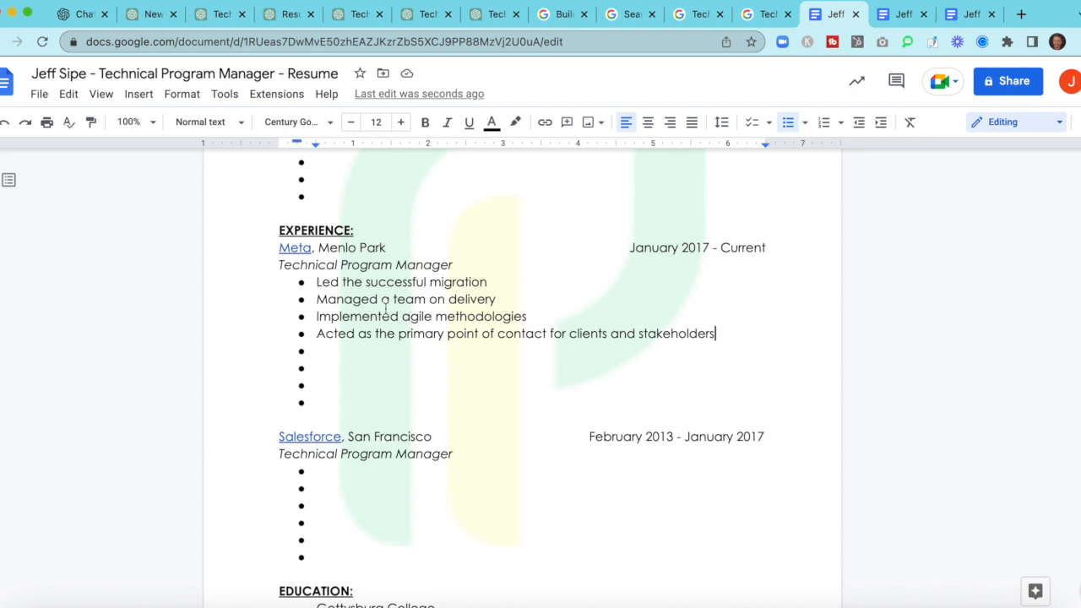
{"action": "mouse_move", "coordinate": [218, 14]}
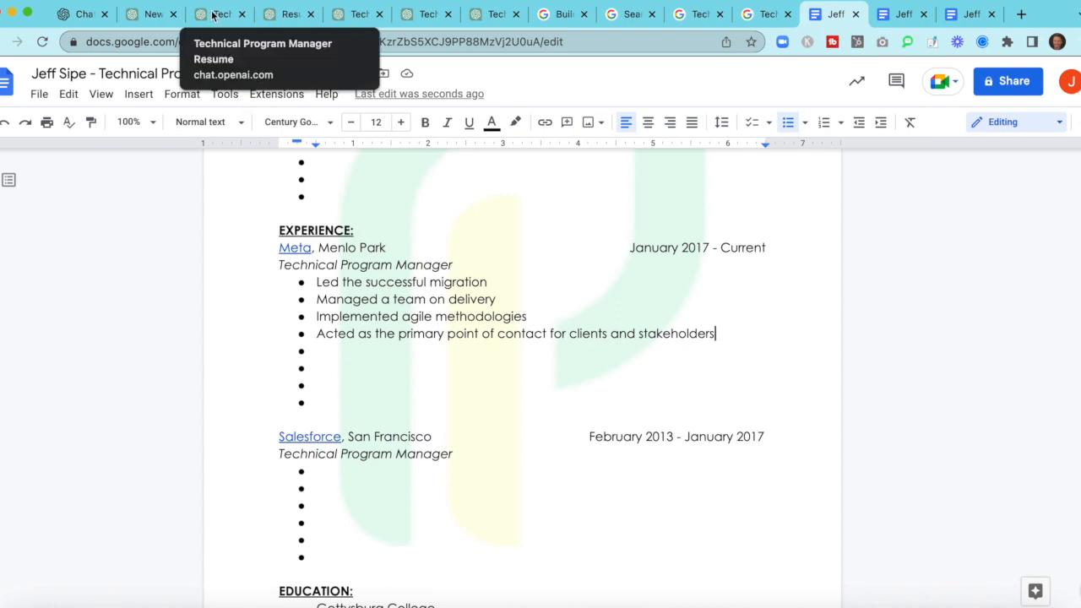
Step: Copy the ABC Company Technical Project Manager bullets from the ChatGPT answer and return to the resume
{"action": "left_click", "coordinate": [220, 14]}
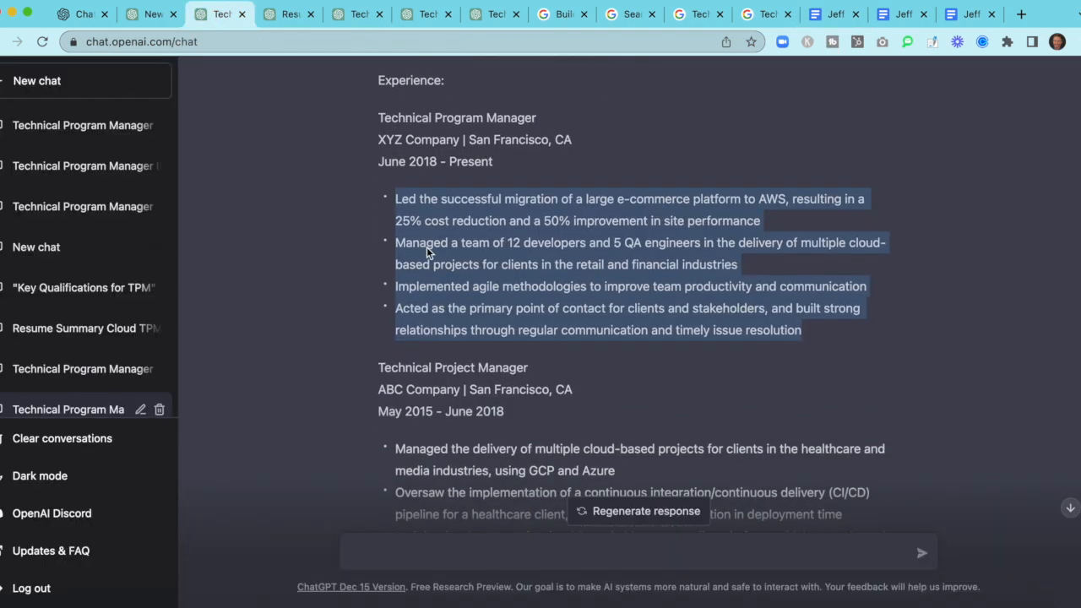
{"action": "scroll", "scroll_direction": "down", "scroll_amount": 3}
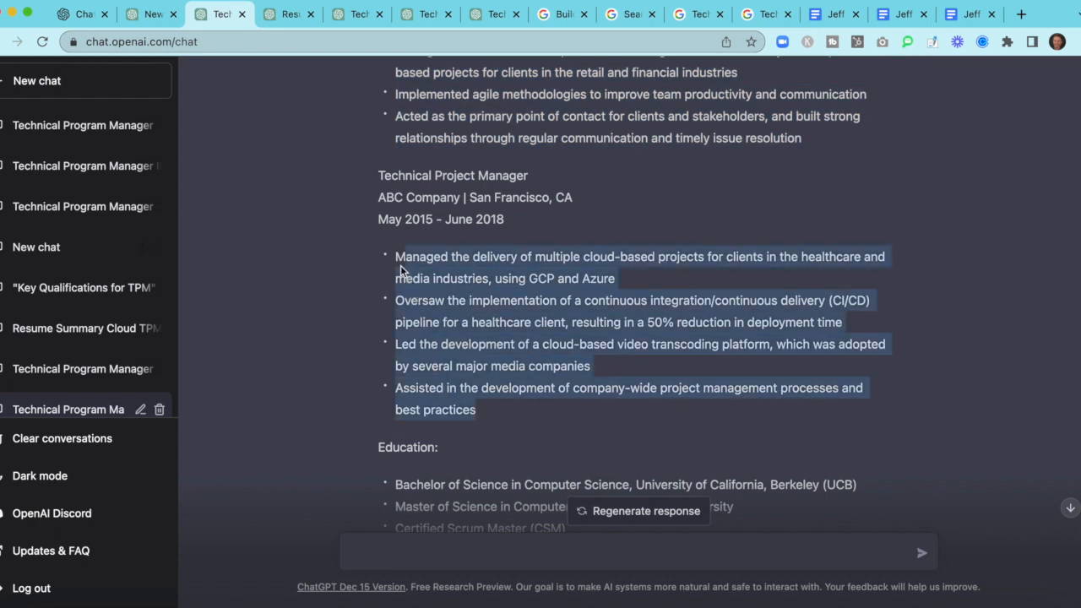
{"action": "mouse_move", "coordinate": [746, 110]}
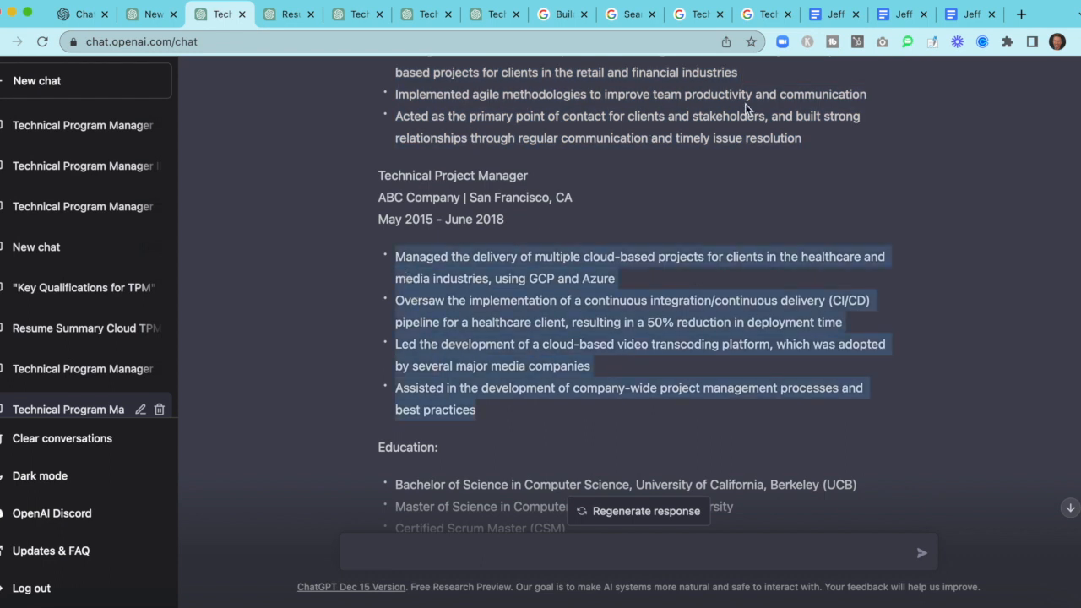
{"action": "left_click", "coordinate": [832, 14]}
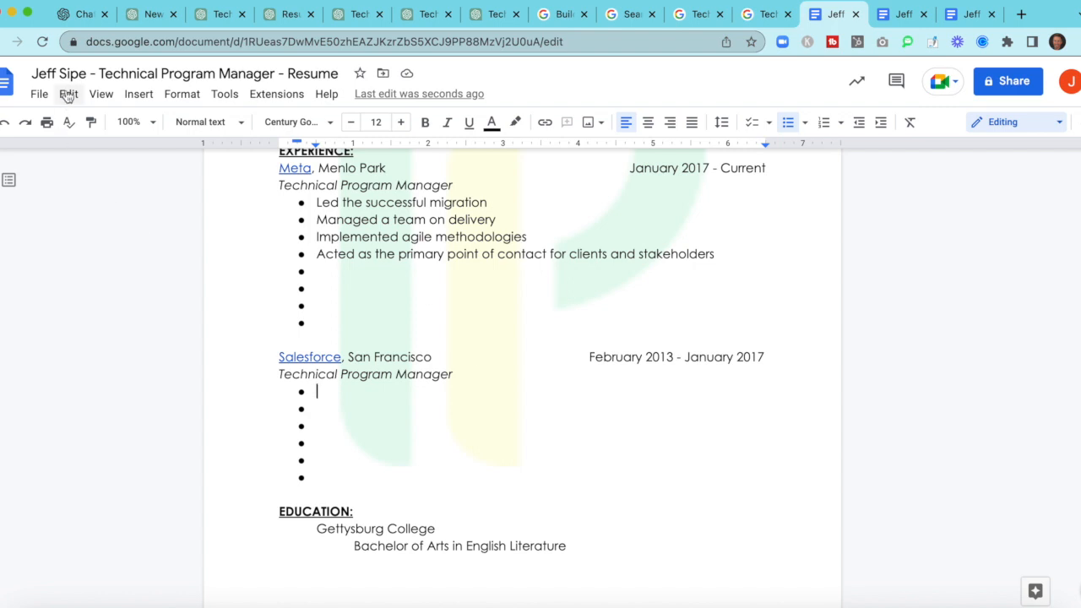
Step: Under Salesforce, trim the CI/CD bullet, split the Assisted sentence into its own bullet and remove the project-management bullet
{"action": "left_click", "coordinate": [68, 95]}
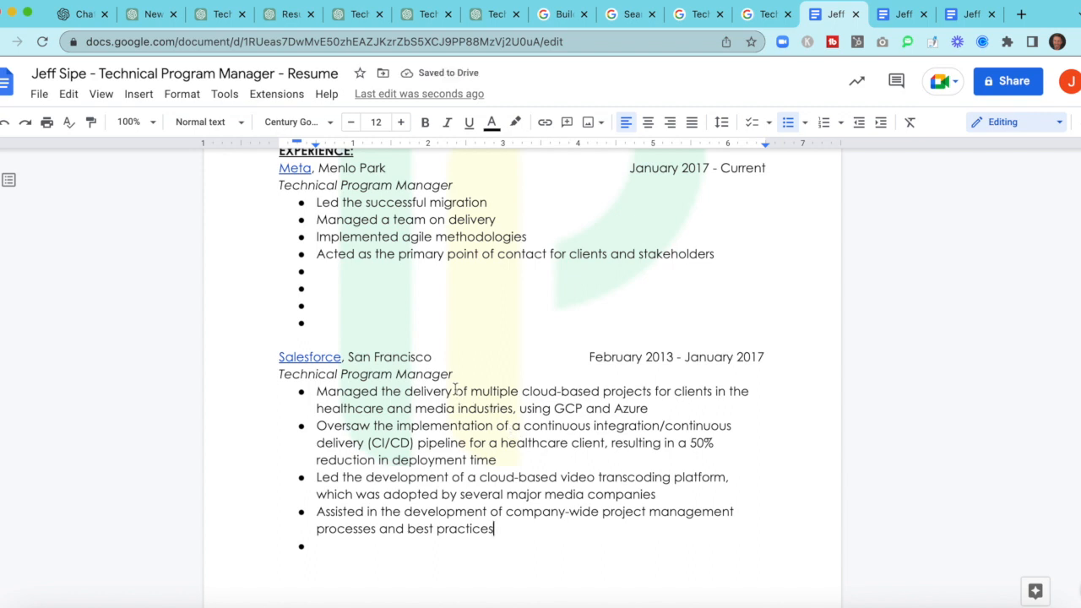
{"action": "mouse_move", "coordinate": [652, 392]}
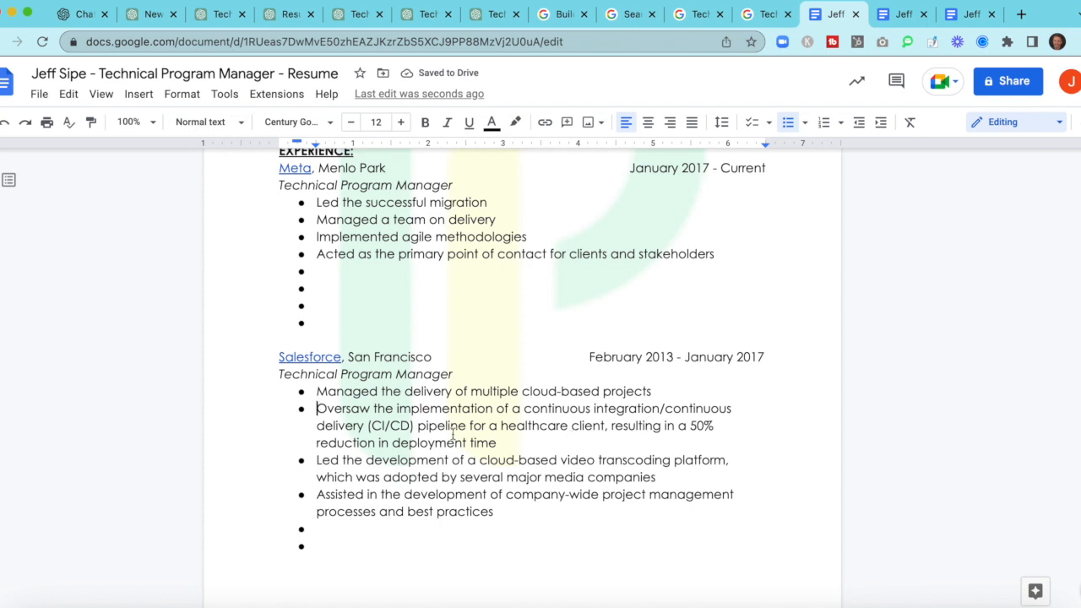
{"action": "left_click_drag", "start_coordinate": [370, 426], "coordinate": [497, 426]}
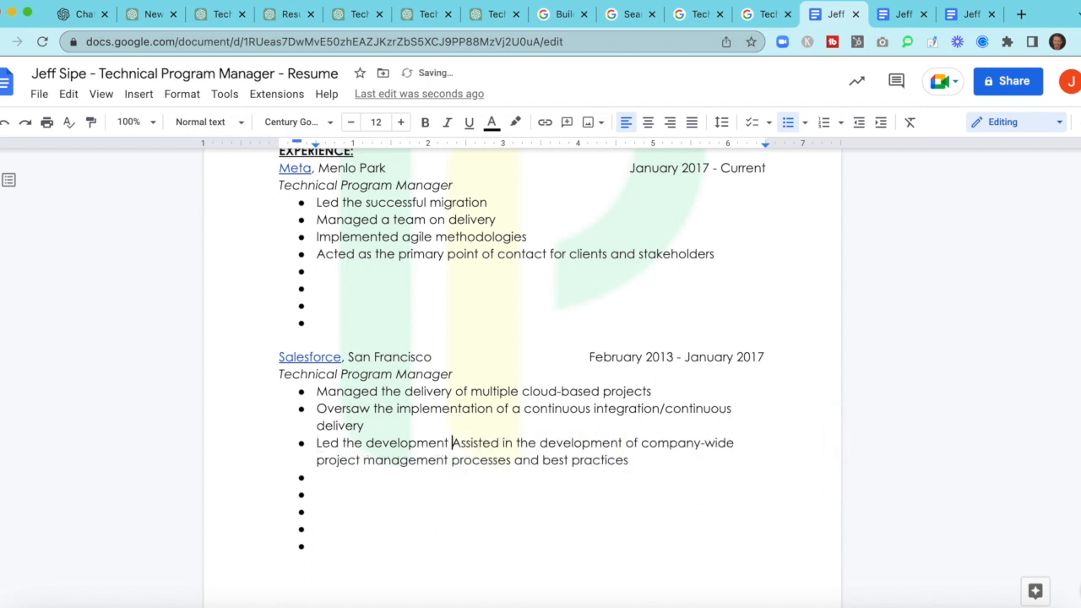
{"action": "key", "text": "enter"}
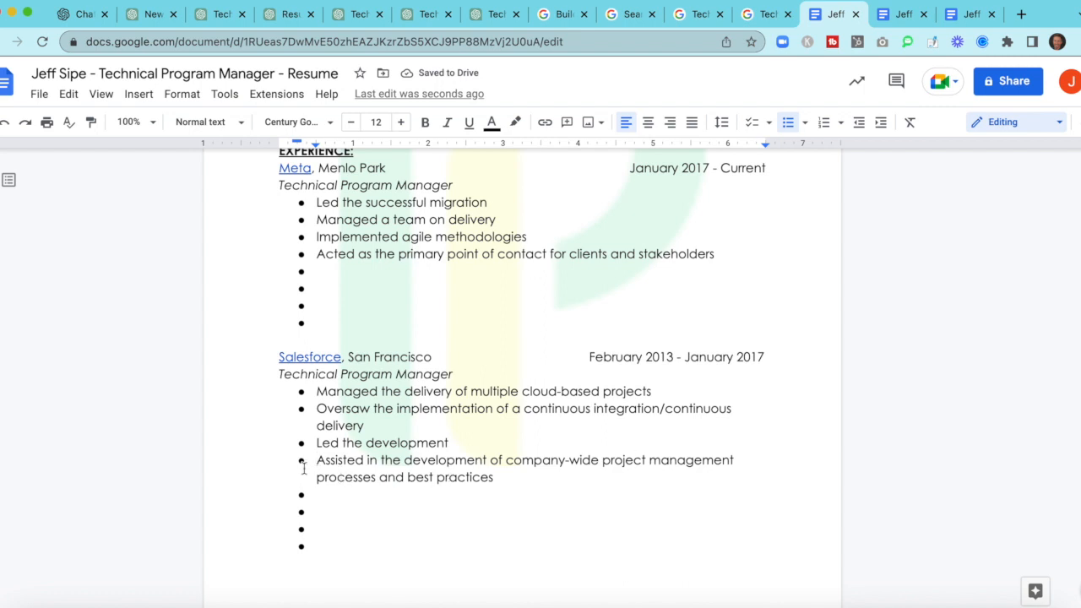
{"action": "left_click_drag", "start_coordinate": [314, 460], "coordinate": [493, 477]}
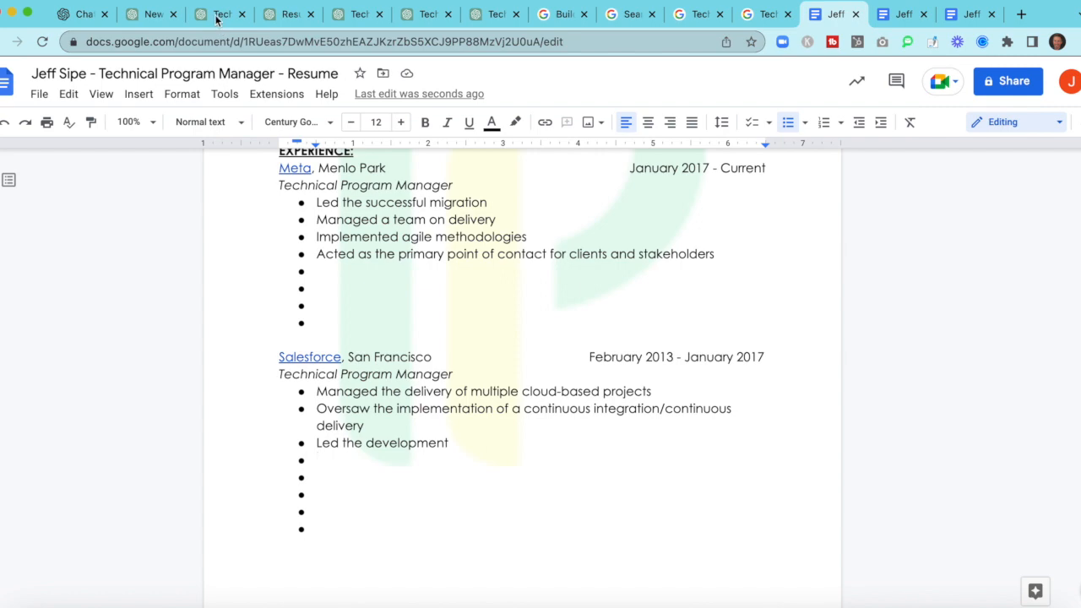
Step: Copy the ten cloud-focused summary bullets from the Resume Summary Cloud chat and return to the resume
{"action": "left_click", "coordinate": [221, 13]}
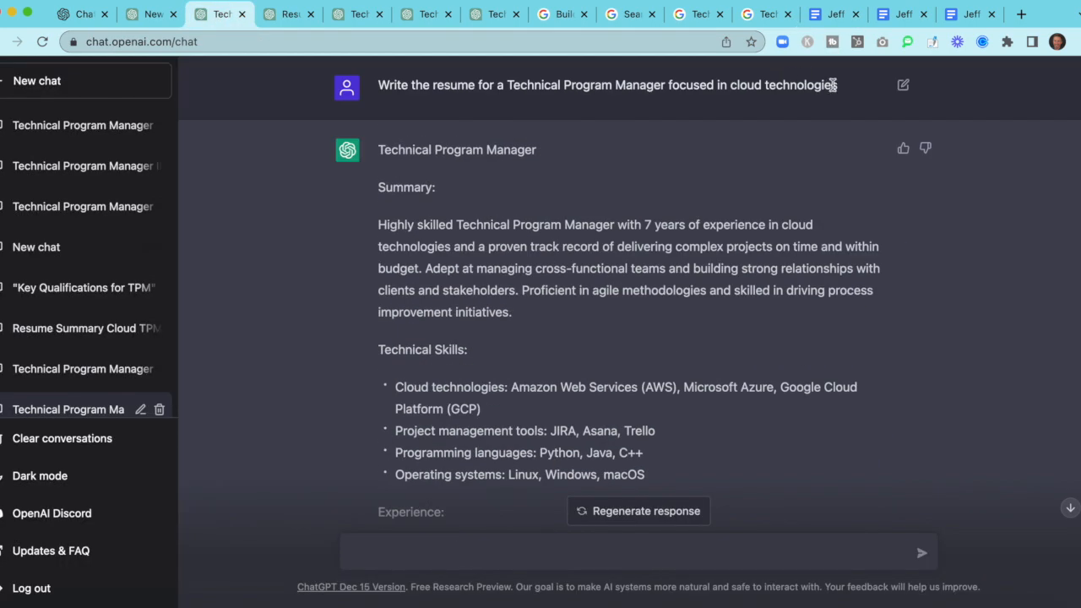
{"action": "mouse_move", "coordinate": [791, 85]}
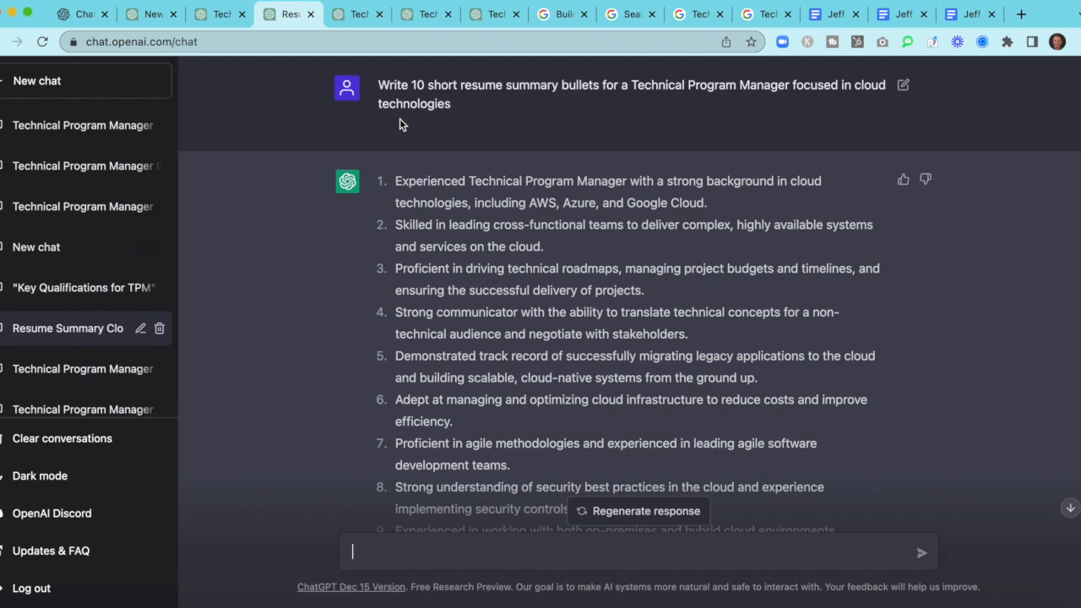
{"action": "mouse_move", "coordinate": [623, 199]}
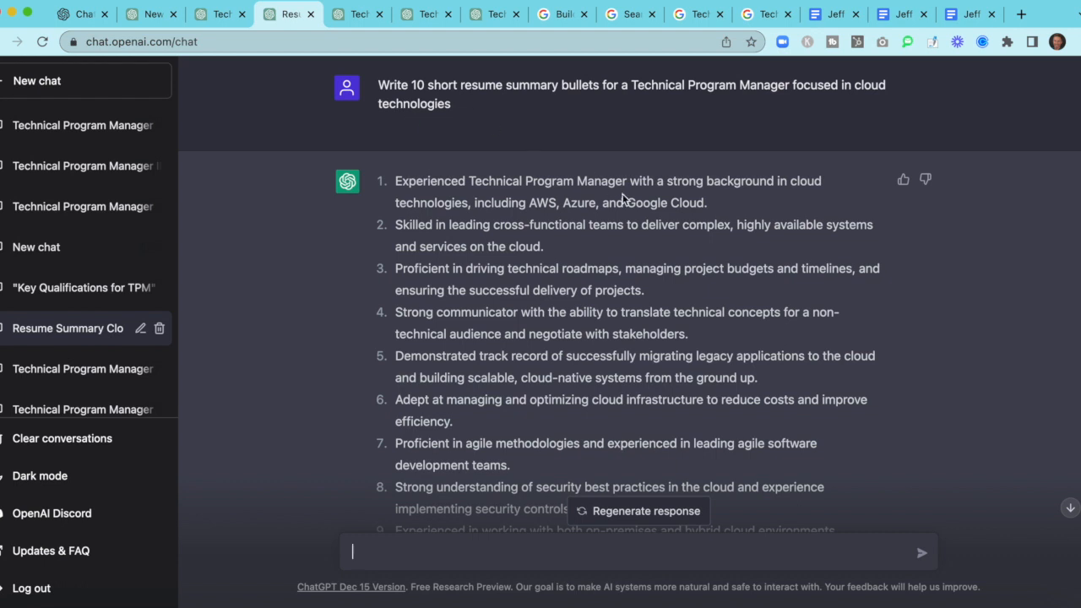
{"action": "scroll", "scroll_direction": "down", "scroll_amount": 3}
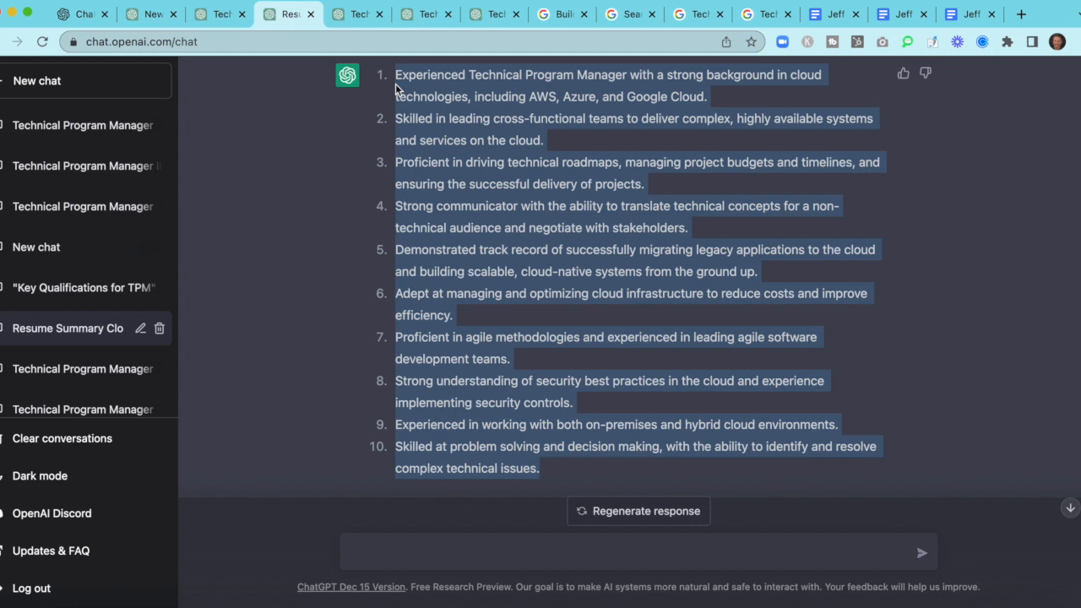
{"action": "mouse_move", "coordinate": [402, 71]}
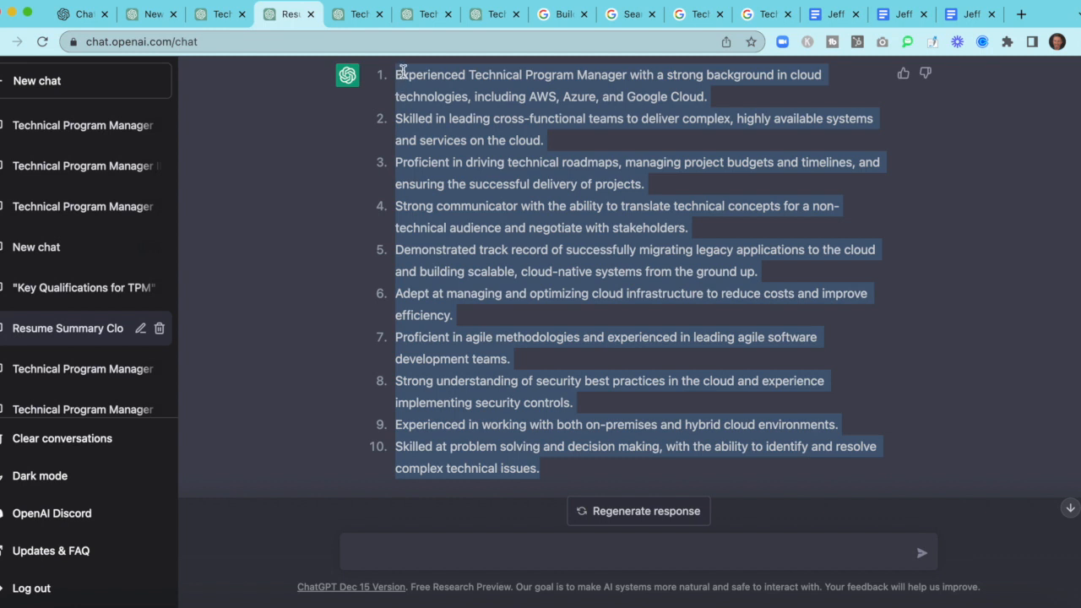
{"action": "left_click", "coordinate": [835, 14]}
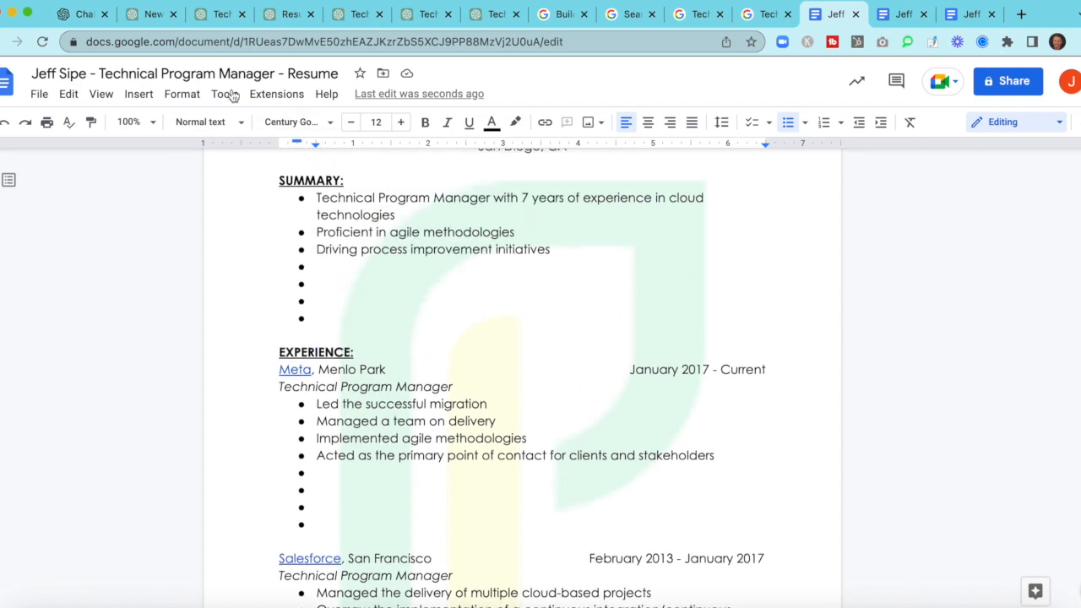
Step: Paste the summary bullets as plain text and rewrite the first one as 'AWS - 5 YOE'
{"action": "left_click", "coordinate": [68, 94]}
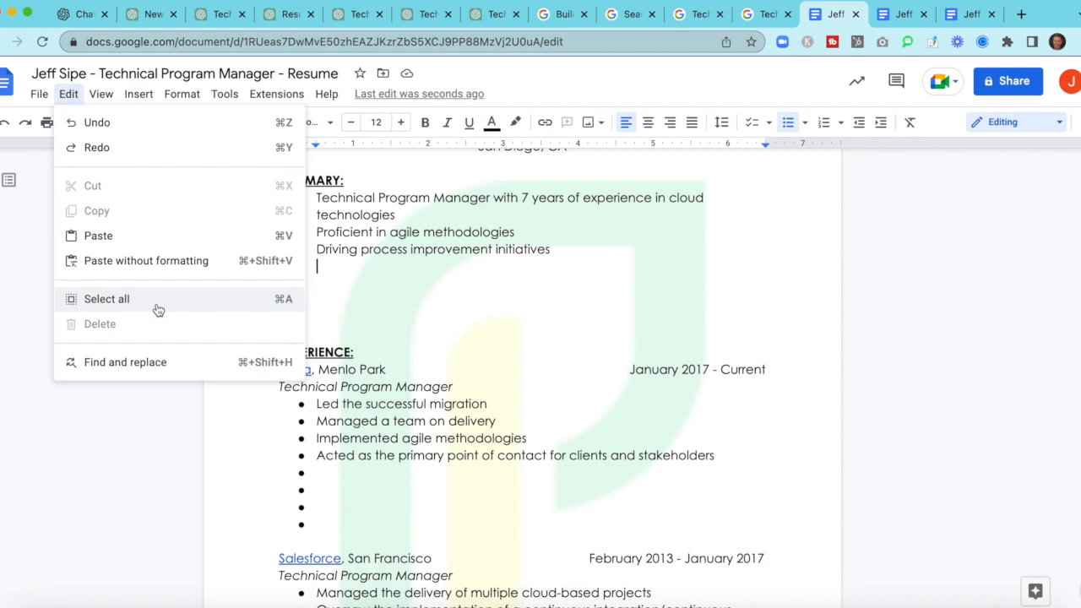
{"action": "mouse_move", "coordinate": [161, 269]}
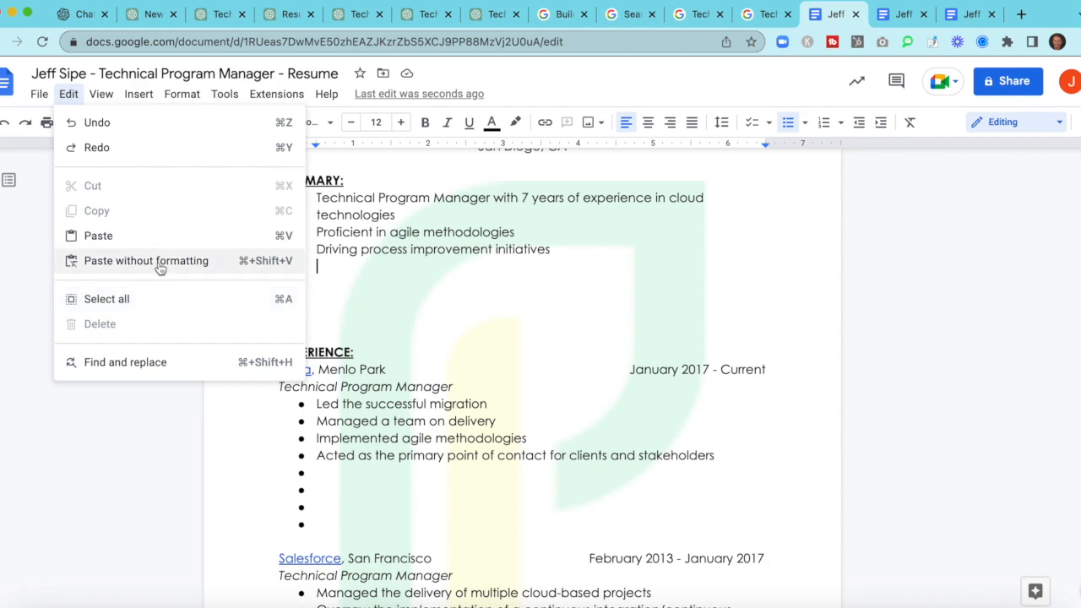
{"action": "left_click", "coordinate": [145, 261]}
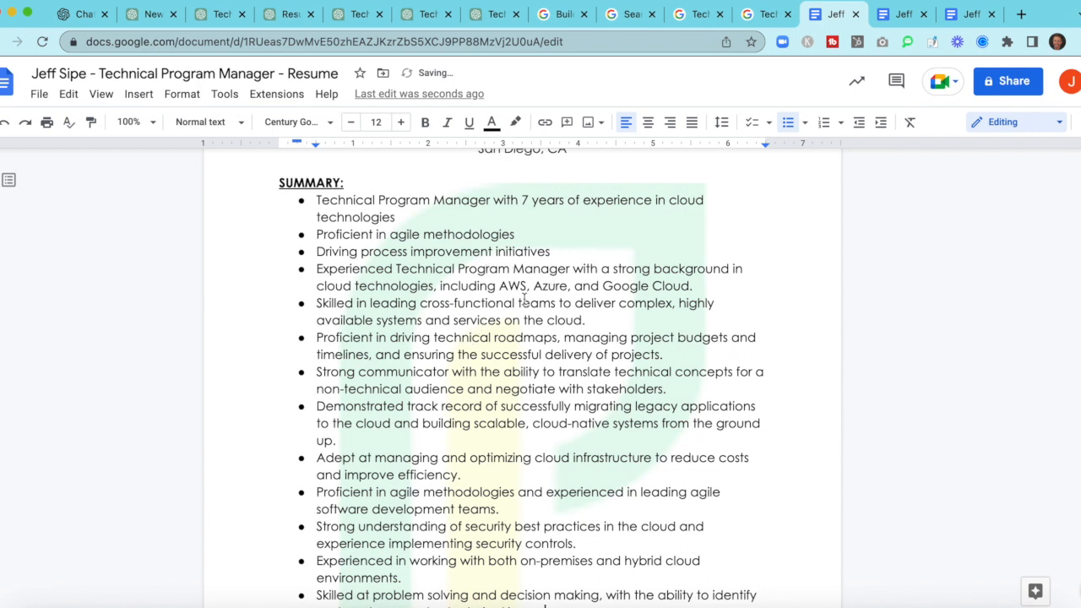
{"action": "left_click_drag", "start_coordinate": [316, 269], "coordinate": [500, 285]}
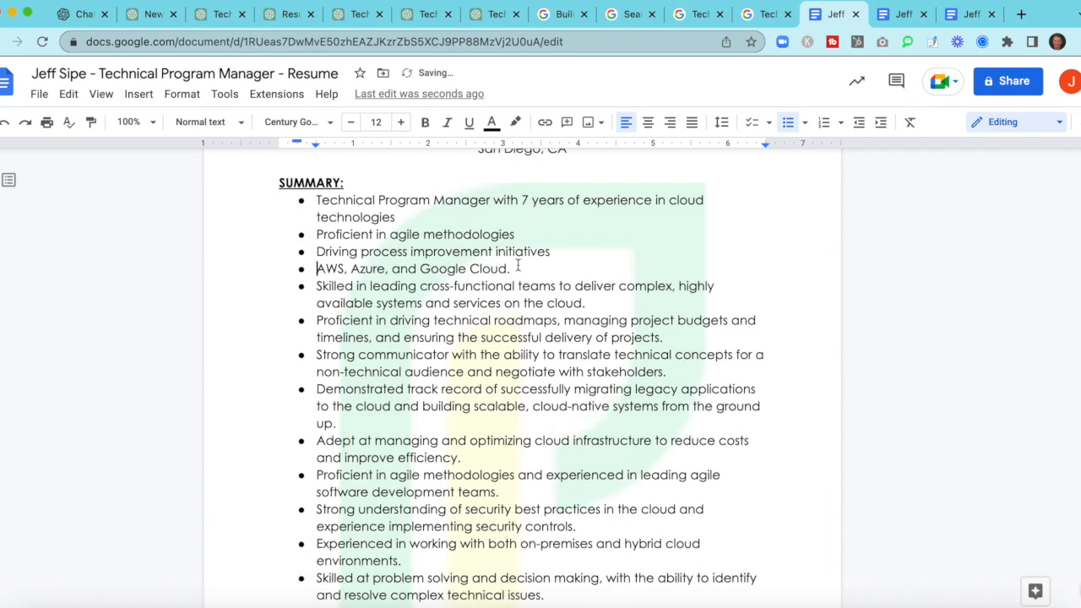
{"action": "key", "text": "Delete"}
{"action": "type", "text": "AWS -"}
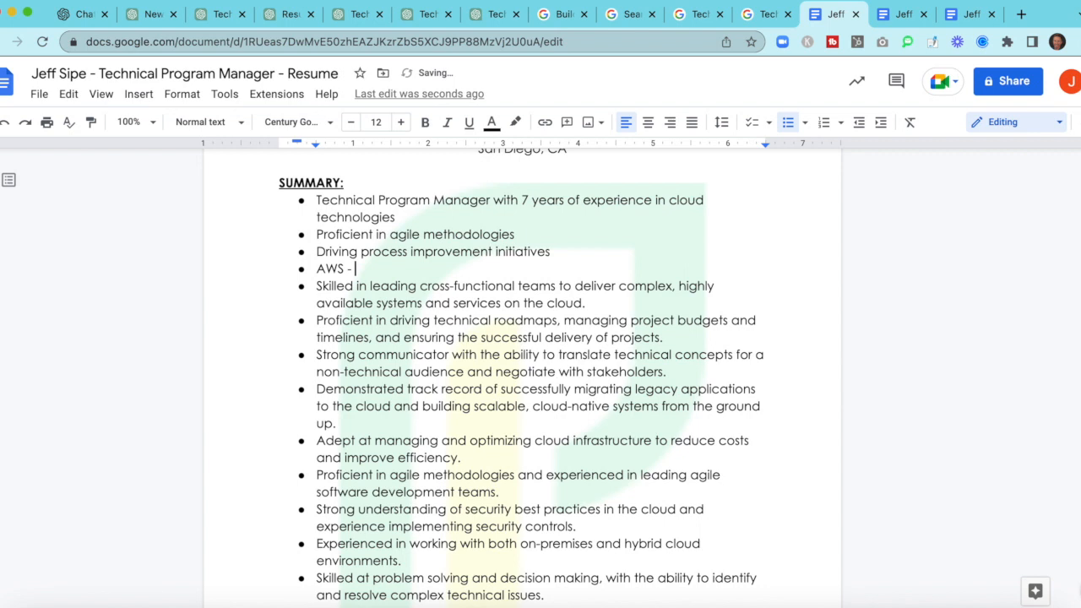
{"action": "type", "text": "5 YOE"}
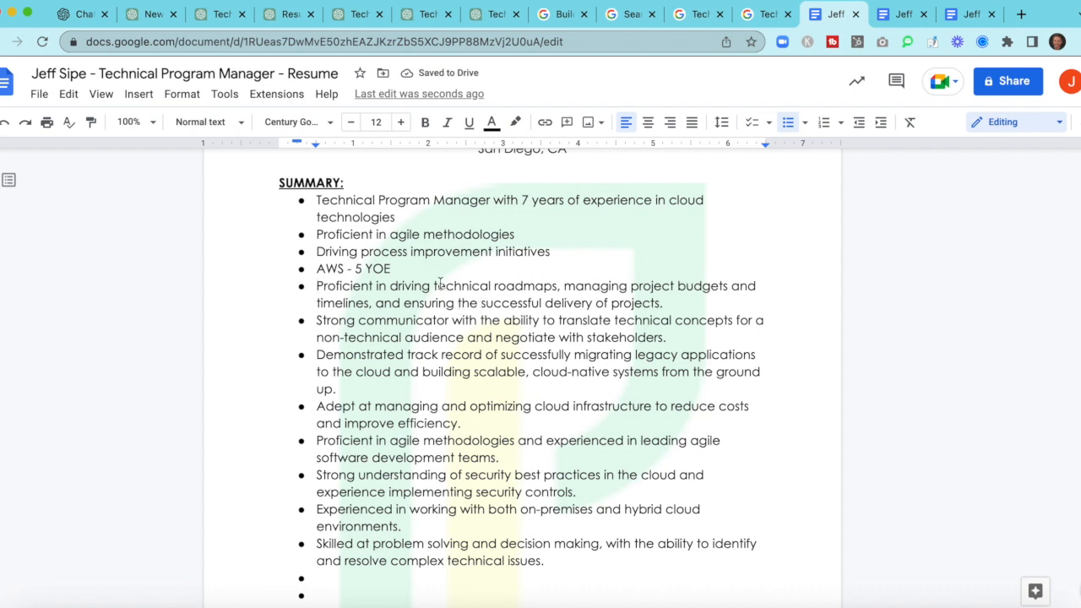
Step: Shorten the roadmaps bullet to 'Technical roadmaps', dropping the budgets and delivery wording
{"action": "left_click_drag", "start_coordinate": [316, 286], "coordinate": [439, 285]}
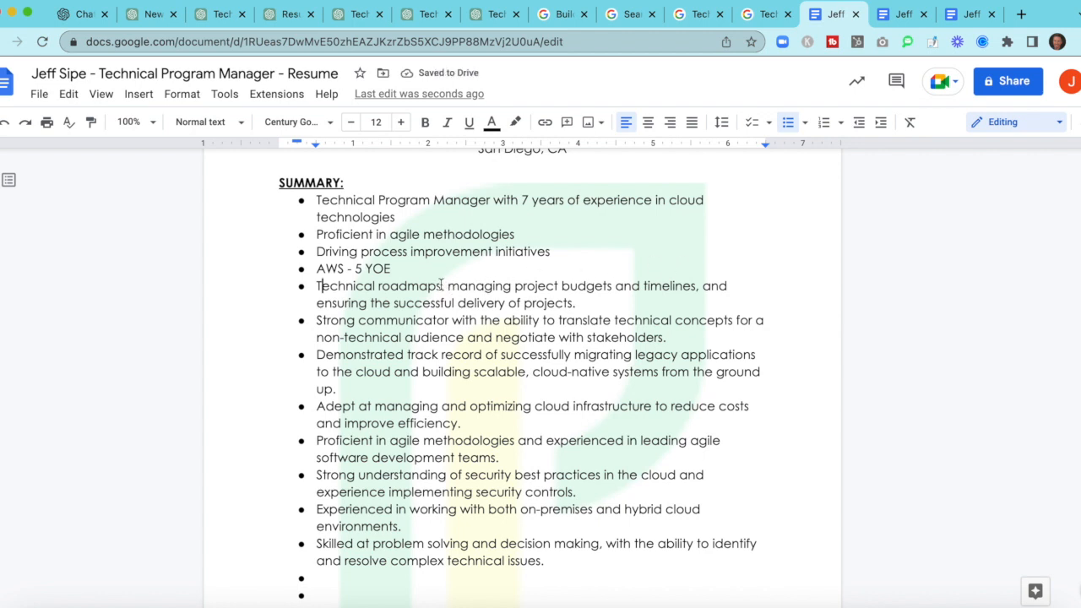
{"action": "left_click_drag", "start_coordinate": [446, 286], "coordinate": [577, 304]}
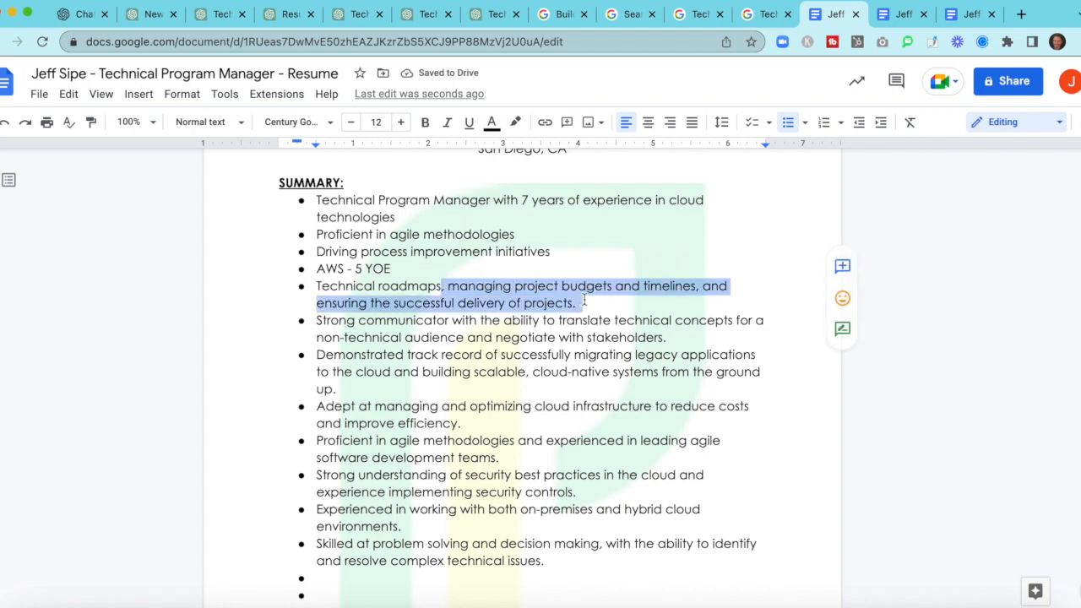
{"action": "key", "text": "Delete"}
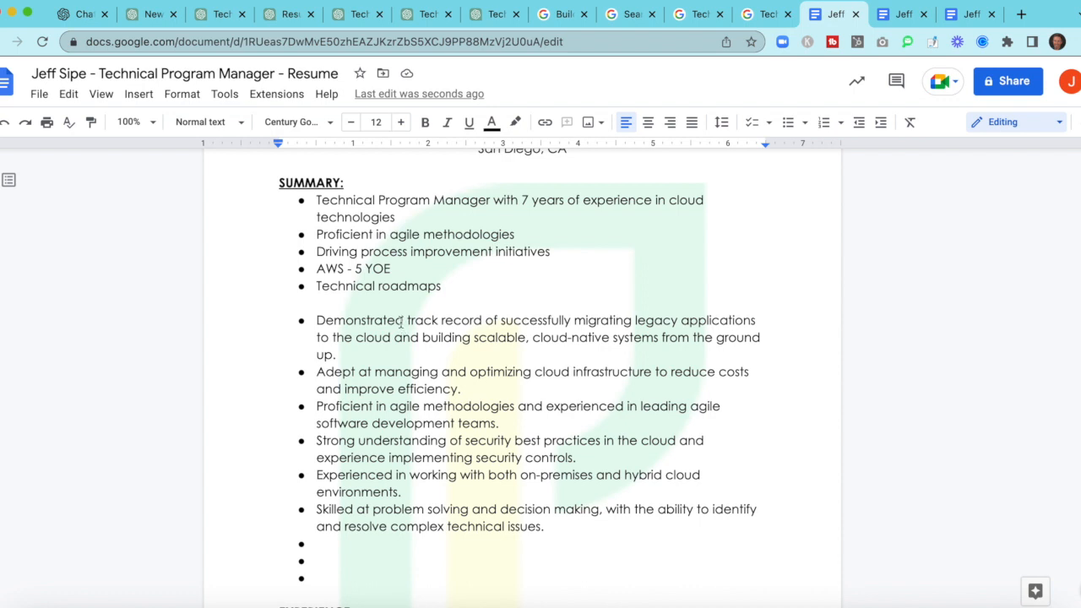
Step: Condense the migration and cloud-native bullets and correct 'Otimizing' to 'Optimizing'
{"action": "double_click", "coordinate": [405, 338]}
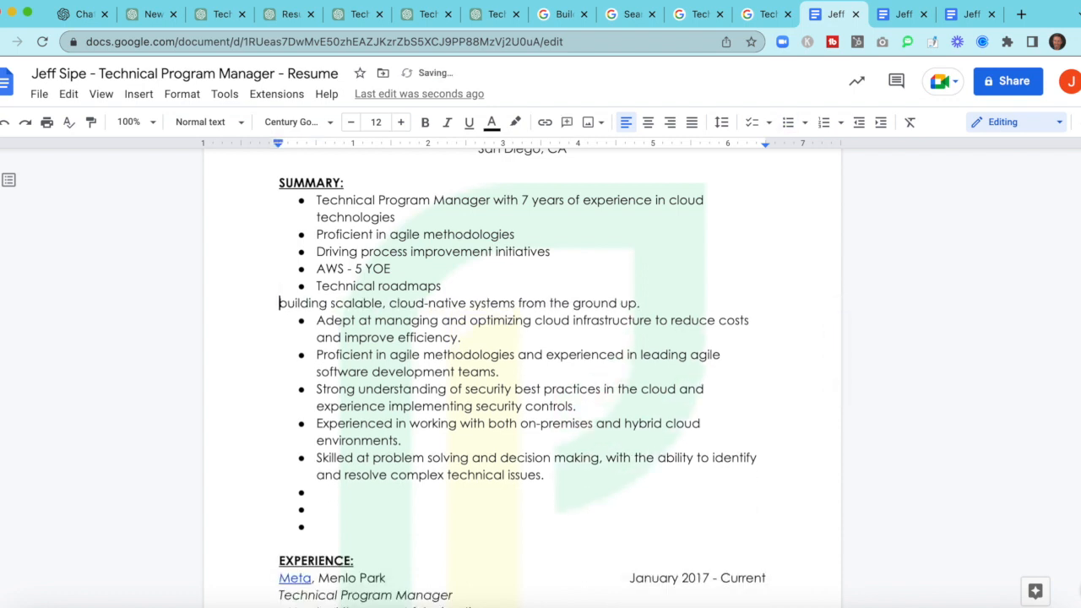
{"action": "left_click", "coordinate": [787, 122]}
{"action": "type", "text": "B"}
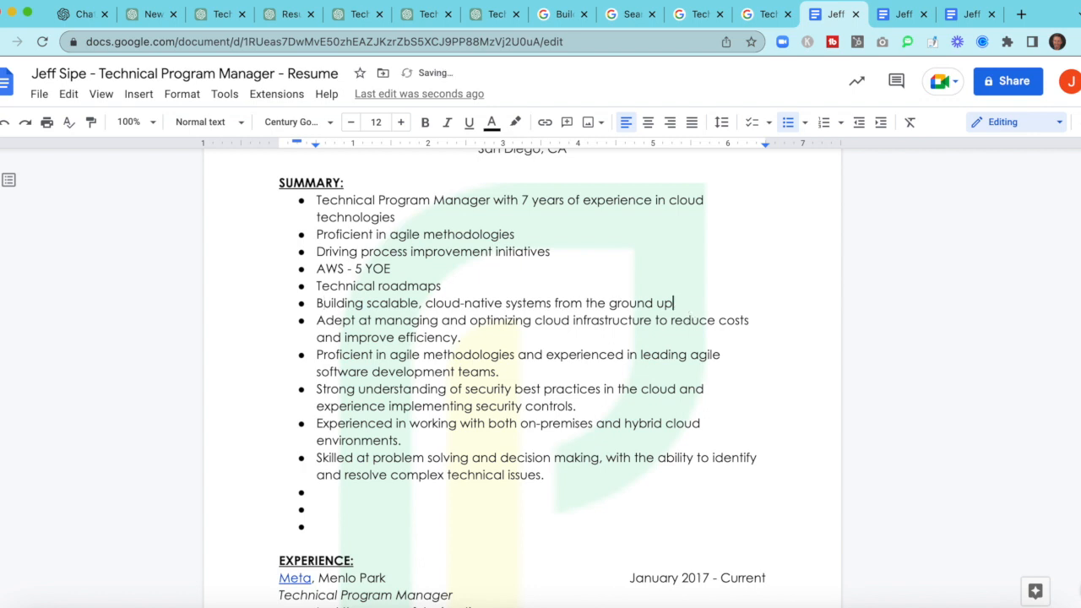
{"action": "mouse_move", "coordinate": [473, 330]}
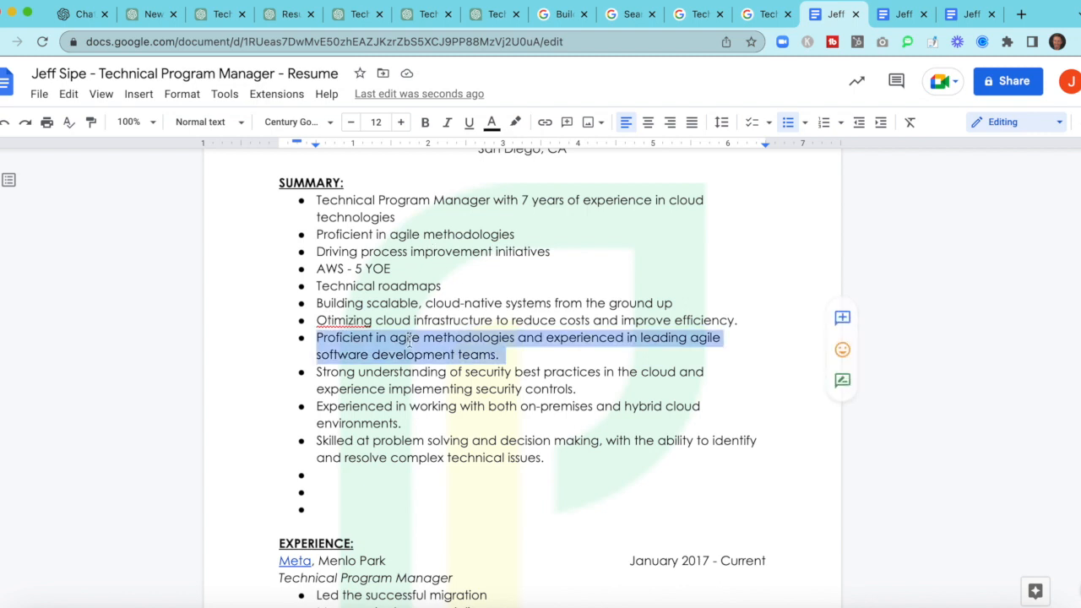
{"action": "right_click", "coordinate": [343, 321]}
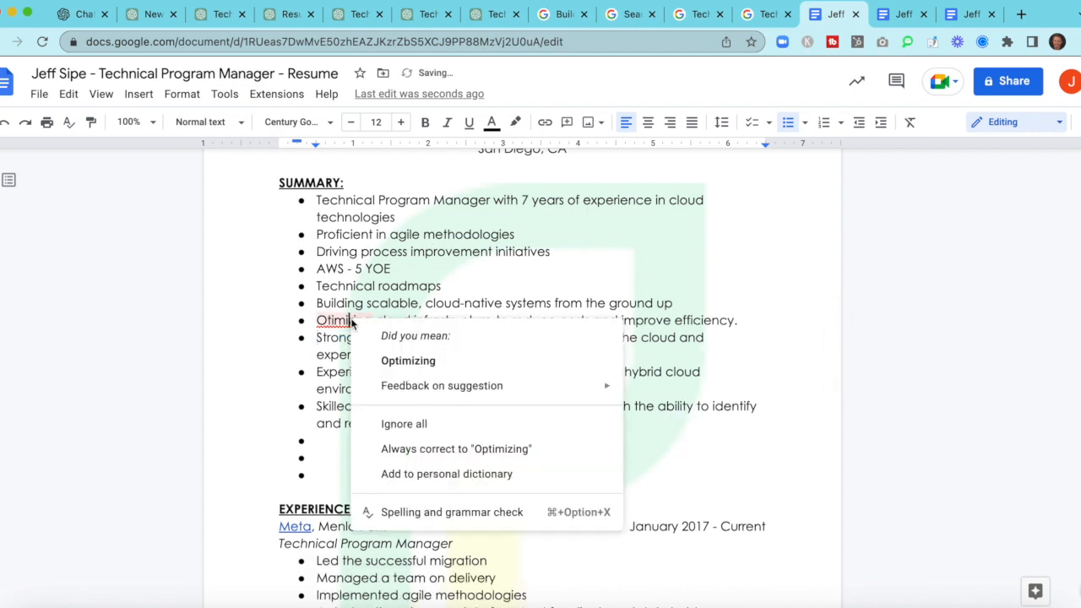
{"action": "left_click", "coordinate": [409, 361]}
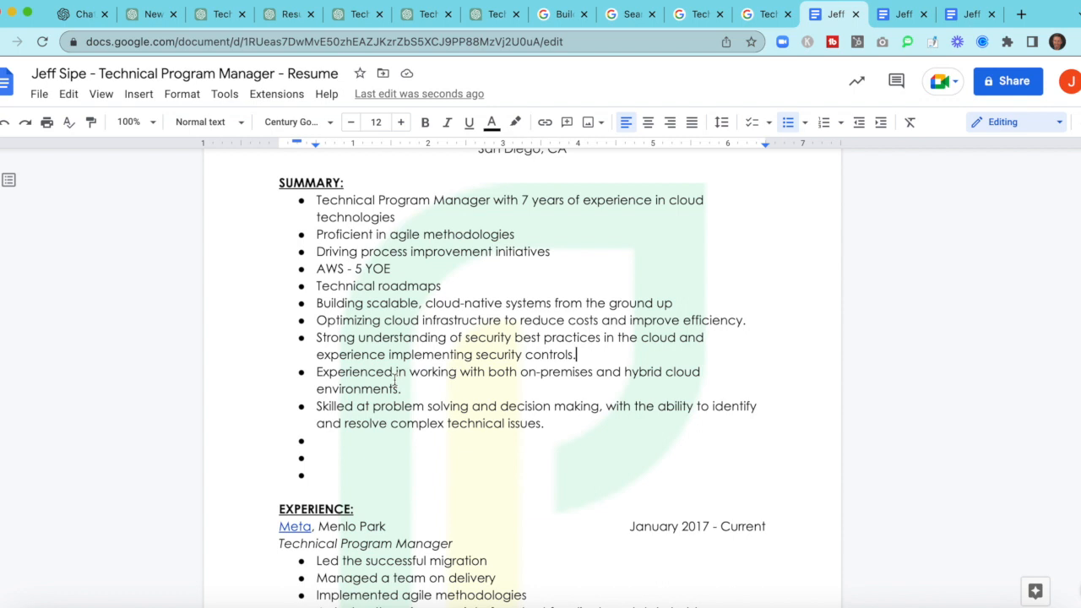
{"action": "mouse_move", "coordinate": [571, 371]}
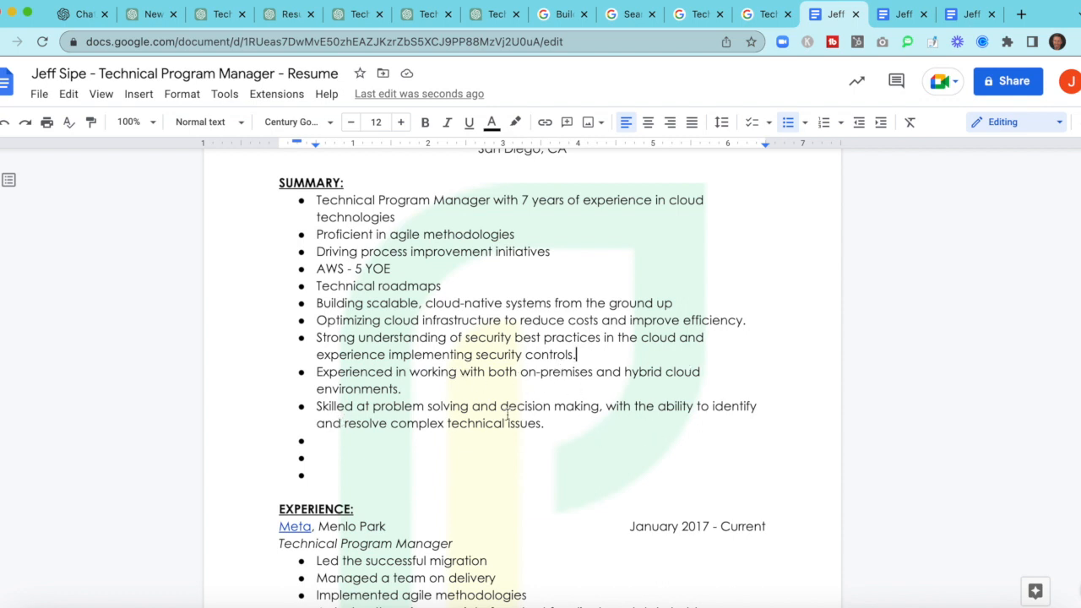
{"action": "mouse_move", "coordinate": [317, 482]}
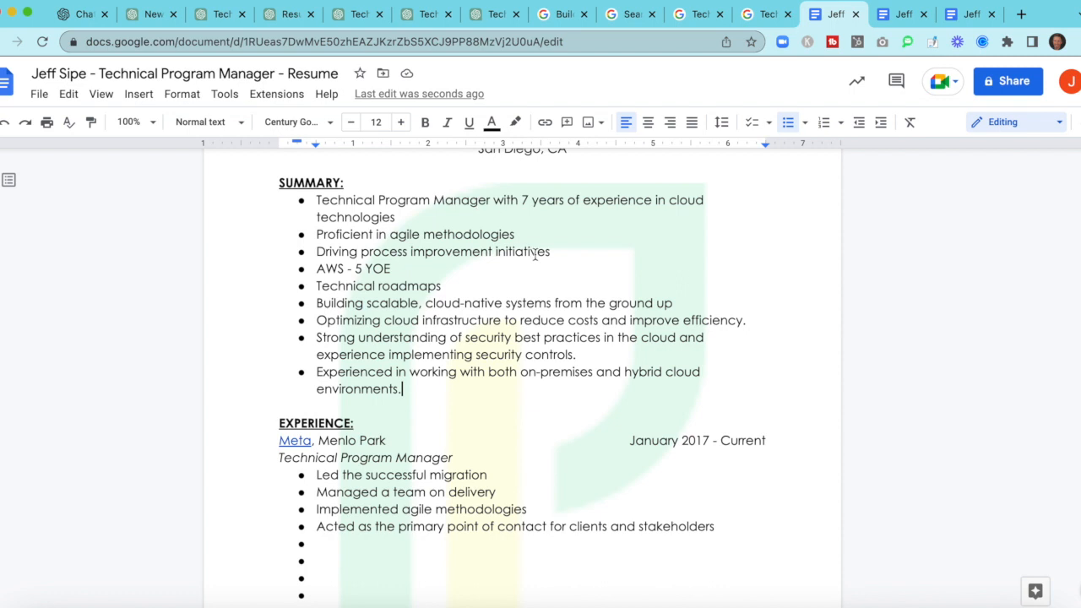
{"action": "mouse_move", "coordinate": [517, 279]}
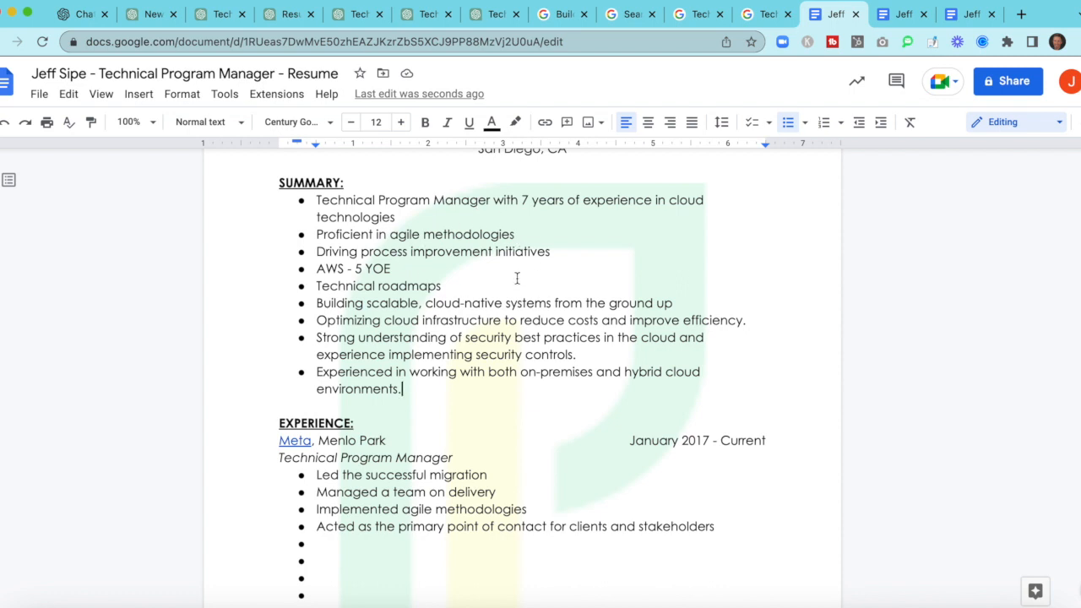
Step: Remove the duplicate agile-teams and problem-solving bullets so the Summary ends at hybrid cloud
{"action": "scroll", "scroll_direction": "down", "scroll_amount": 3}
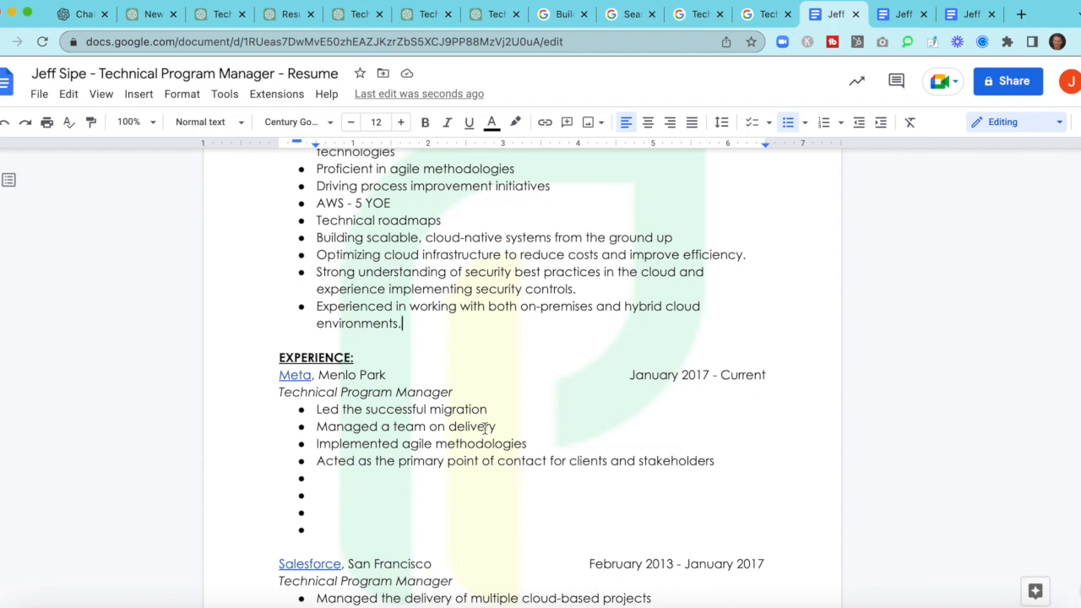
{"action": "scroll", "scroll_direction": "down", "scroll_amount": 3}
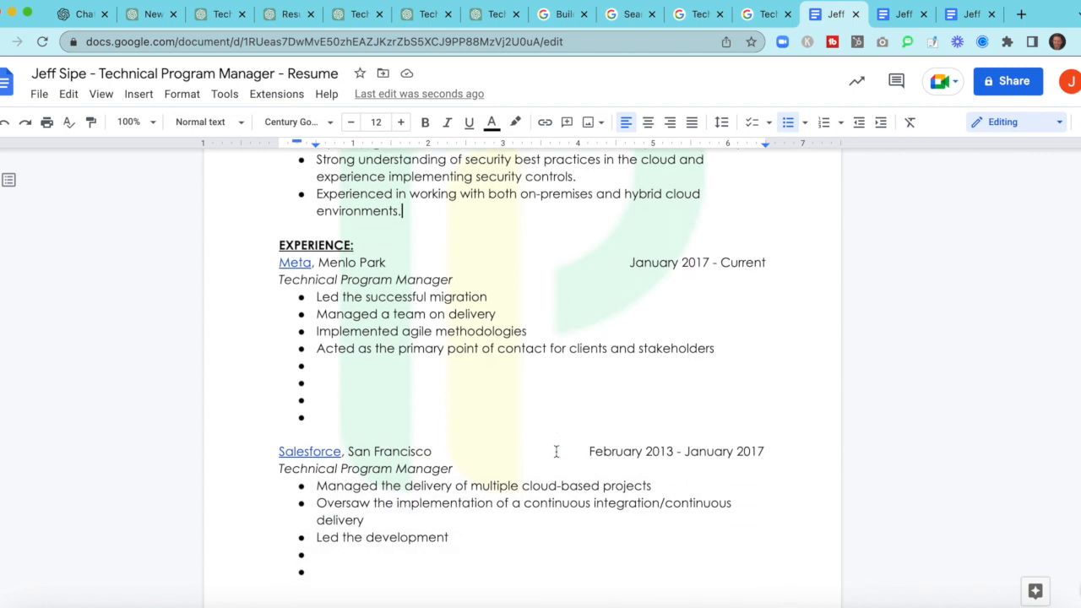
Step: Review the Experience section, then switch to ChatGPT's top-20 technologies answer
{"action": "scroll", "scroll_direction": "down", "scroll_amount": 3}
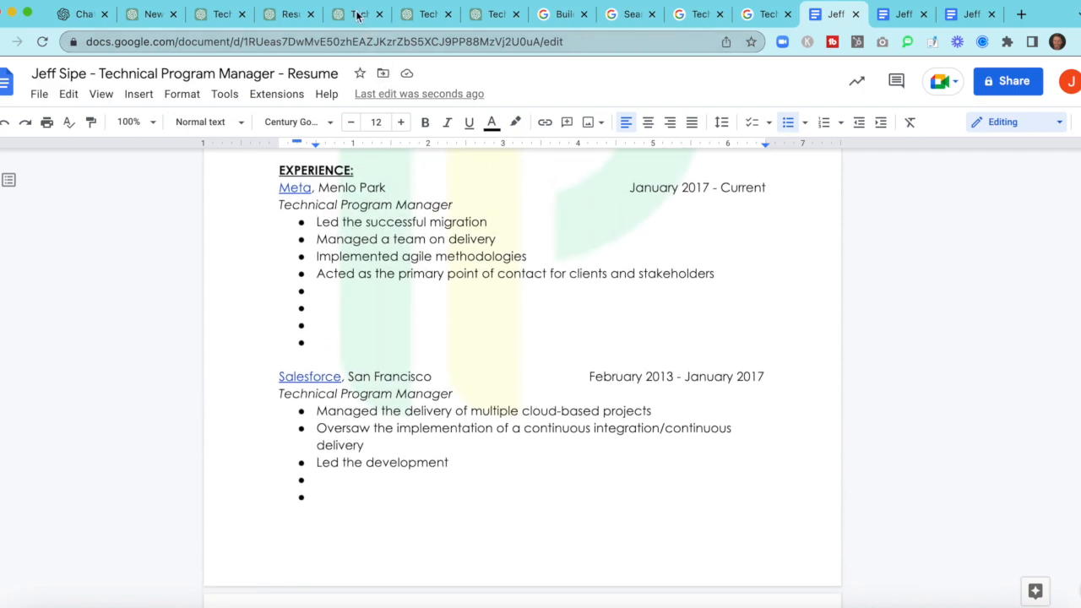
{"action": "left_click", "coordinate": [357, 13]}
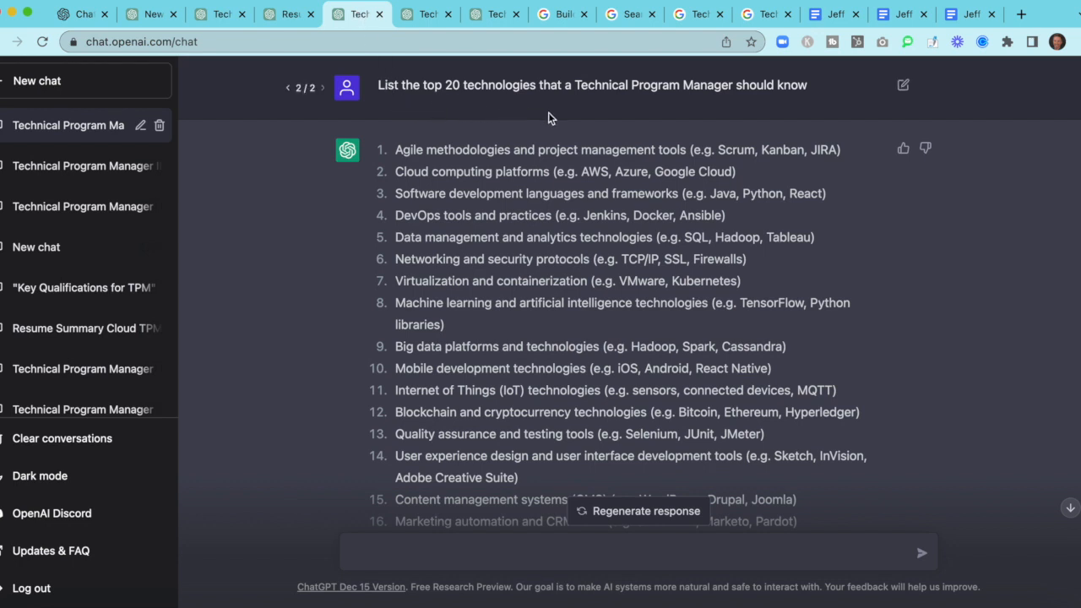
Step: Copy ChatGPT's numbered technologies list and return to the resume's Technical Summary
{"action": "scroll", "scroll_direction": "down", "scroll_amount": 3}
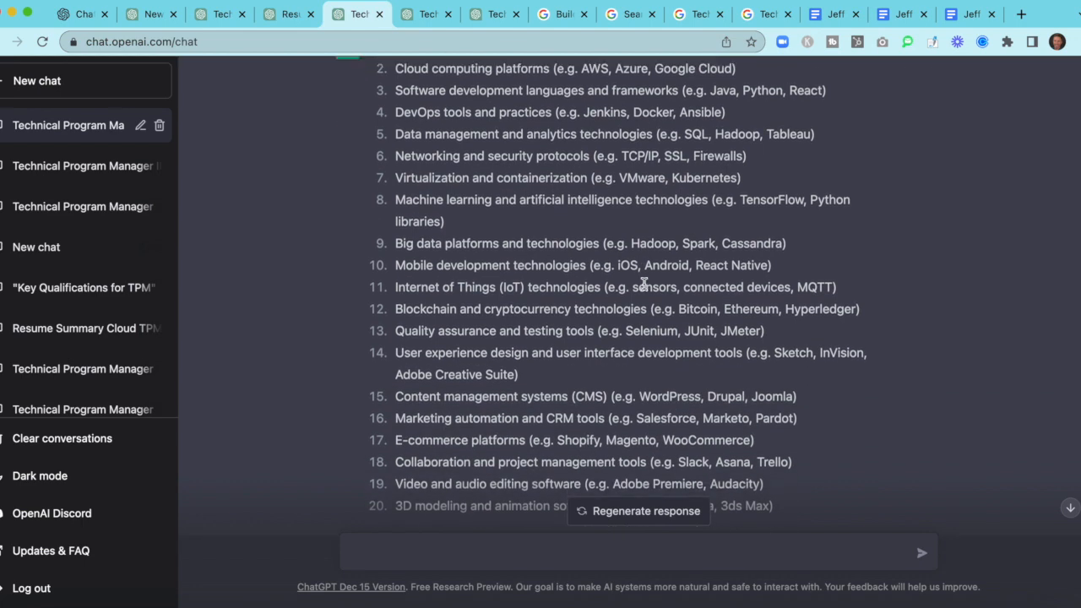
{"action": "scroll", "scroll_direction": "down", "scroll_amount": 3}
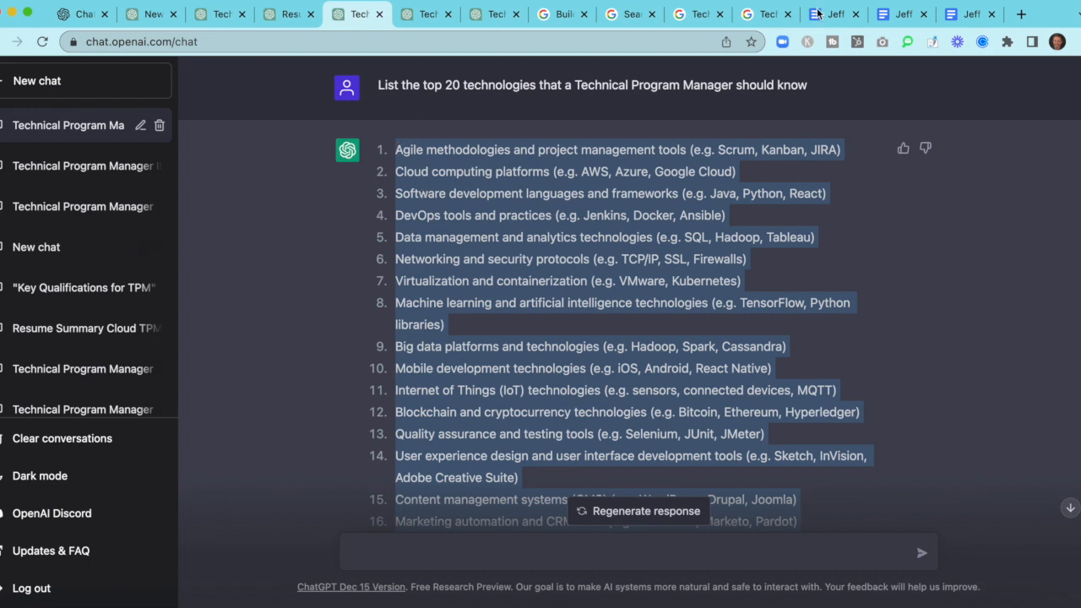
{"action": "left_click", "coordinate": [832, 13]}
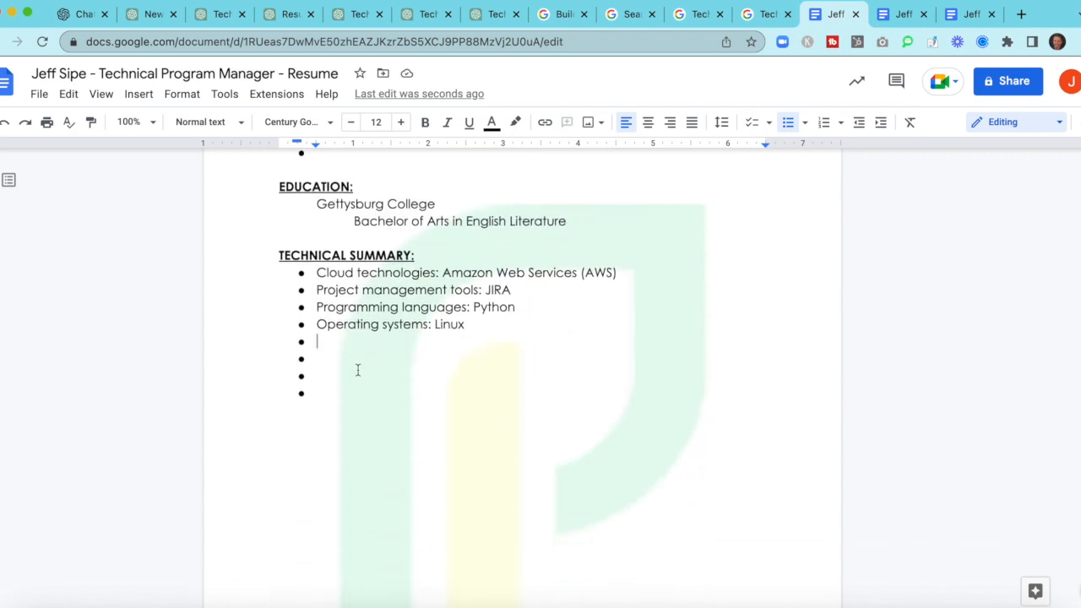
Step: Paste the technology list into the Technical Summary and trim the DevOps entry's example wording
{"action": "left_click", "coordinate": [67, 94]}
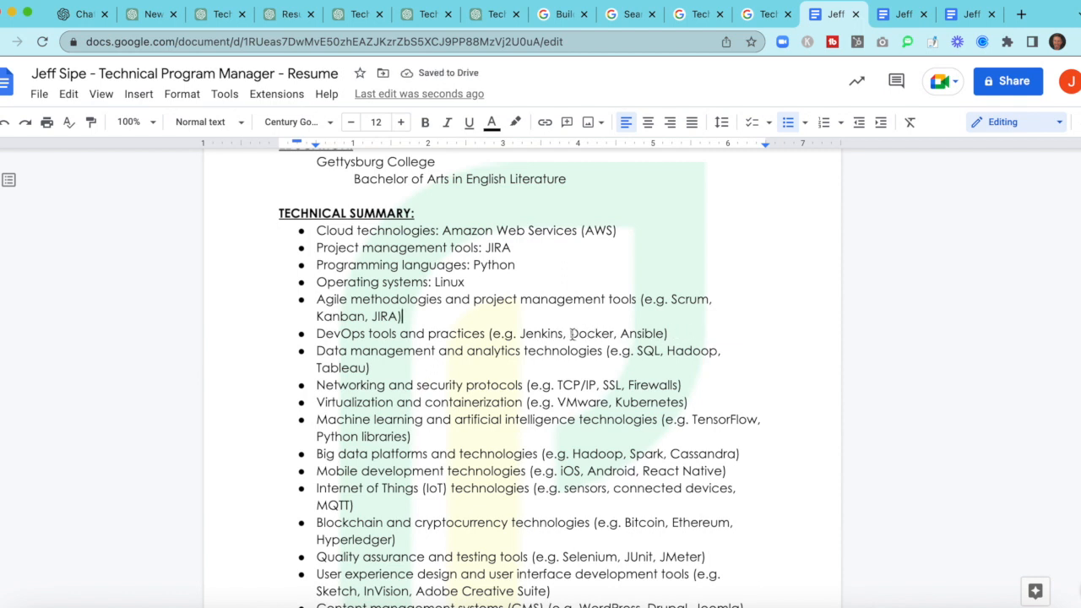
{"action": "left_click_drag", "start_coordinate": [568, 333], "coordinate": [666, 332]}
{"action": "type", "text": ":"}
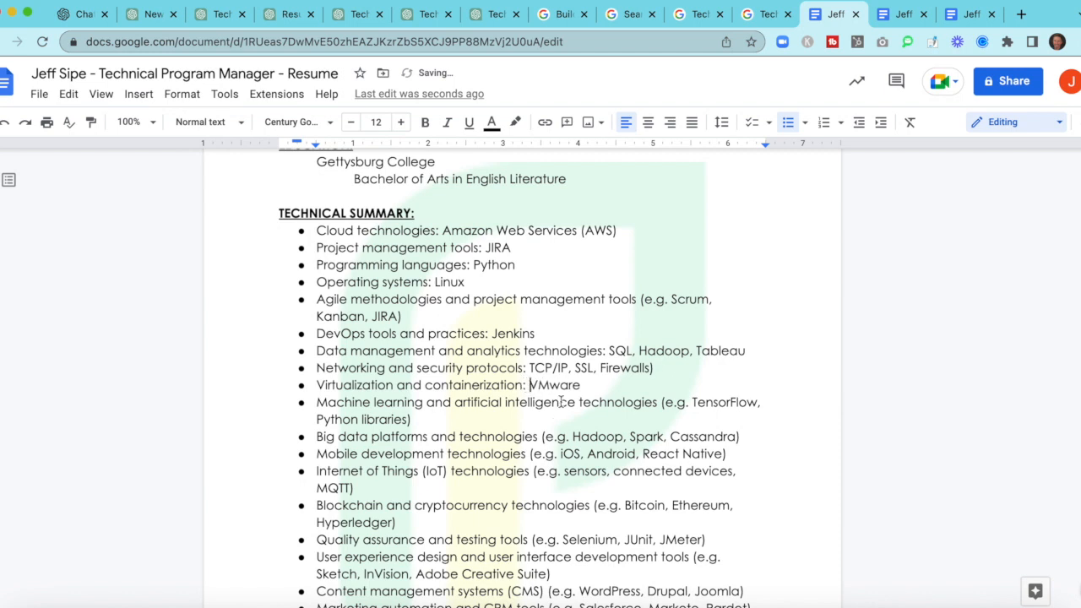
Step: Trim the data, networking and virtualization bullets down to specific tools
{"action": "scroll", "scroll_direction": "down", "scroll_amount": 3}
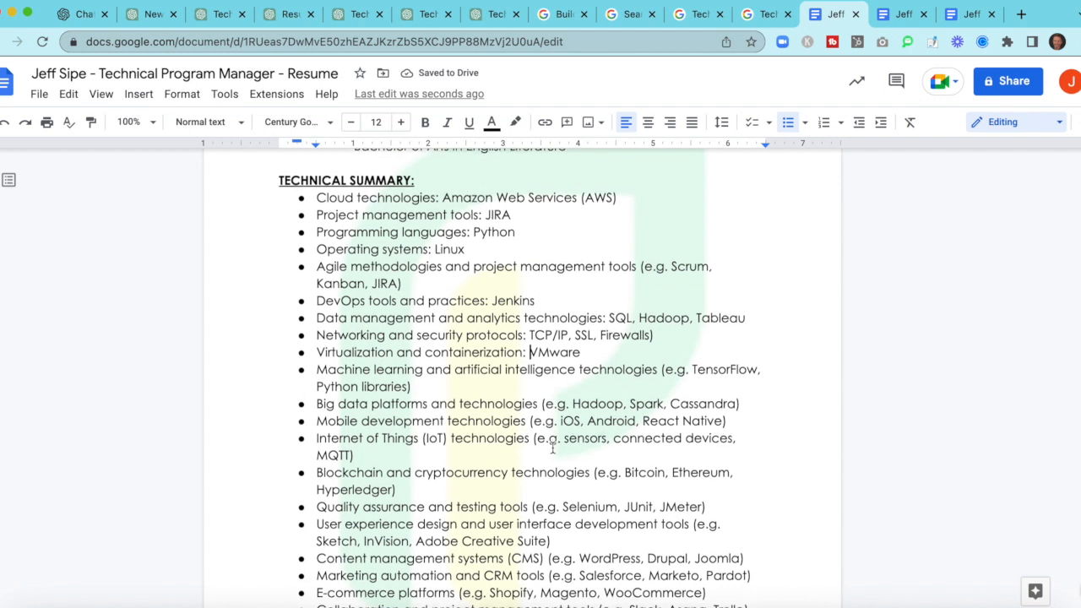
{"action": "scroll", "scroll_direction": "down", "scroll_amount": 3}
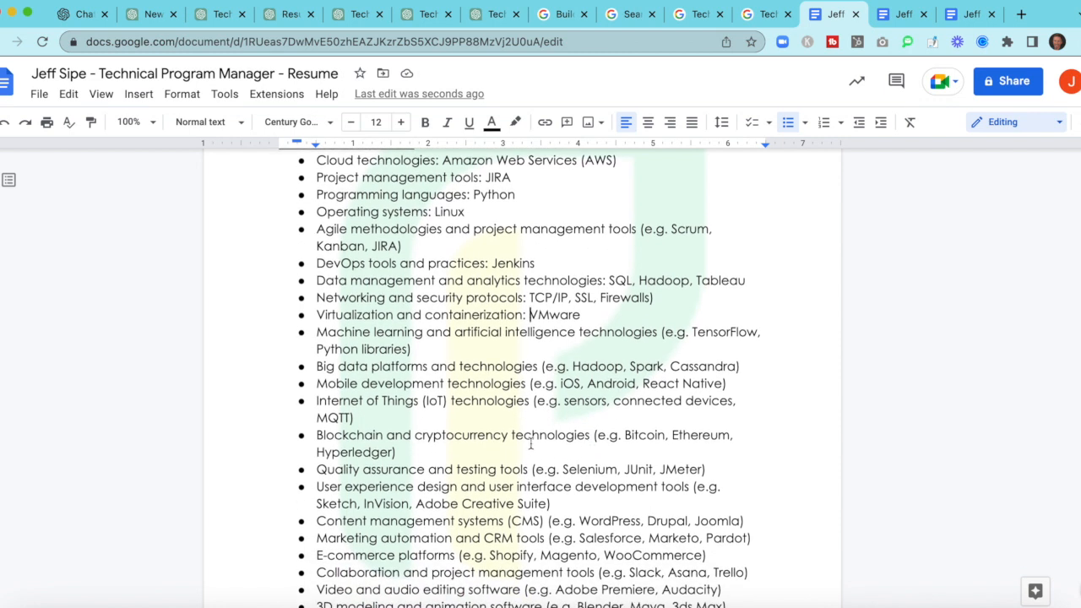
{"action": "scroll", "scroll_direction": "down", "scroll_amount": 3}
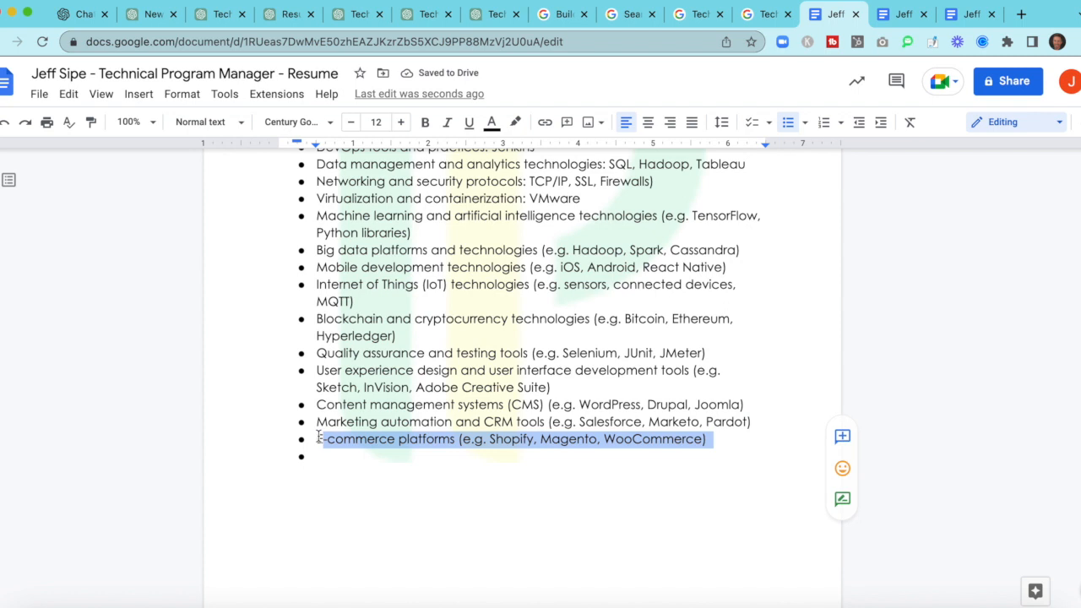
Step: Delete the e-commerce, CMS, UX design and blockchain bullets so the list ends at CRM tools
{"action": "key", "text": "Delete"}
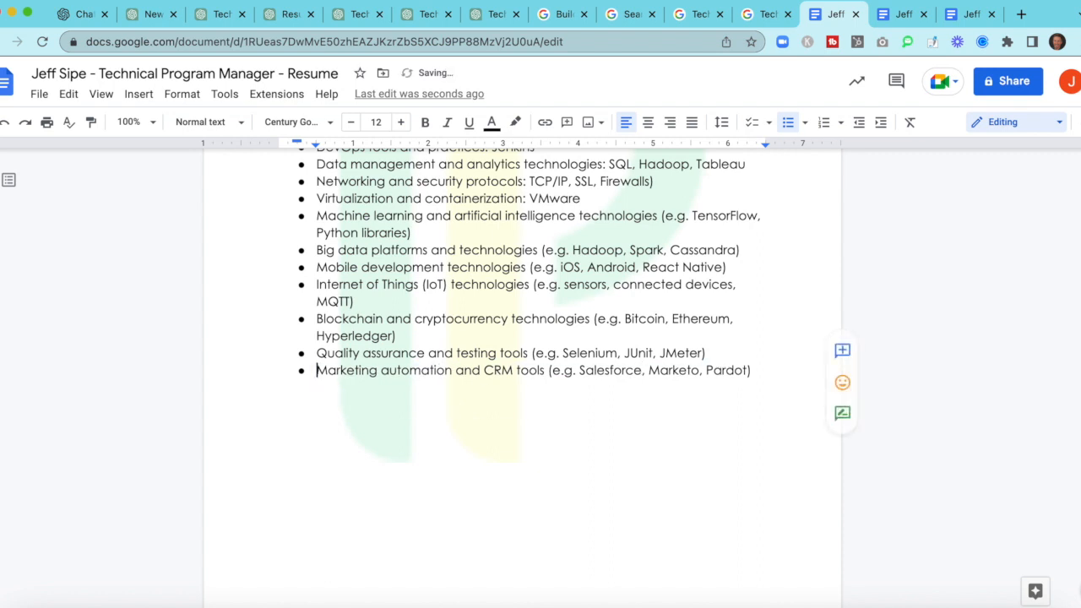
{"action": "scroll", "scroll_direction": "down", "scroll_amount": 3}
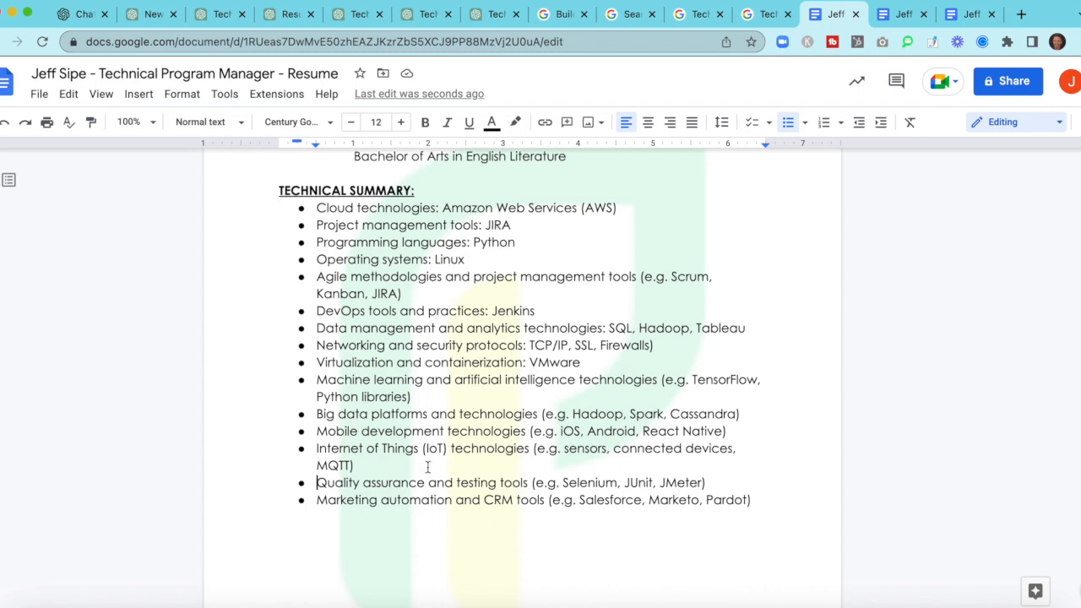
{"action": "mouse_move", "coordinate": [429, 473]}
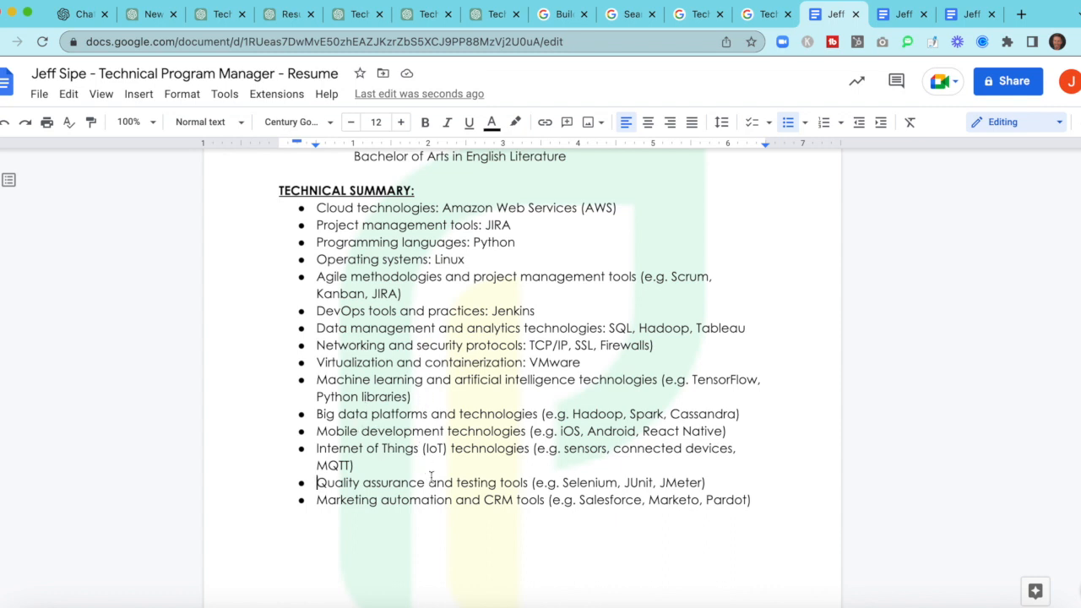
{"action": "mouse_move", "coordinate": [490, 448]}
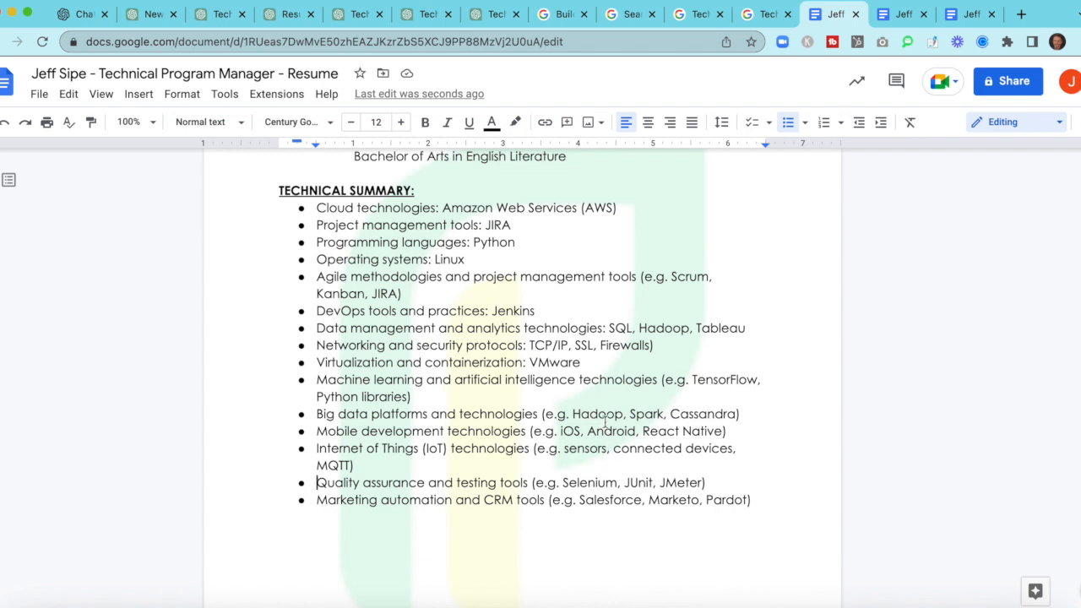
{"action": "mouse_move", "coordinate": [423, 257]}
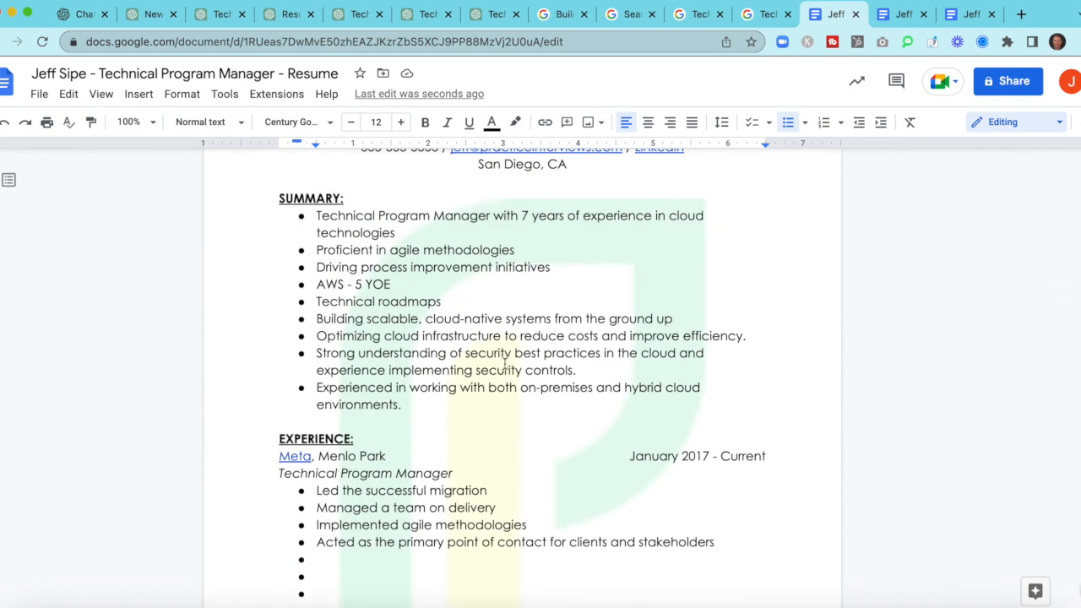
Step: Leave the resume and switch to the Google Careers Technical Program Manager search
{"action": "scroll", "scroll_direction": "down", "scroll_amount": 3}
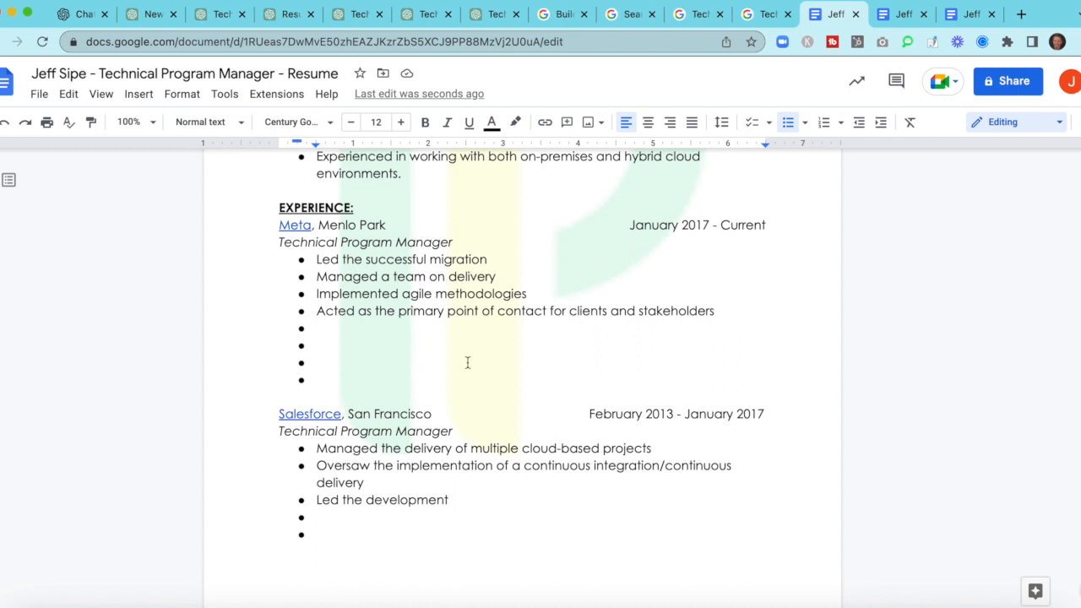
{"action": "scroll", "scroll_direction": "down", "scroll_amount": 3}
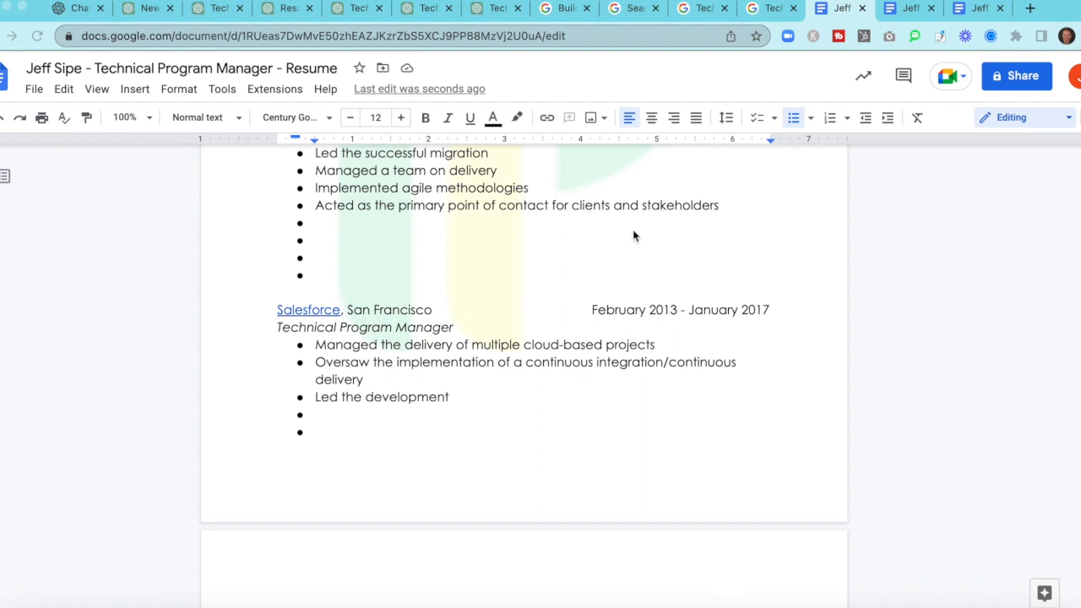
{"action": "left_click", "coordinate": [564, 7]}
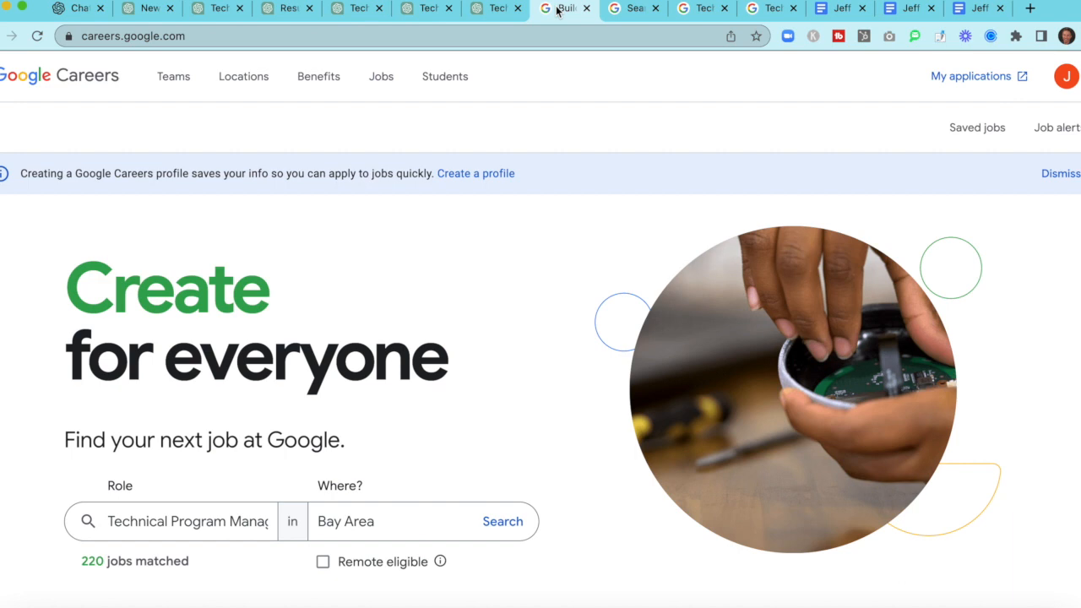
Step: Browse the job results and open the Technical Program Manager II, Google Cloud Infrastructure Engineering posting
{"action": "left_click", "coordinate": [186, 520]}
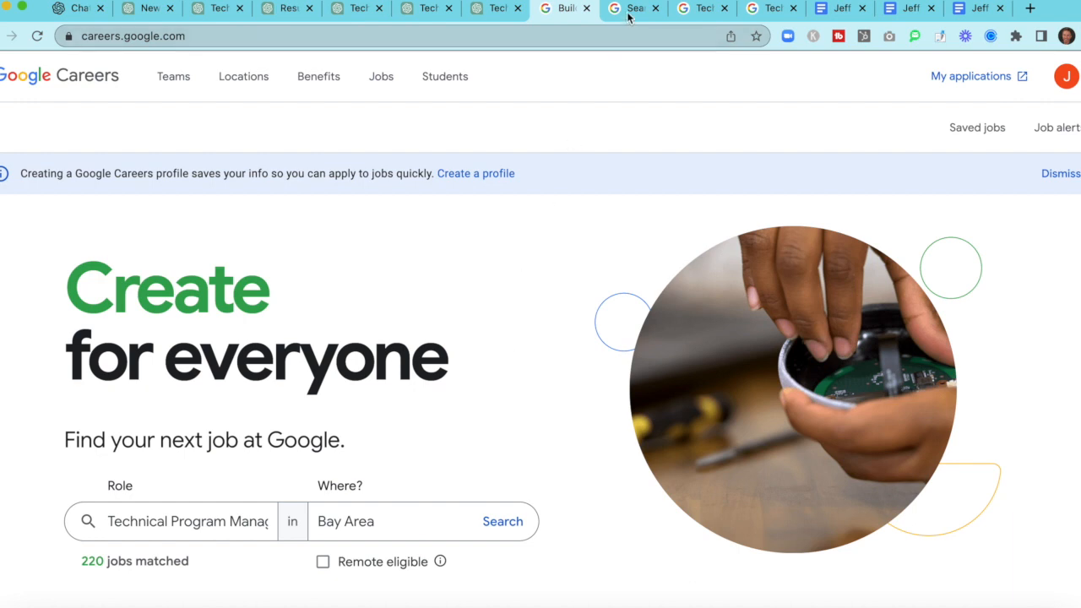
{"action": "mouse_move", "coordinate": [633, 7]}
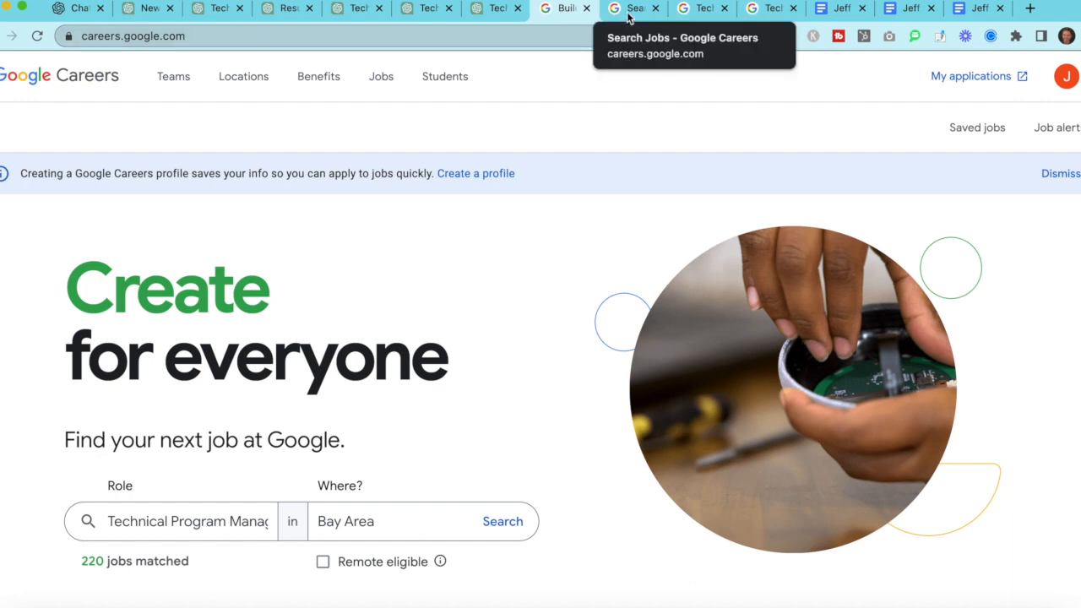
{"action": "left_click", "coordinate": [503, 520]}
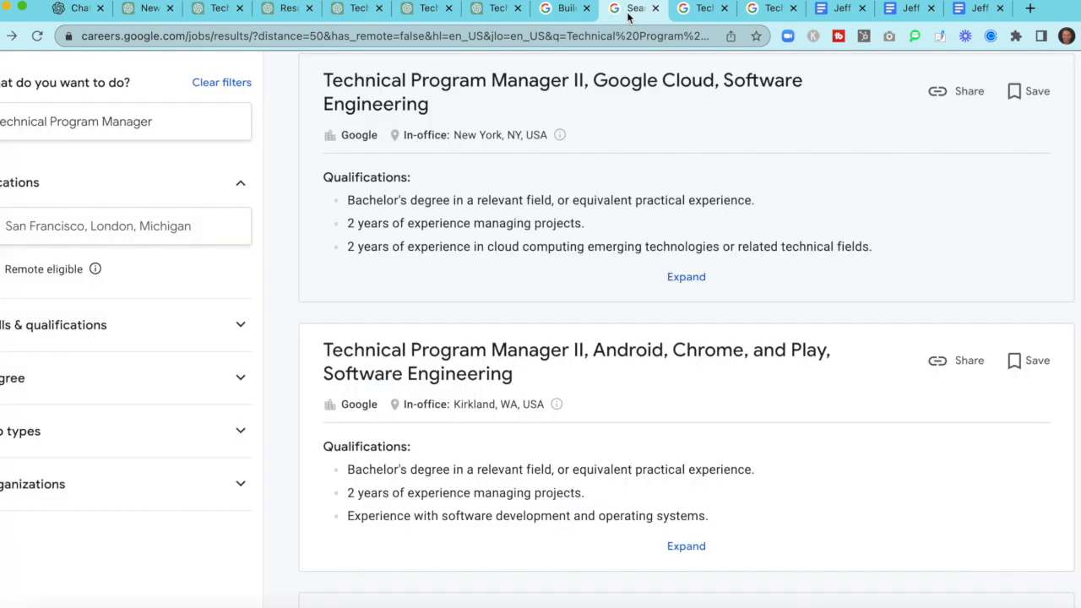
{"action": "scroll", "scroll_direction": "down", "scroll_amount": 3}
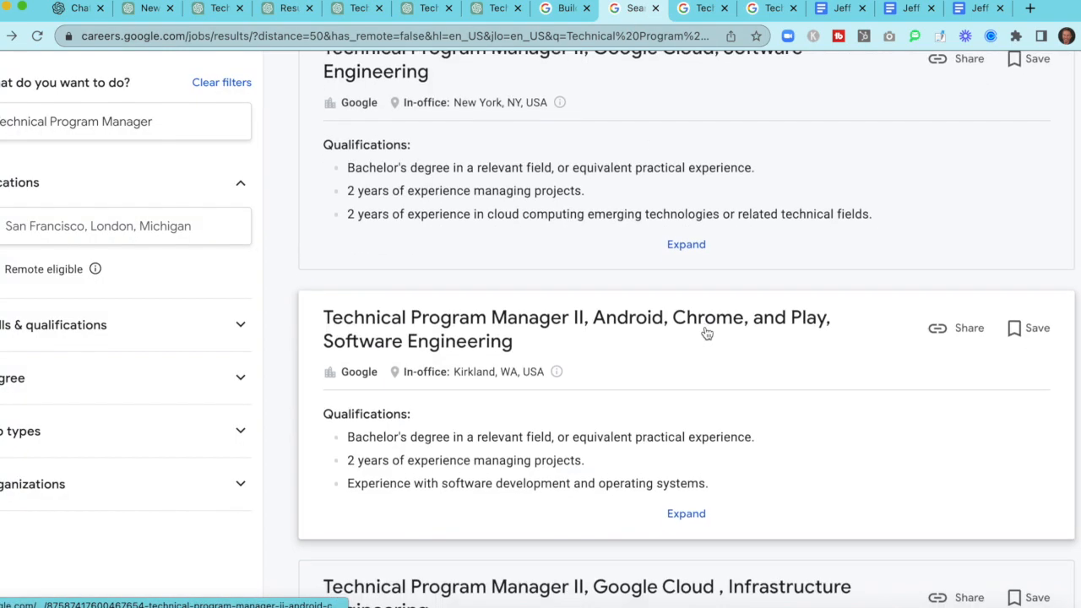
{"action": "scroll", "scroll_direction": "down", "scroll_amount": 3}
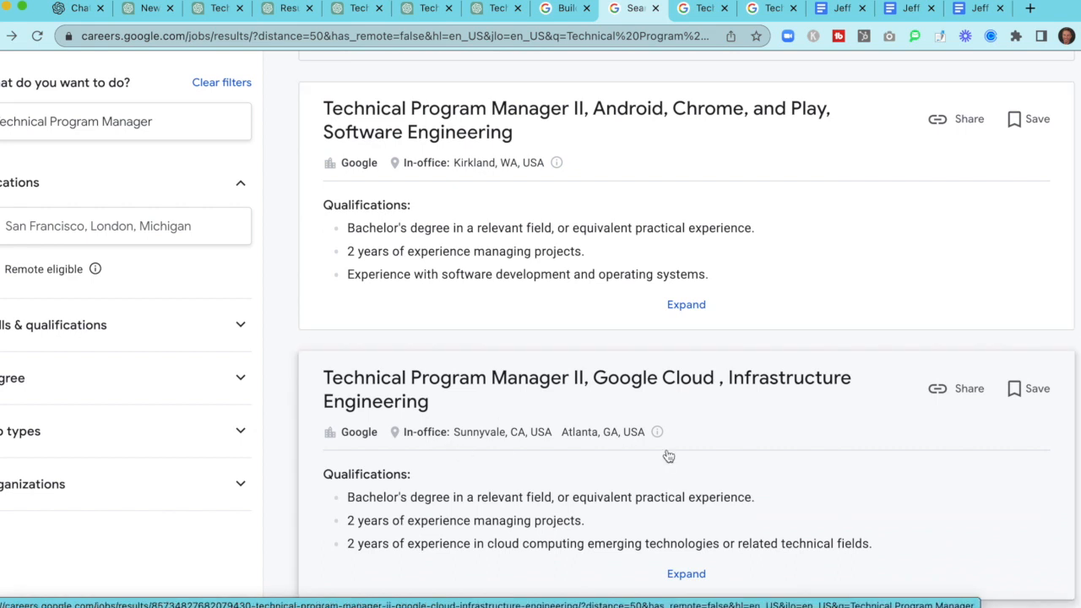
{"action": "scroll", "scroll_direction": "down", "scroll_amount": 3}
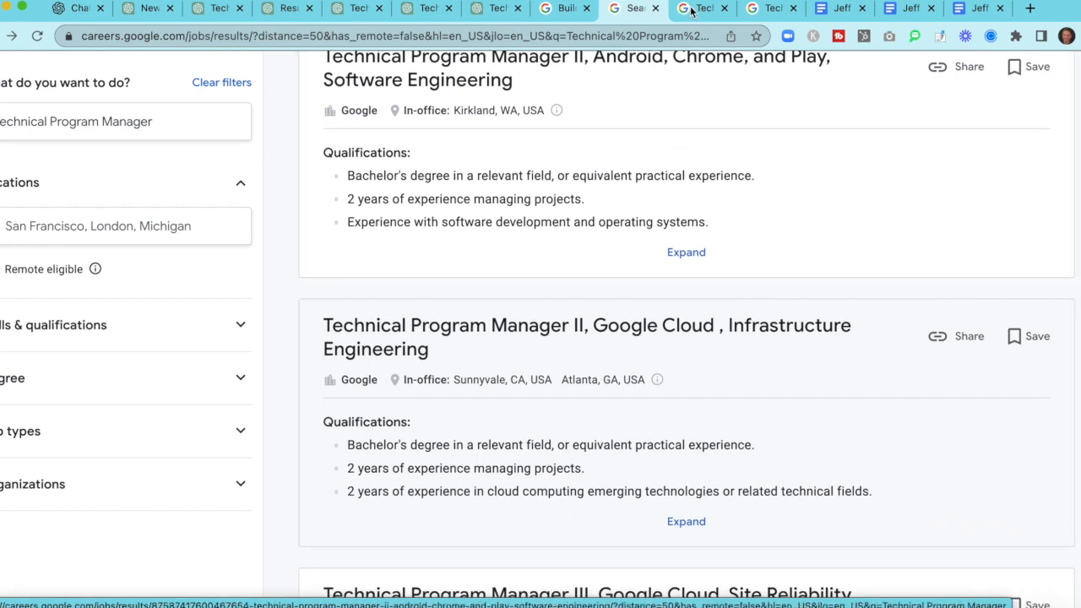
{"action": "mouse_move", "coordinate": [701, 8]}
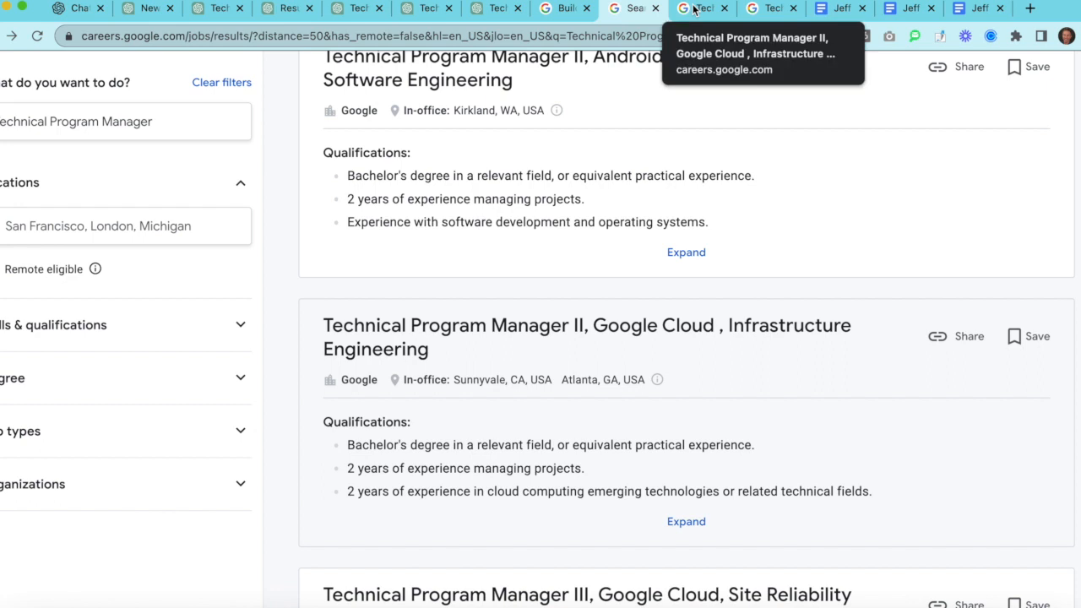
{"action": "left_click", "coordinate": [587, 336]}
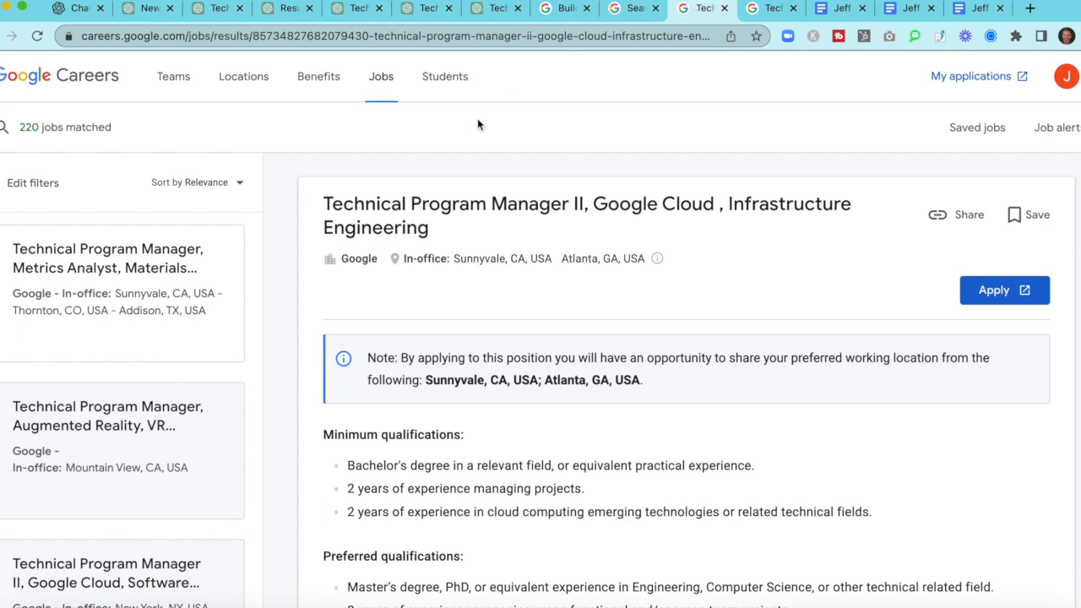
{"action": "mouse_move", "coordinate": [426, 9]}
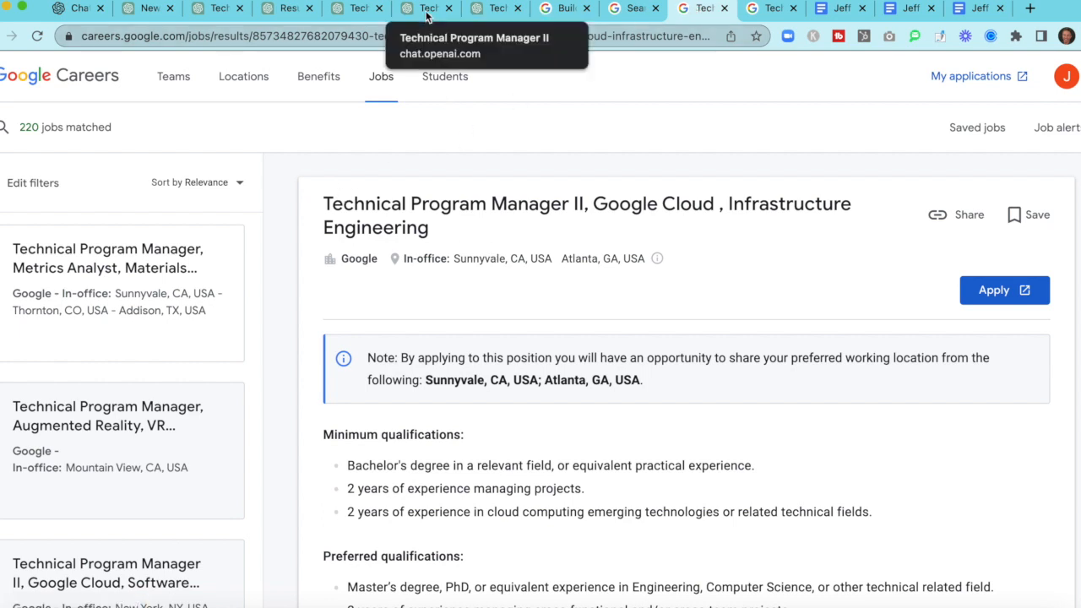
Step: Copy ChatGPT's key-items bullet list for the Google Cloud job and switch to the tailored resume
{"action": "left_click", "coordinate": [426, 7]}
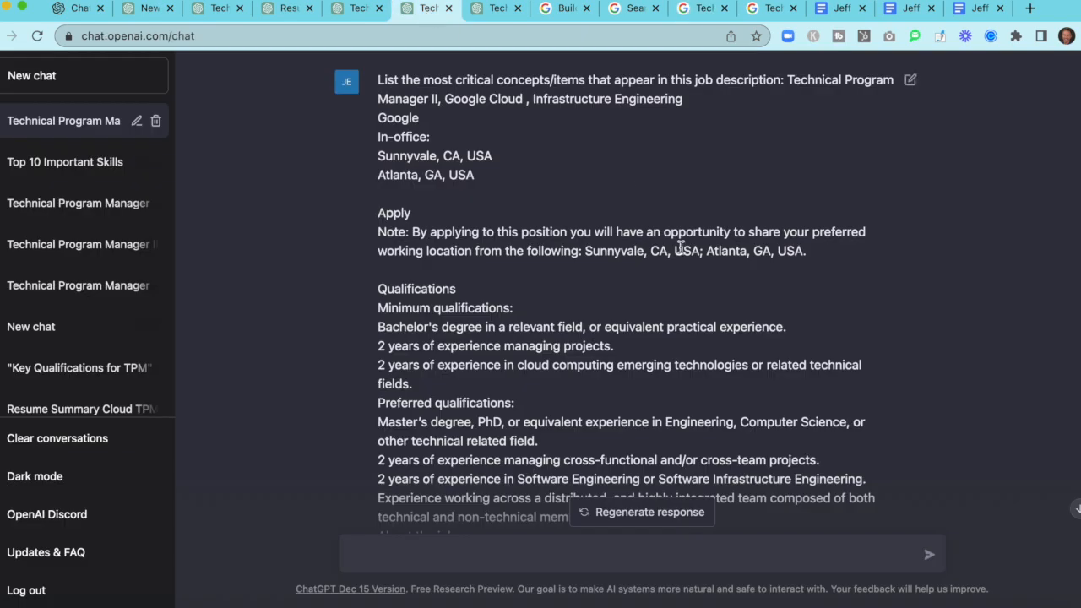
{"action": "mouse_move", "coordinate": [699, 210]}
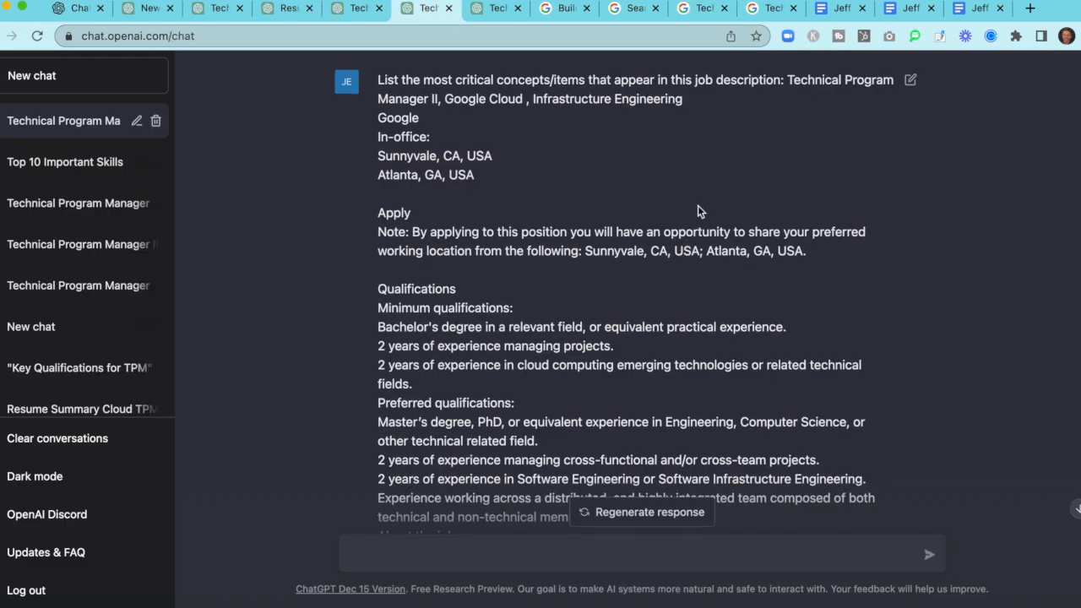
{"action": "mouse_move", "coordinate": [706, 198]}
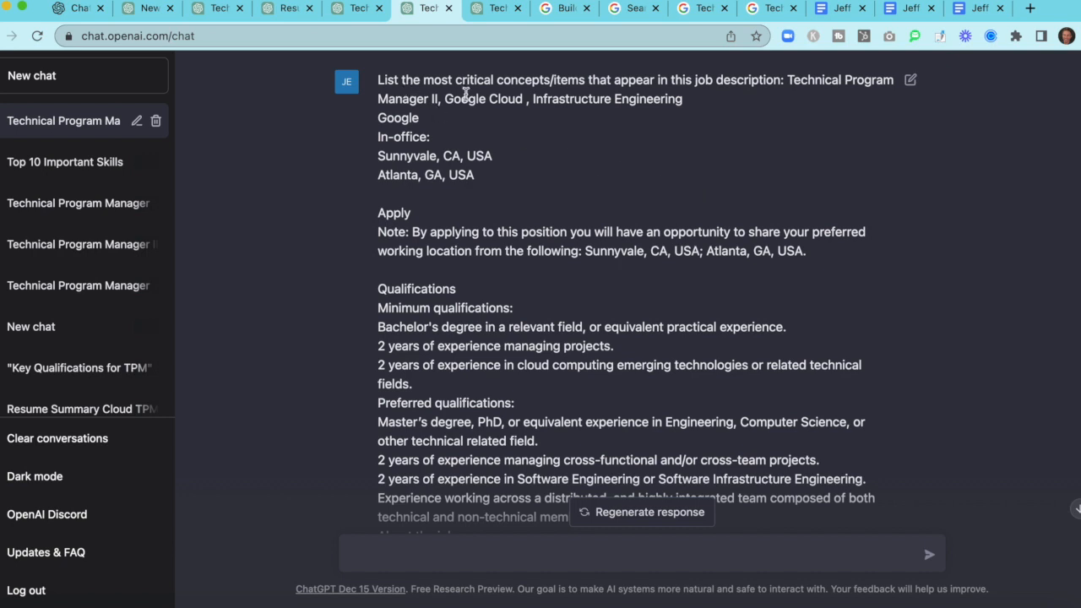
{"action": "mouse_move", "coordinate": [621, 98]}
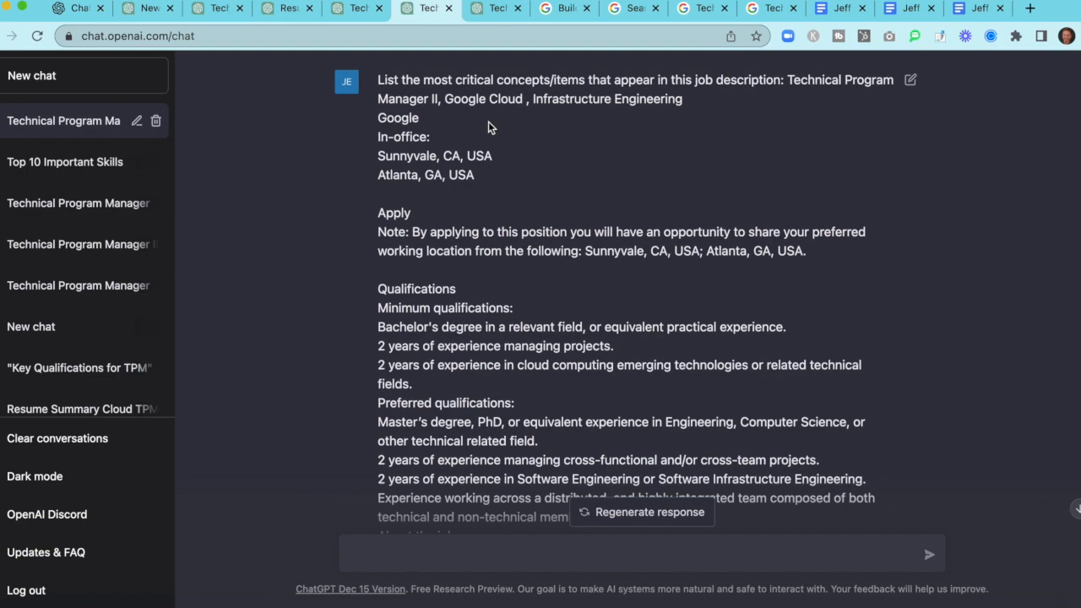
{"action": "scroll", "scroll_direction": "down", "scroll_amount": 3}
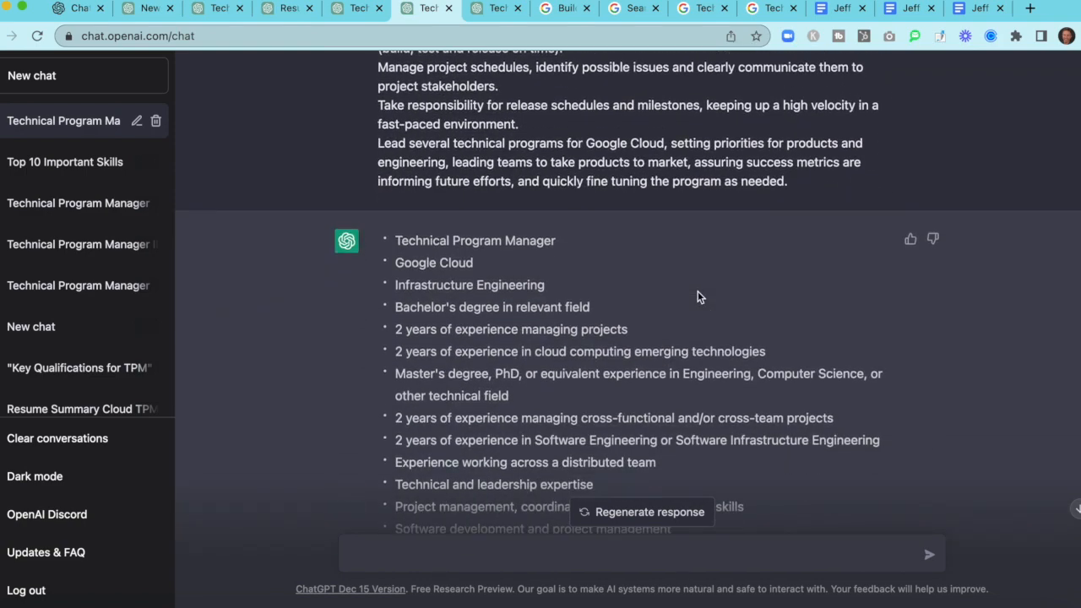
{"action": "scroll", "scroll_direction": "down", "scroll_amount": 3}
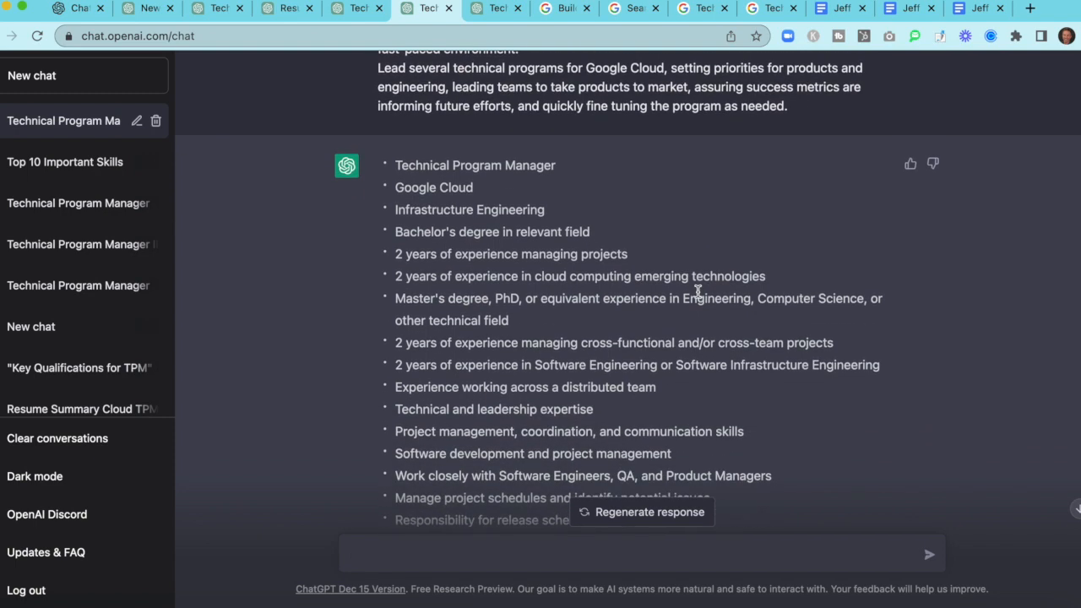
{"action": "scroll", "scroll_direction": "down", "scroll_amount": 3}
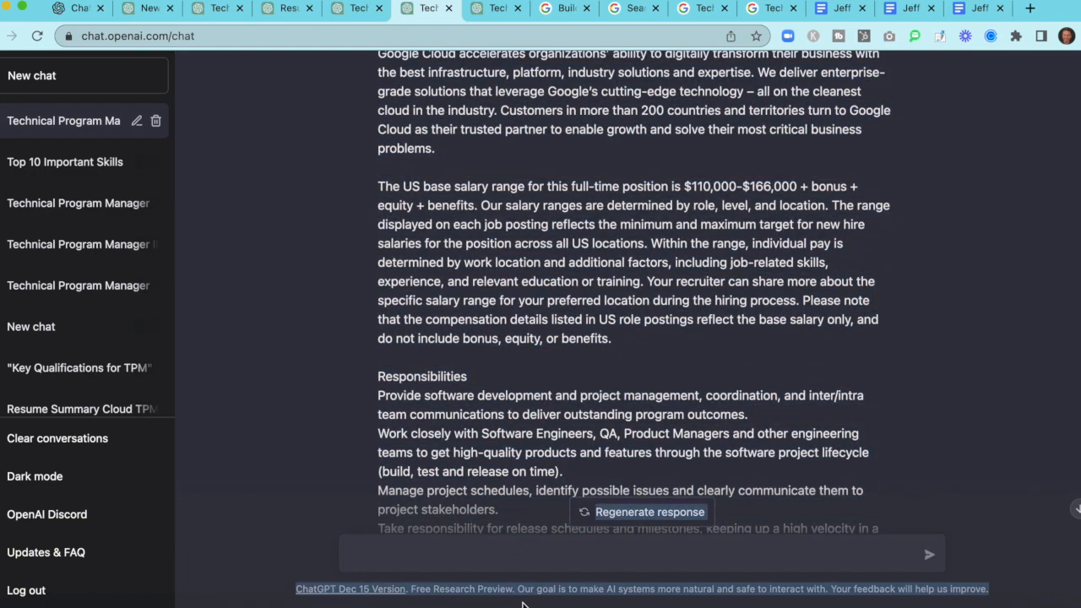
{"action": "scroll", "scroll_direction": "down", "scroll_amount": 3}
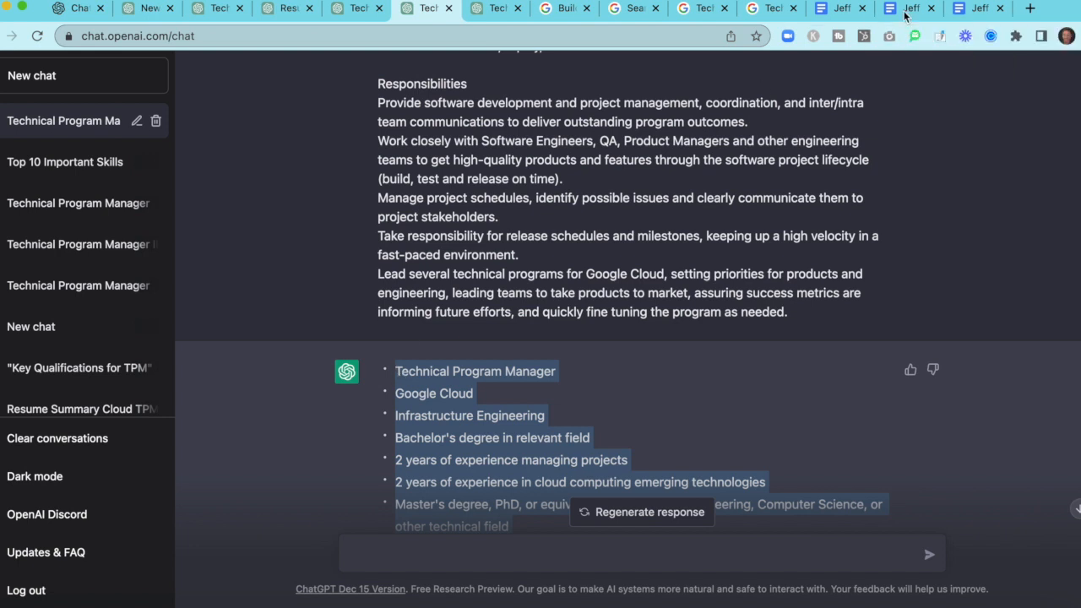
{"action": "left_click", "coordinate": [909, 7]}
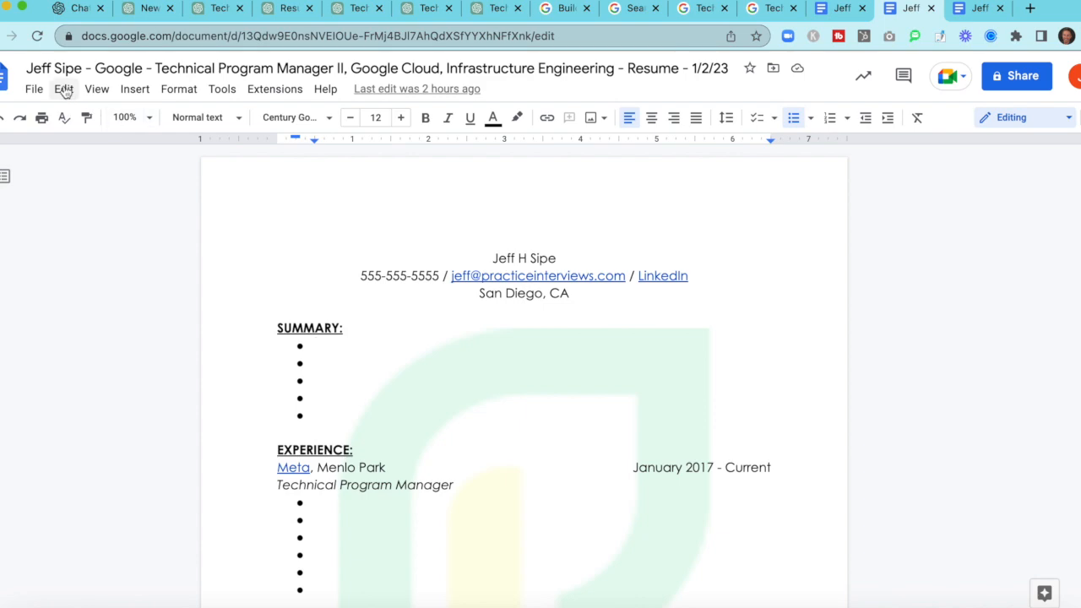
Step: Paste the job key items under Summary and select the Technical Program Manager bullet for removal
{"action": "left_click", "coordinate": [316, 344]}
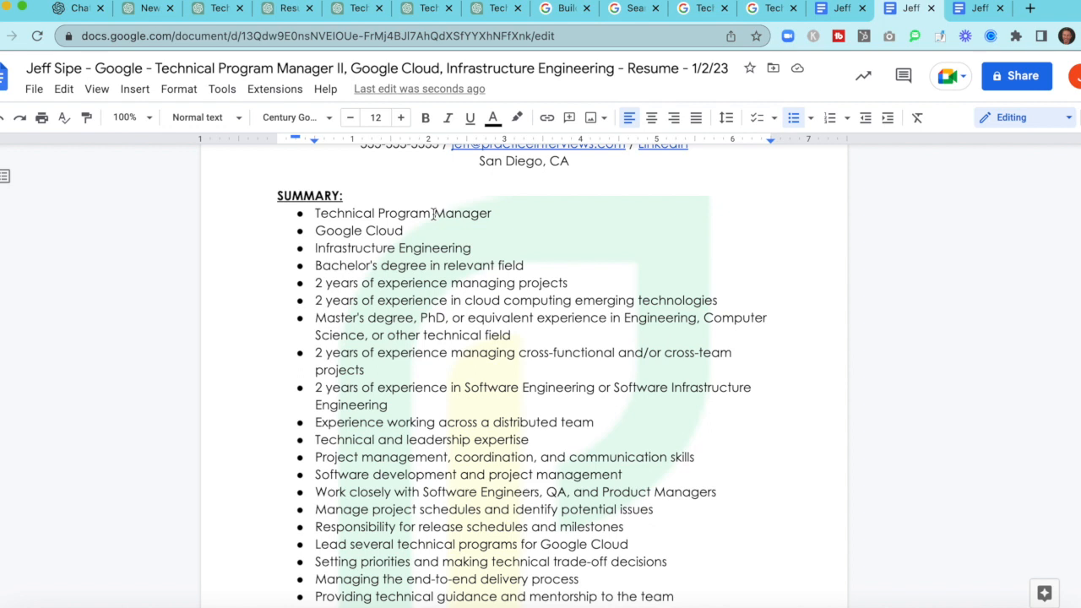
{"action": "double_click", "coordinate": [385, 213]}
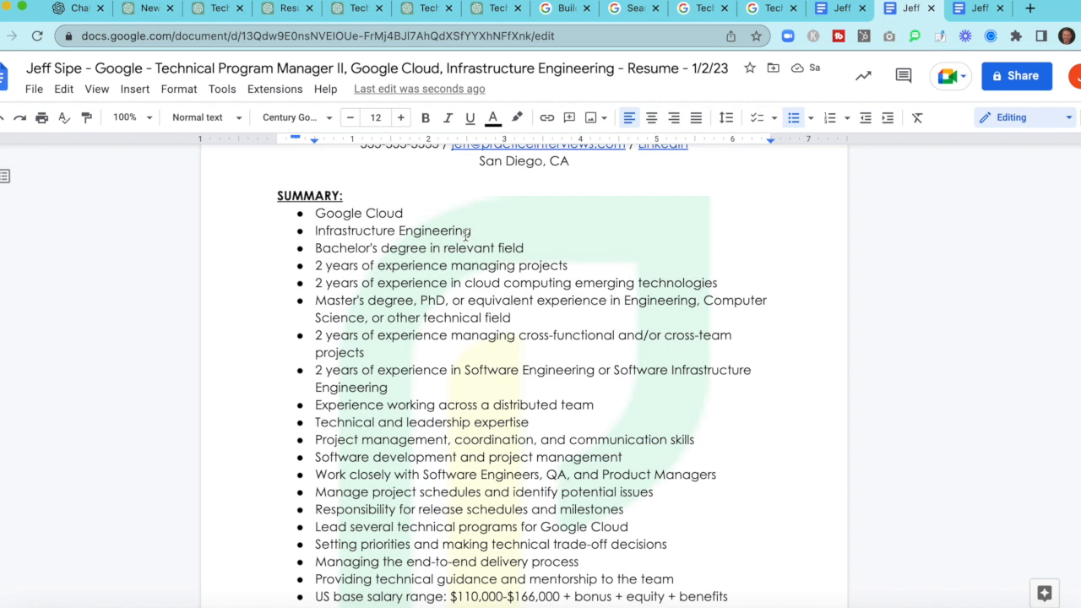
{"action": "mouse_move", "coordinate": [462, 273]}
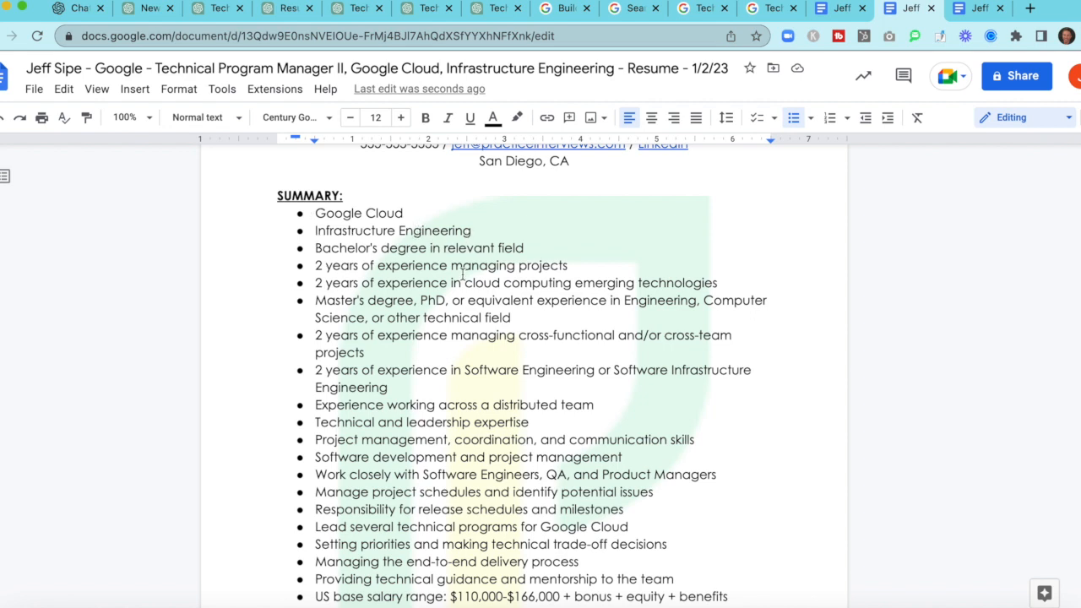
{"action": "mouse_move", "coordinate": [578, 393]}
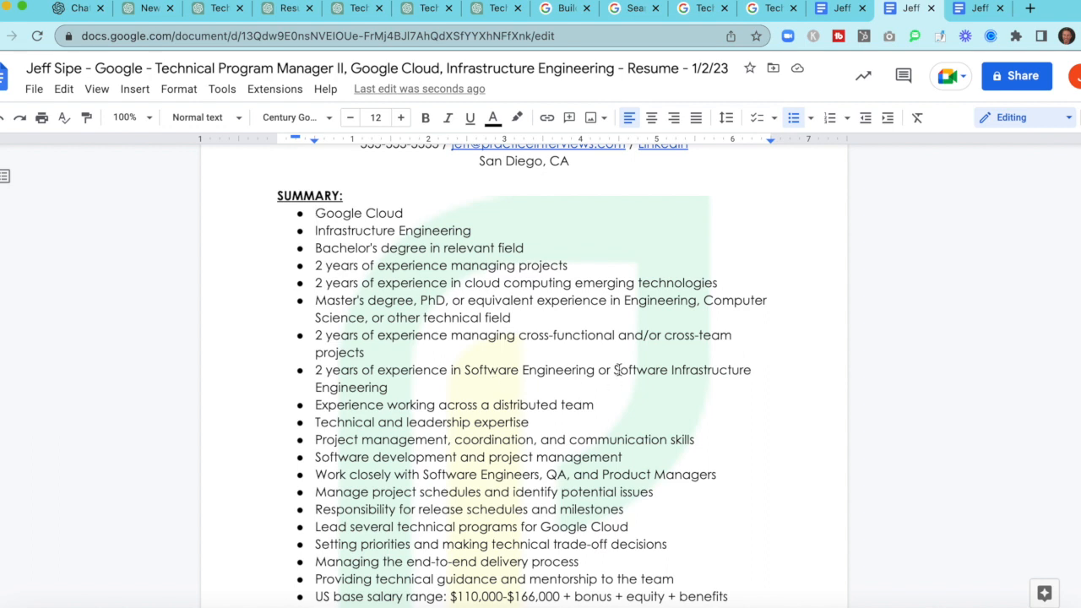
Step: Delete the experience-requirement and general skills bullets from the Summary
{"action": "left_click_drag", "start_coordinate": [314, 282], "coordinate": [617, 370]}
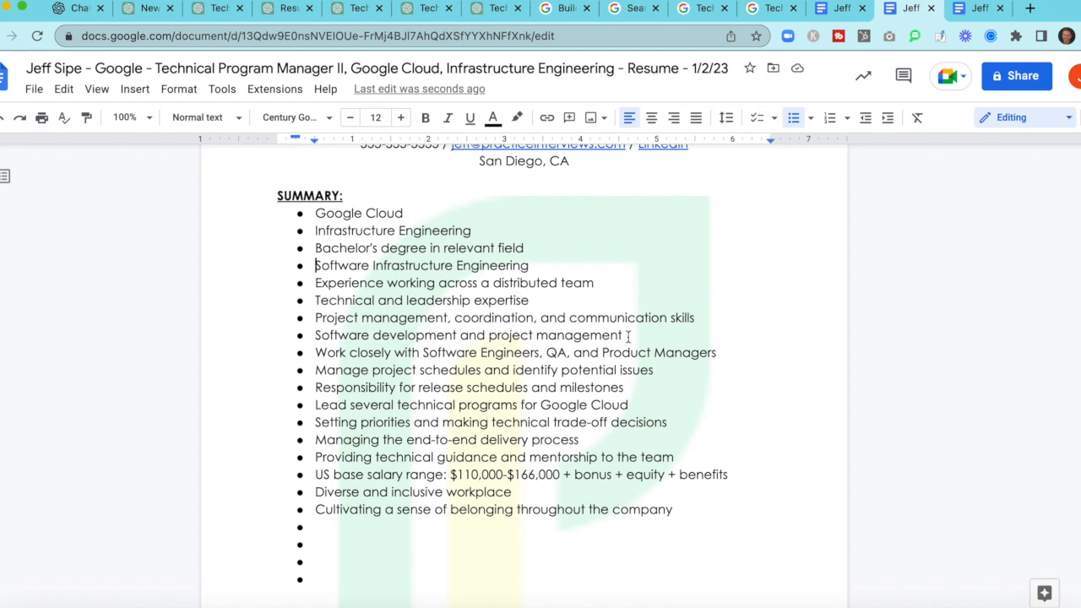
{"action": "left_click_drag", "start_coordinate": [378, 301], "coordinate": [622, 335]}
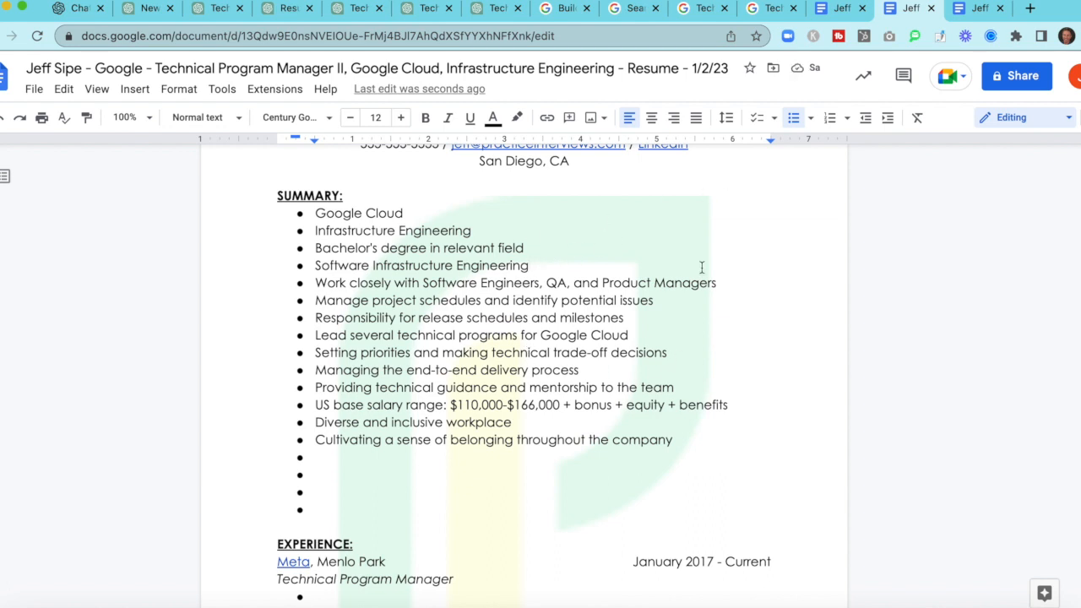
{"action": "mouse_move", "coordinate": [353, 321]}
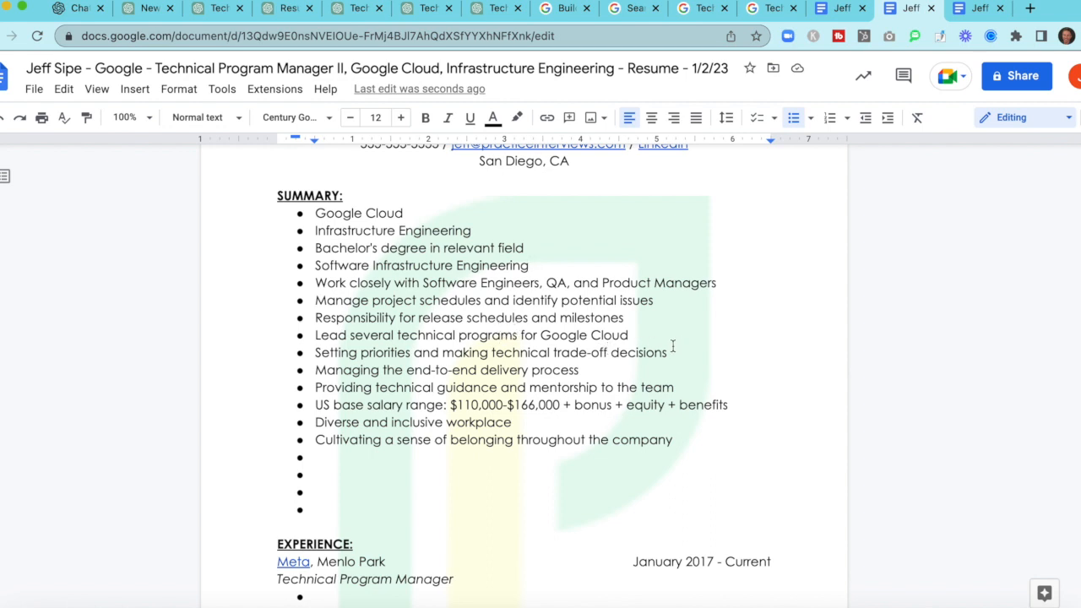
Step: Delete four responsibility bullets plus the salary and culture lines, leaving seven key bullets
{"action": "left_click_drag", "start_coordinate": [314, 301], "coordinate": [666, 353]}
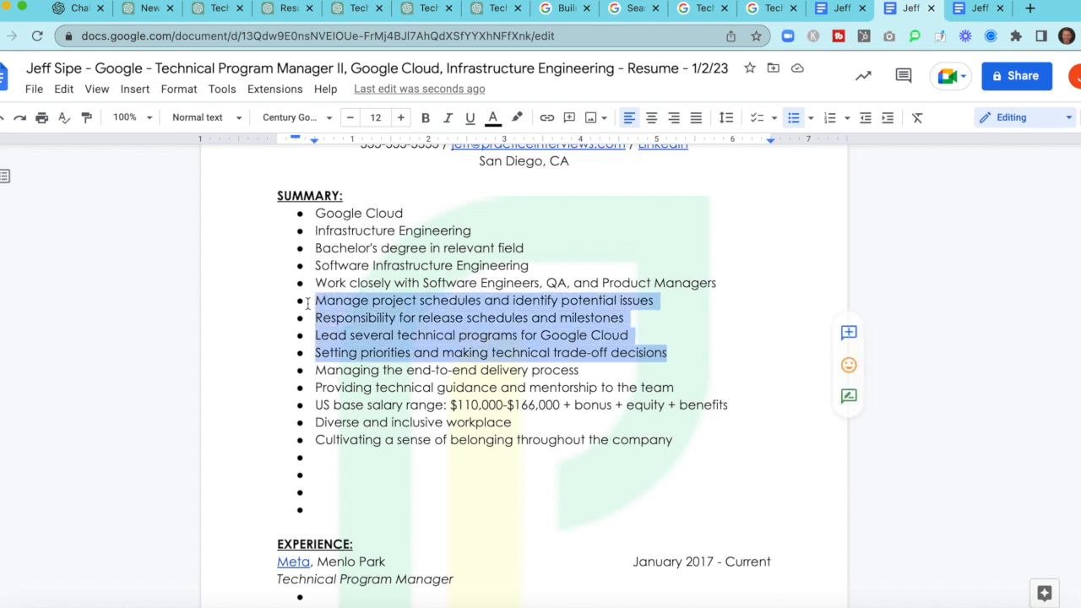
{"action": "key", "text": "Delete"}
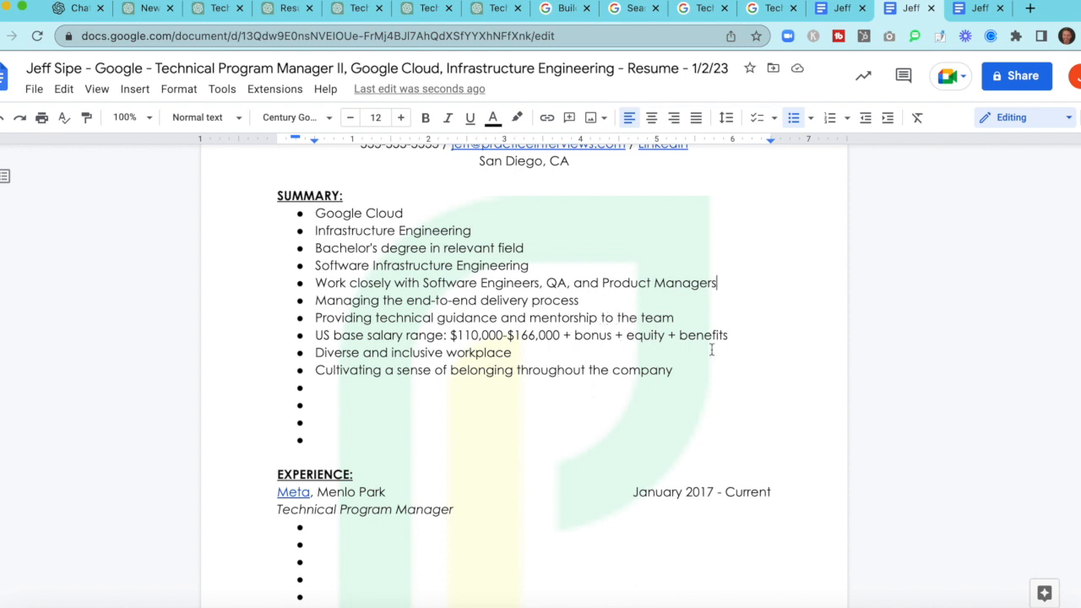
{"action": "left_click_drag", "start_coordinate": [345, 353], "coordinate": [673, 370]}
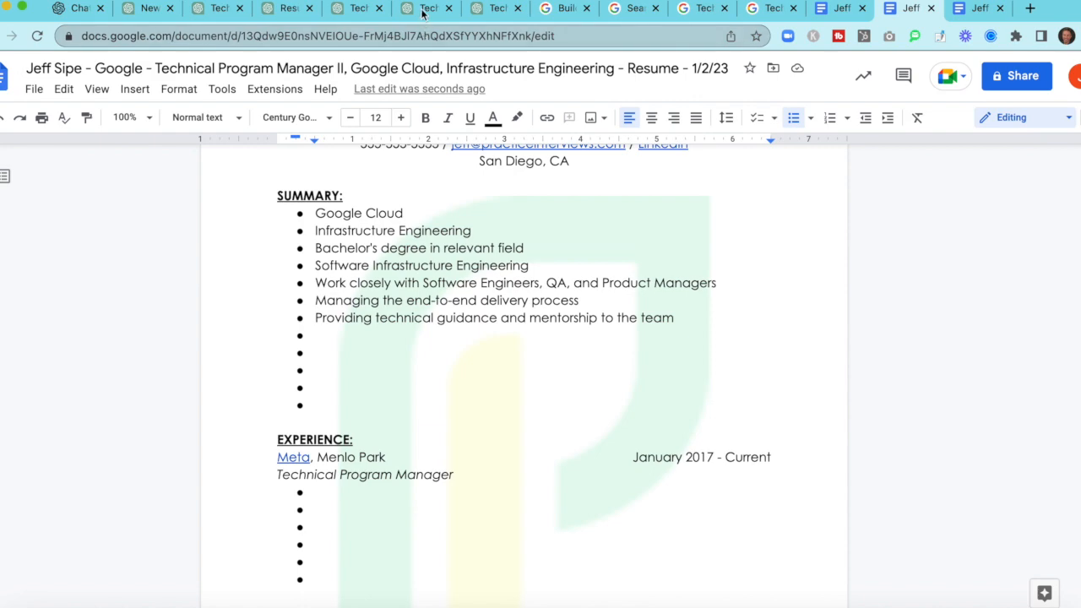
Step: Regenerate ChatGPT's job-concept list and select the items from Quality assurance to Data analysis for copying
{"action": "left_click", "coordinate": [426, 7]}
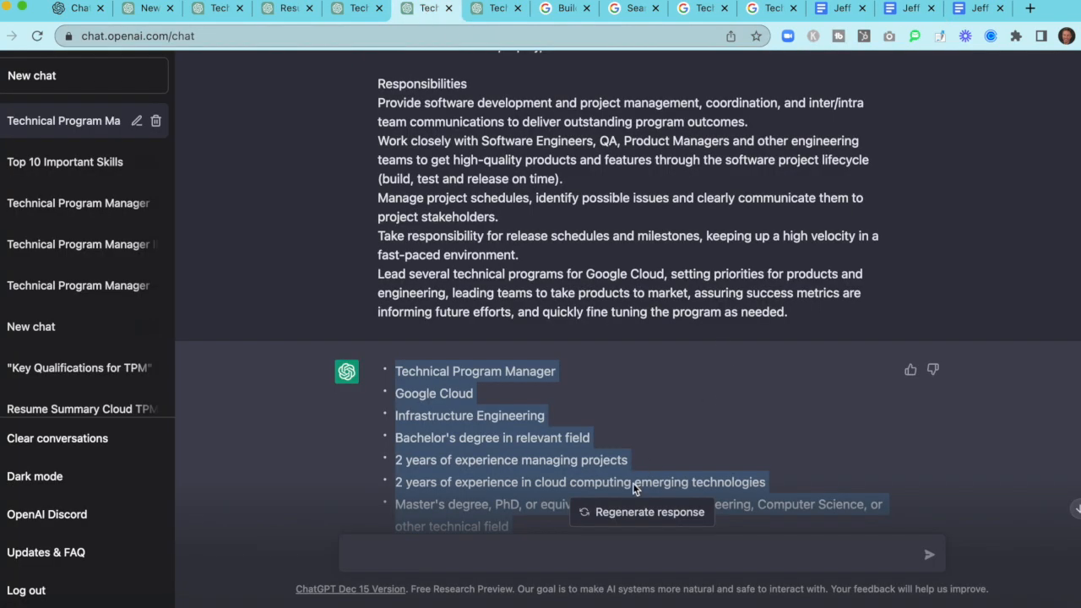
{"action": "mouse_move", "coordinate": [625, 514]}
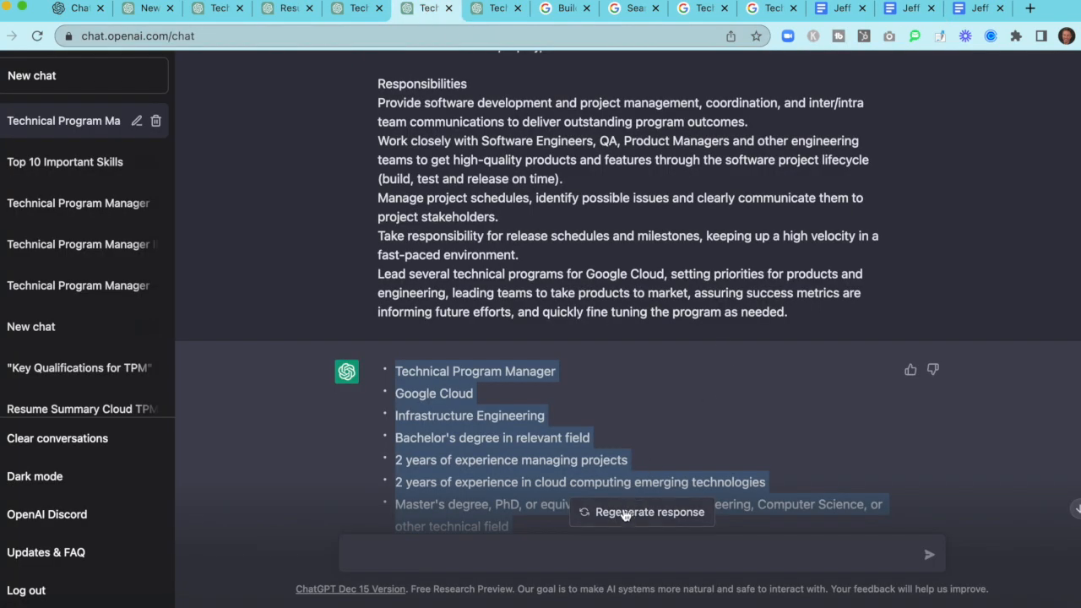
{"action": "left_click", "coordinate": [640, 512]}
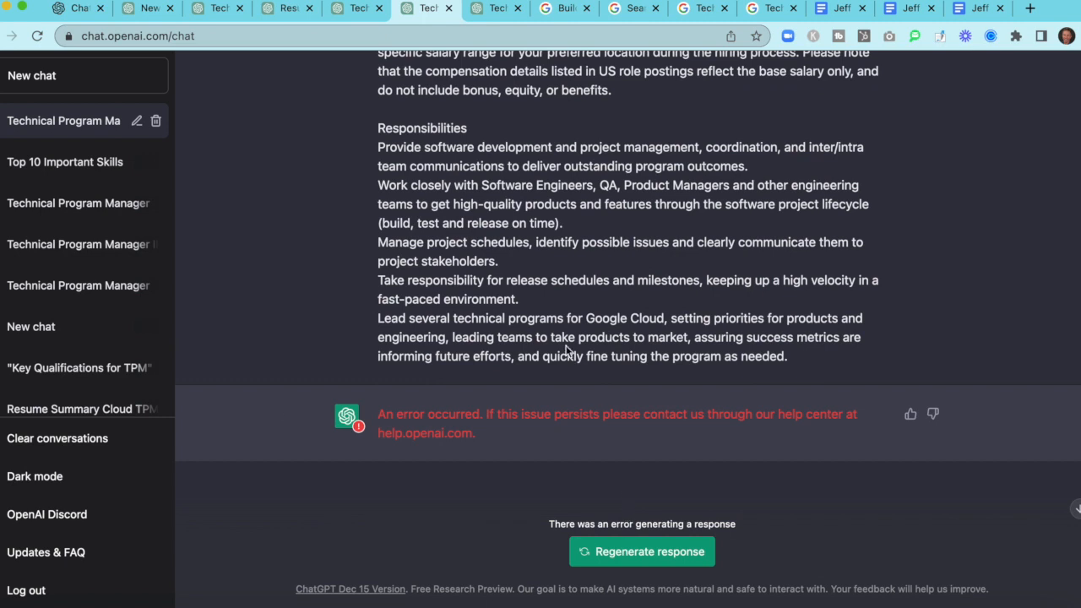
{"action": "mouse_move", "coordinate": [446, 359]}
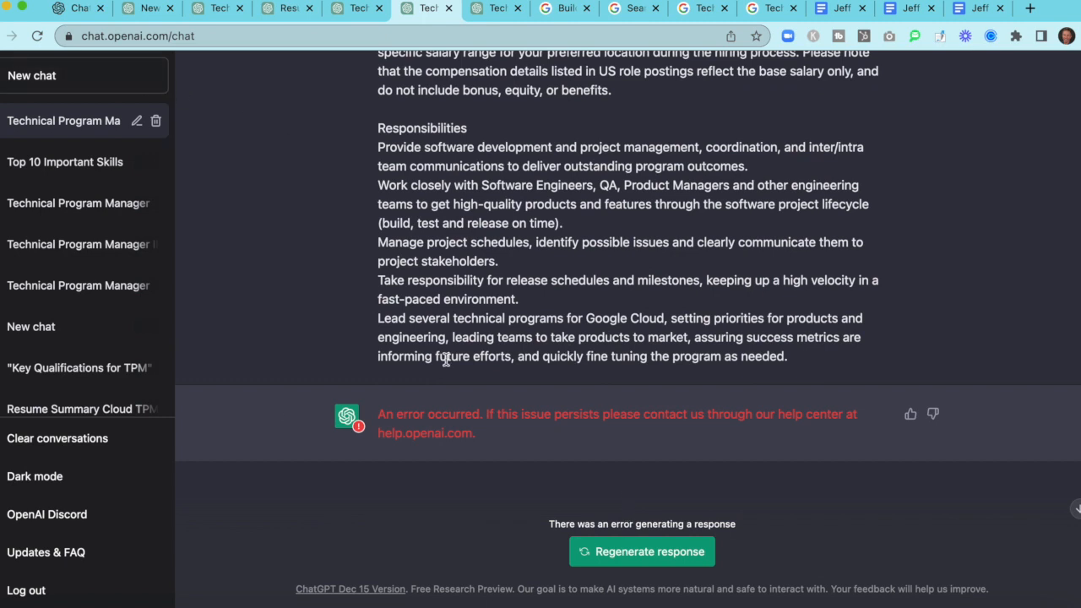
{"action": "left_click", "coordinate": [642, 550]}
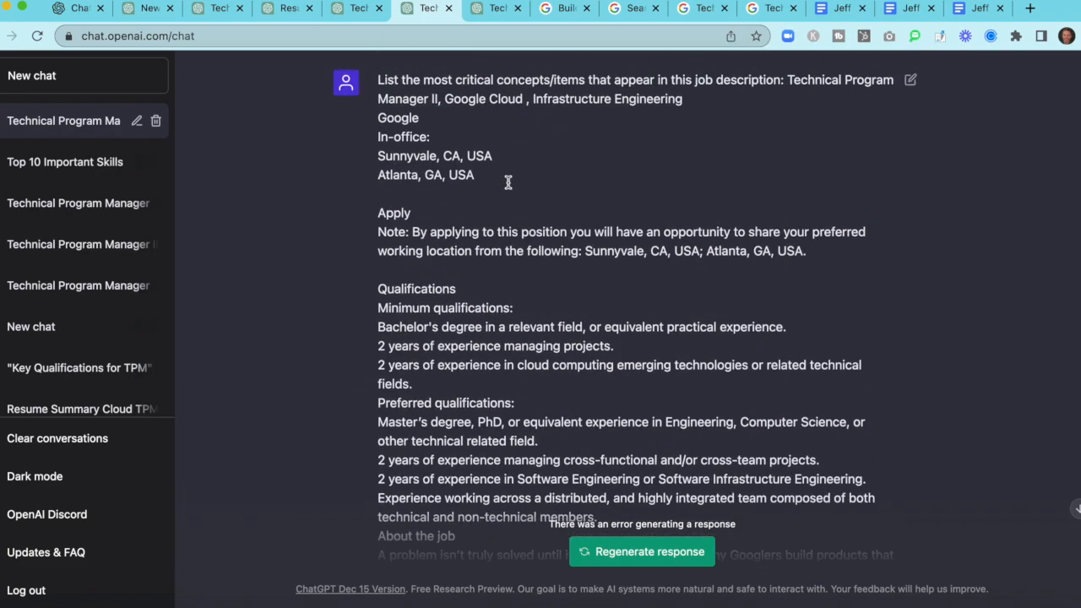
{"action": "scroll", "scroll_direction": "down", "scroll_amount": 3}
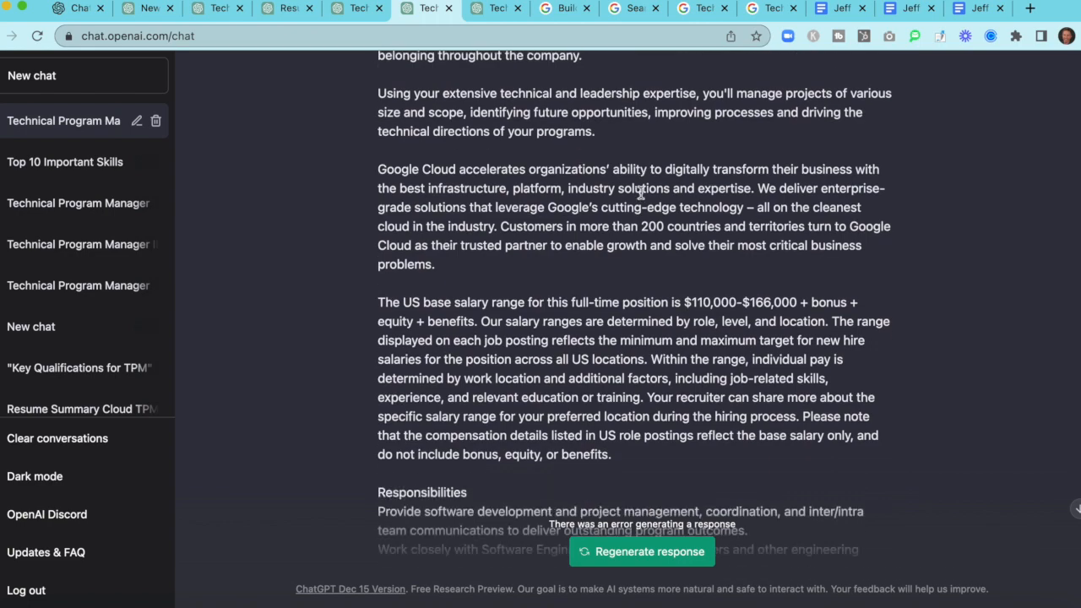
{"action": "scroll", "scroll_direction": "down", "scroll_amount": 3}
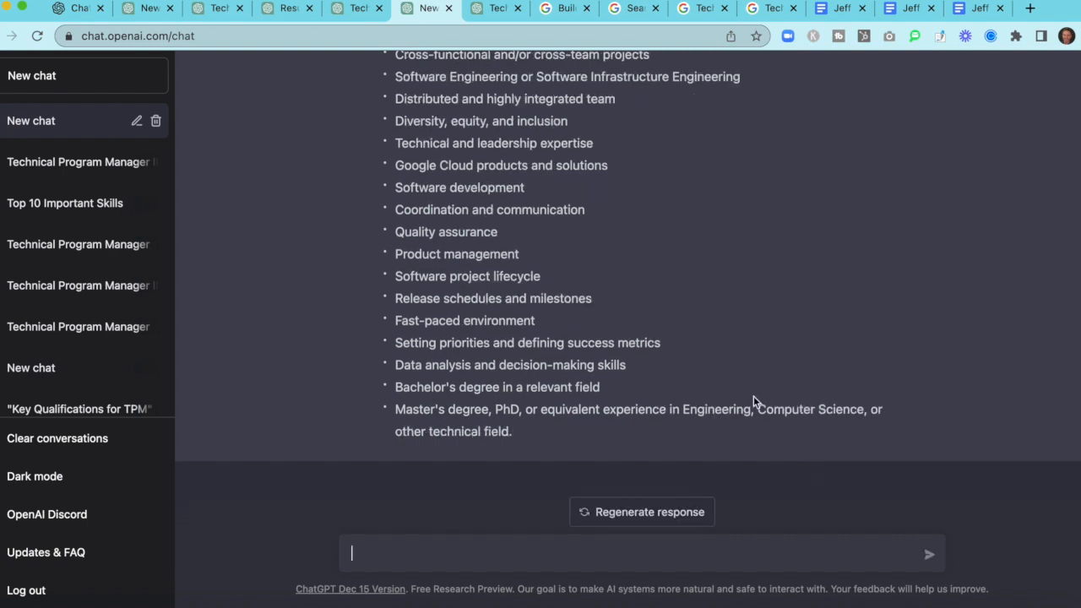
{"action": "left_click_drag", "start_coordinate": [522, 341], "coordinate": [627, 365]}
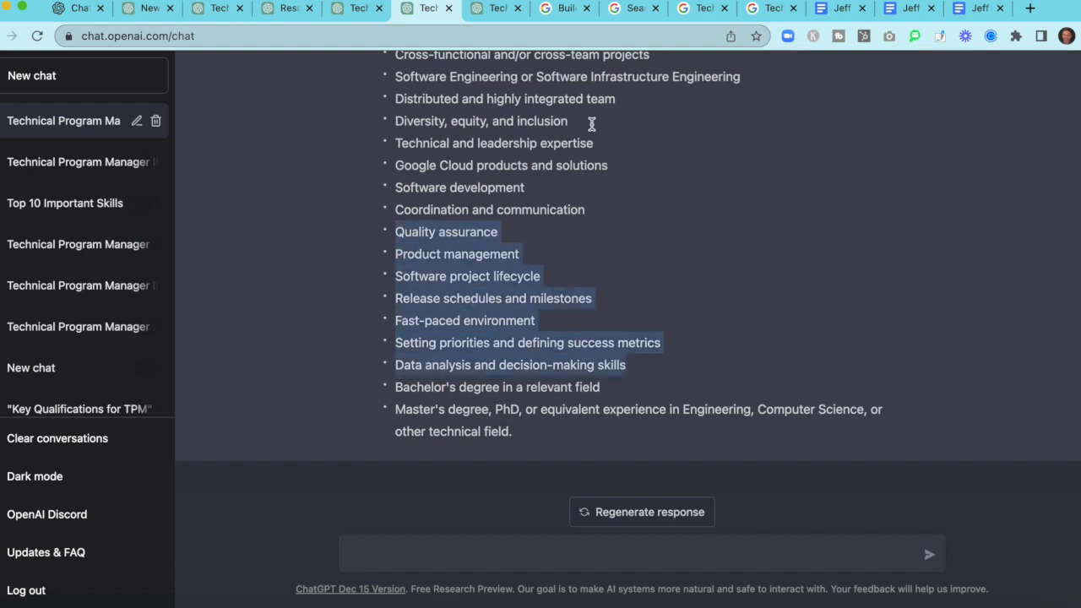
Step: Paste the copied concepts into the tailored Summary and delete the last two bullets, ending at Release schedules and milestones
{"action": "left_click", "coordinate": [909, 7]}
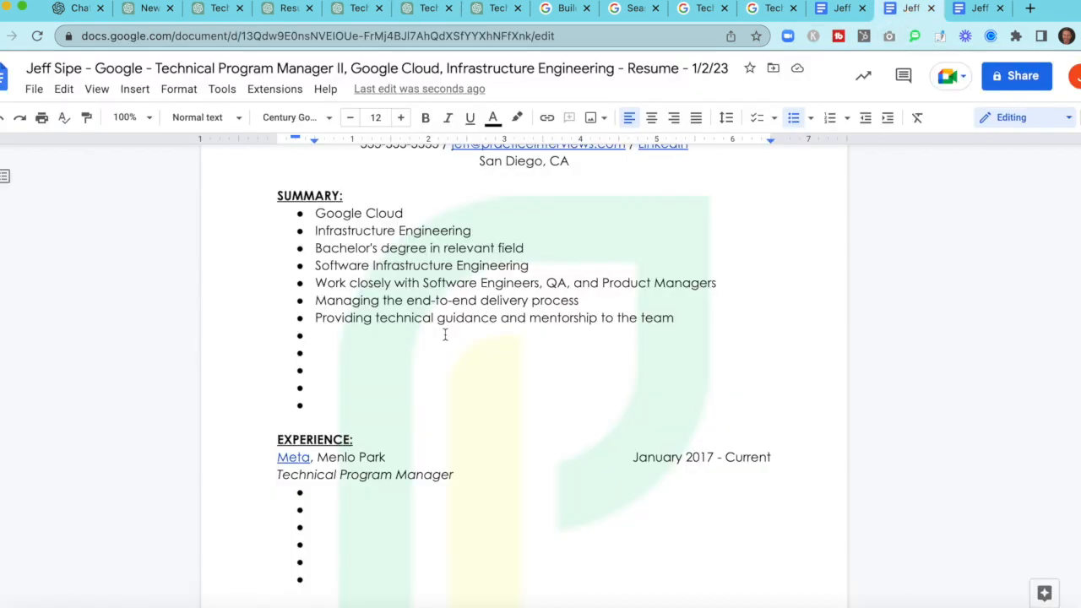
{"action": "left_click", "coordinate": [64, 88]}
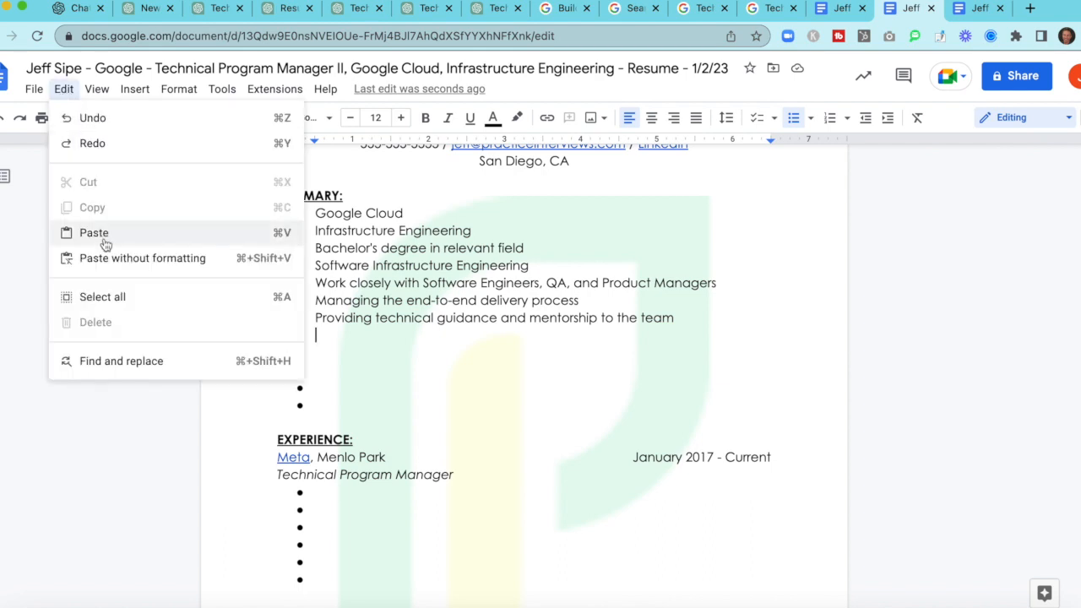
{"action": "left_click", "coordinate": [95, 233]}
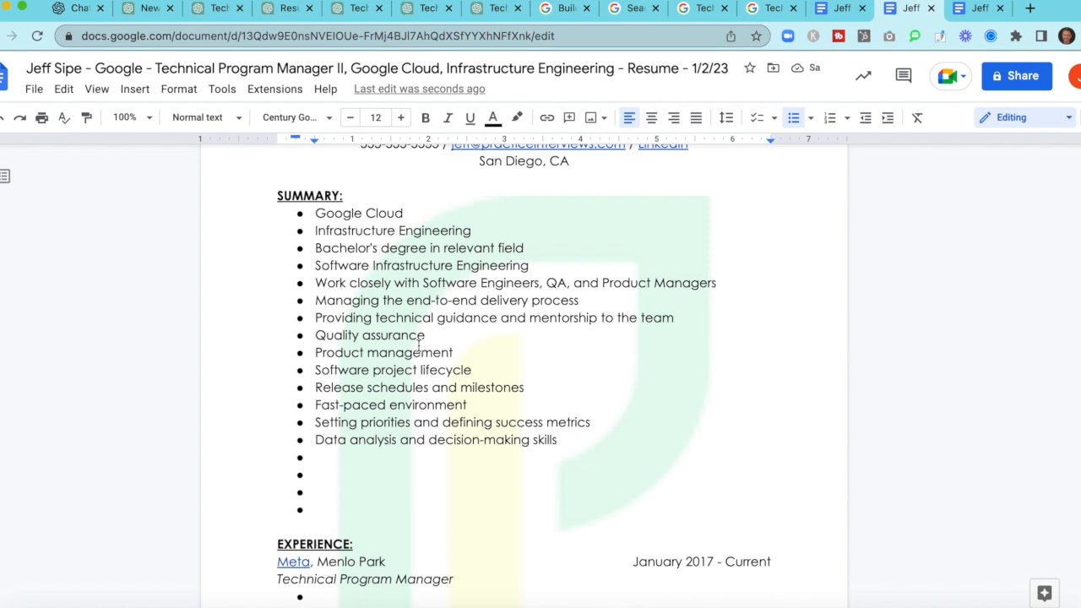
{"action": "mouse_move", "coordinate": [446, 380]}
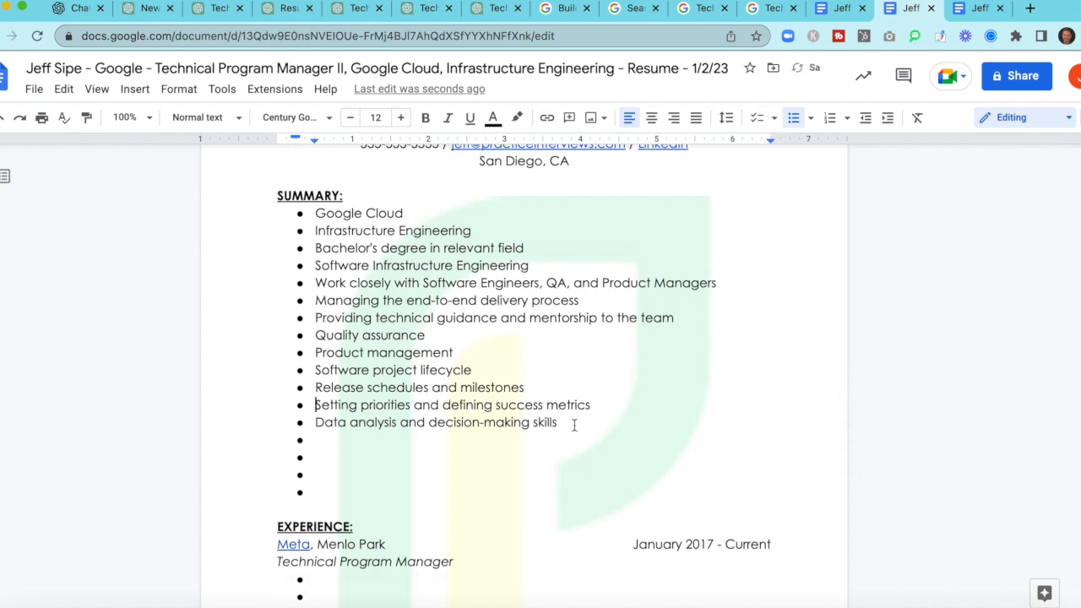
{"action": "left_click_drag", "start_coordinate": [314, 406], "coordinate": [558, 423]}
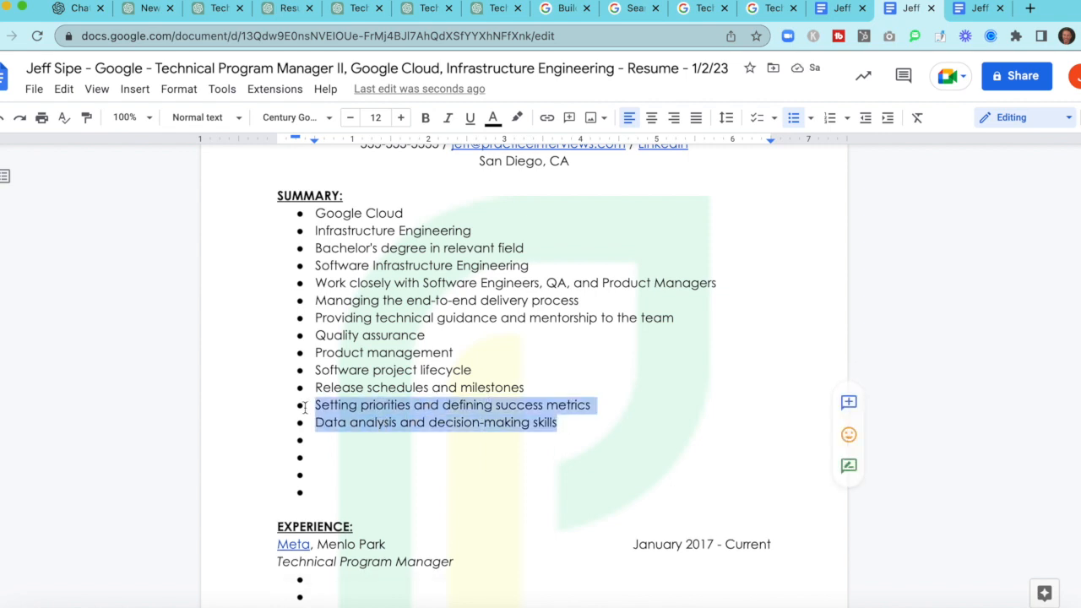
{"action": "key", "text": "Delete"}
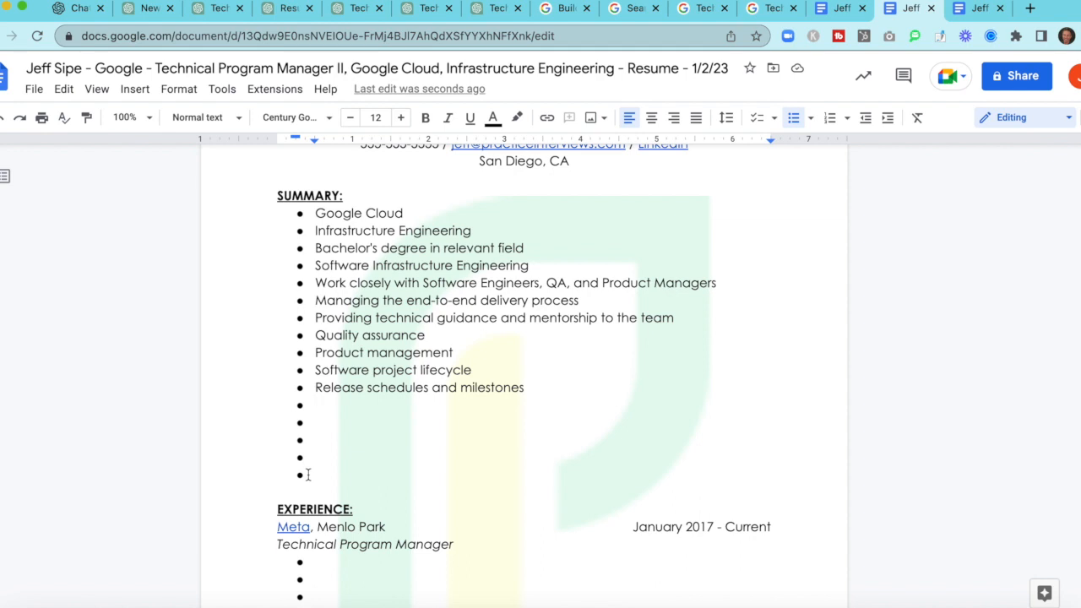
{"action": "mouse_move", "coordinate": [370, 397]}
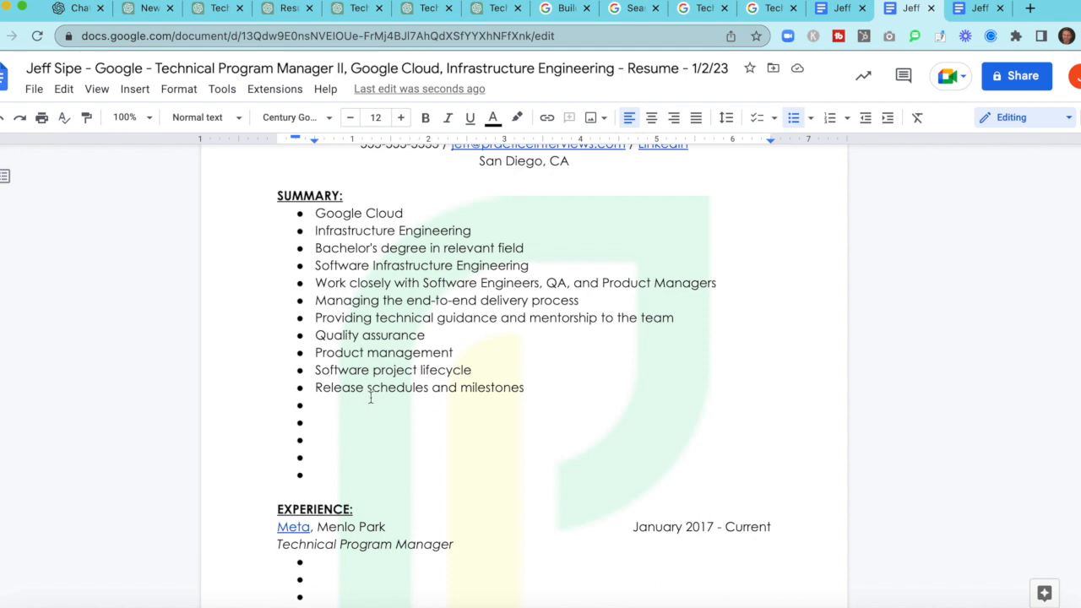
{"action": "mouse_move", "coordinate": [547, 379]}
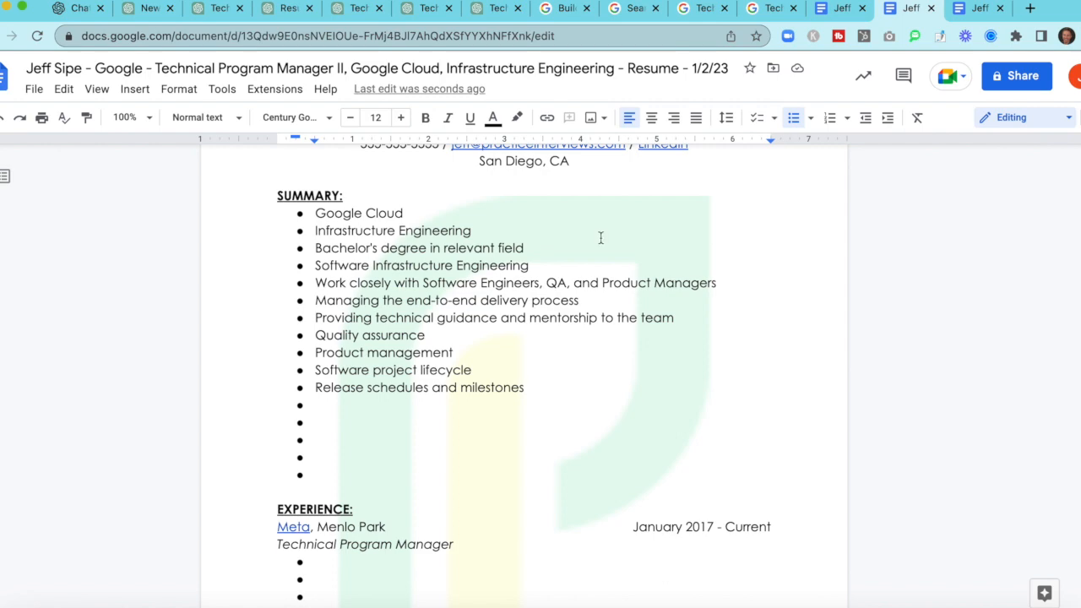
{"action": "mouse_move", "coordinate": [840, 7]}
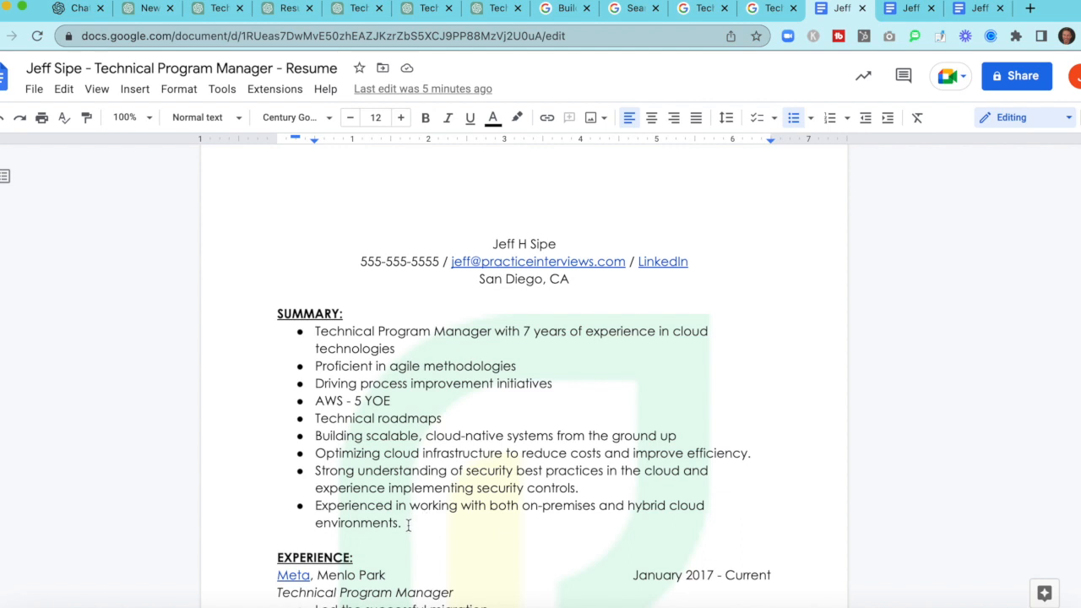
Step: Copy the cloud security and hybrid cloud bullets into the tailored Summary and remove the leftover empty bullet
{"action": "left_click_drag", "start_coordinate": [315, 505], "coordinate": [402, 524]}
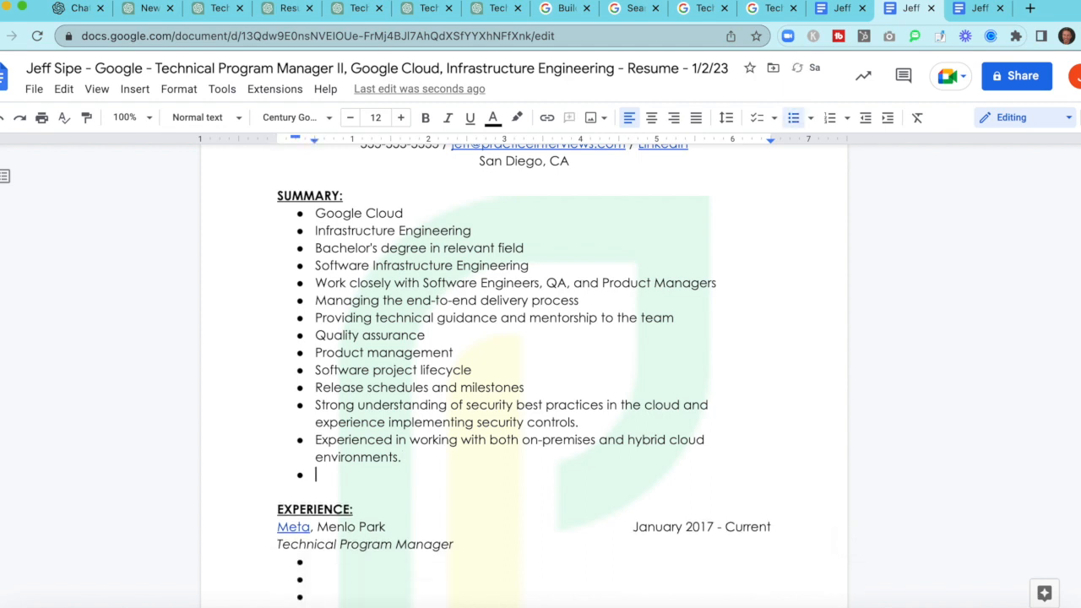
{"action": "key", "text": "Backspace"}
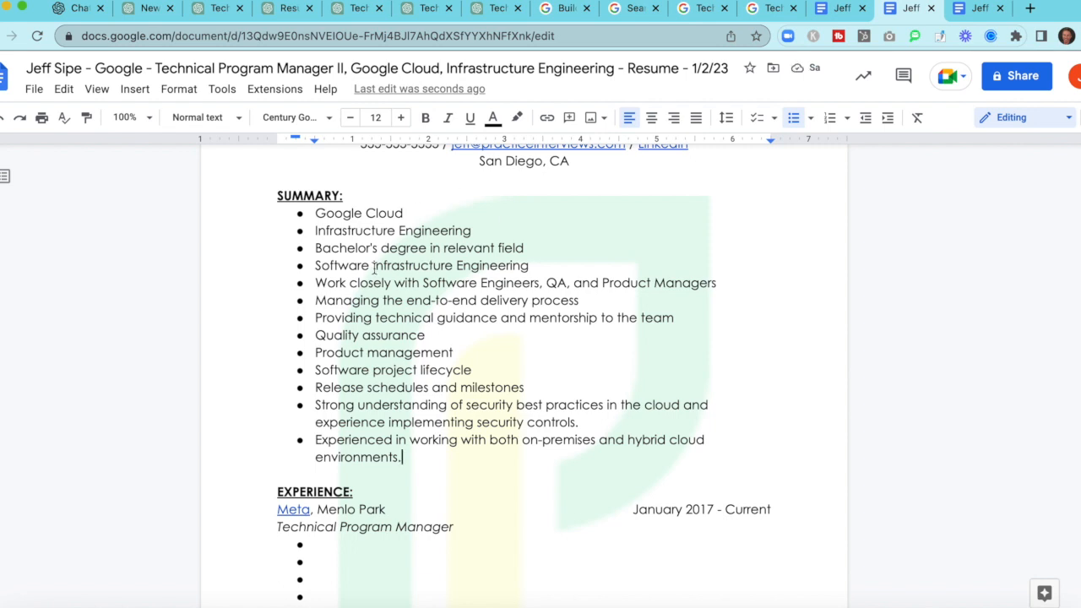
{"action": "scroll", "scroll_direction": "down", "scroll_amount": 3}
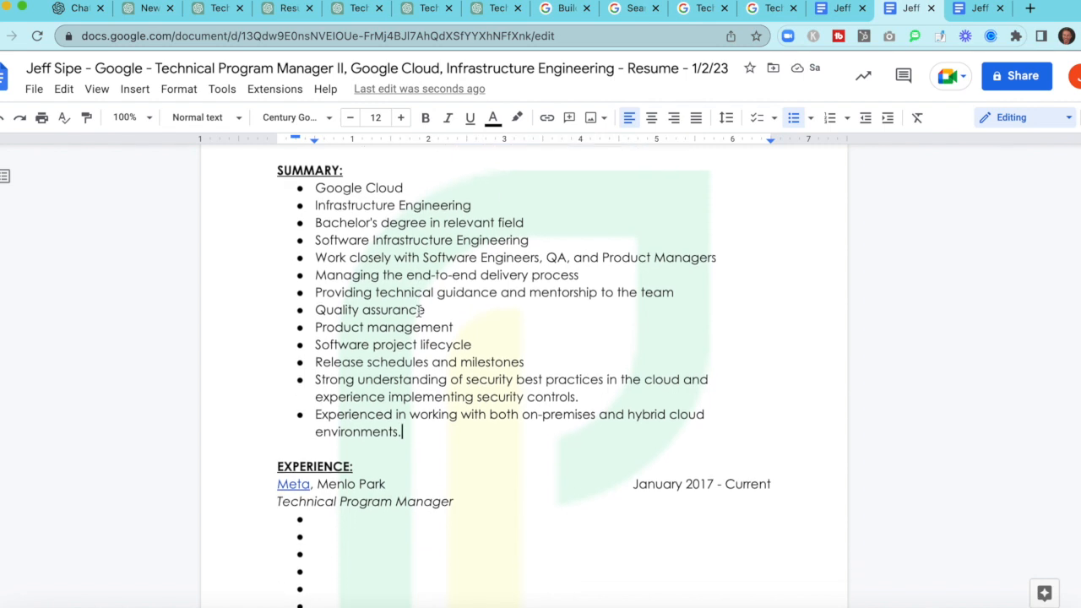
{"action": "scroll", "scroll_direction": "down", "scroll_amount": 3}
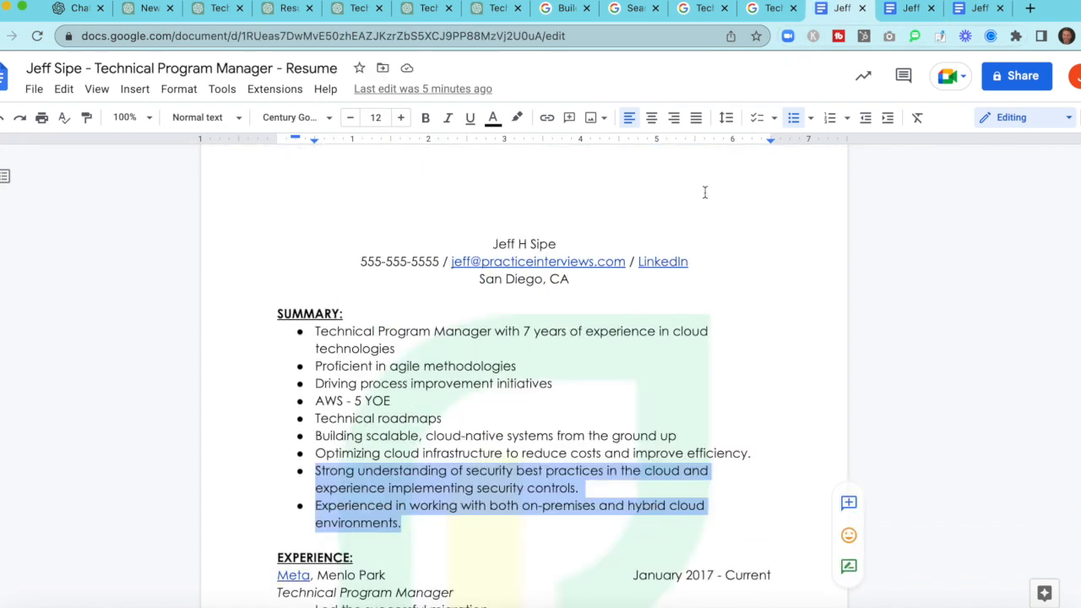
Step: Scroll through the original resume's experience, education and Technical Summary, then return to the tailored resume
{"action": "scroll", "scroll_direction": "down", "scroll_amount": 3}
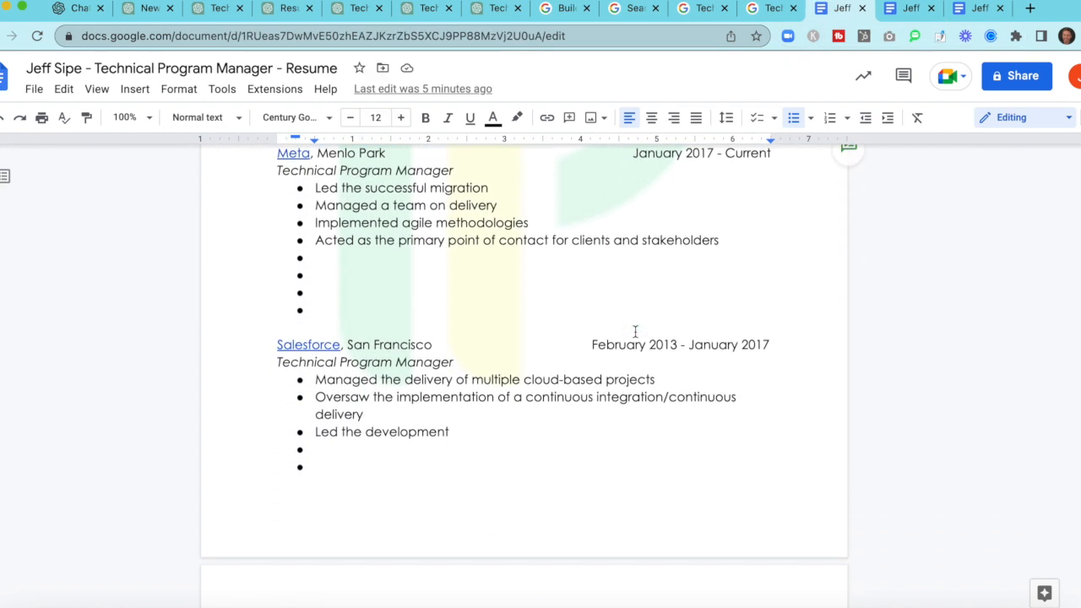
{"action": "scroll", "scroll_direction": "down", "scroll_amount": 3}
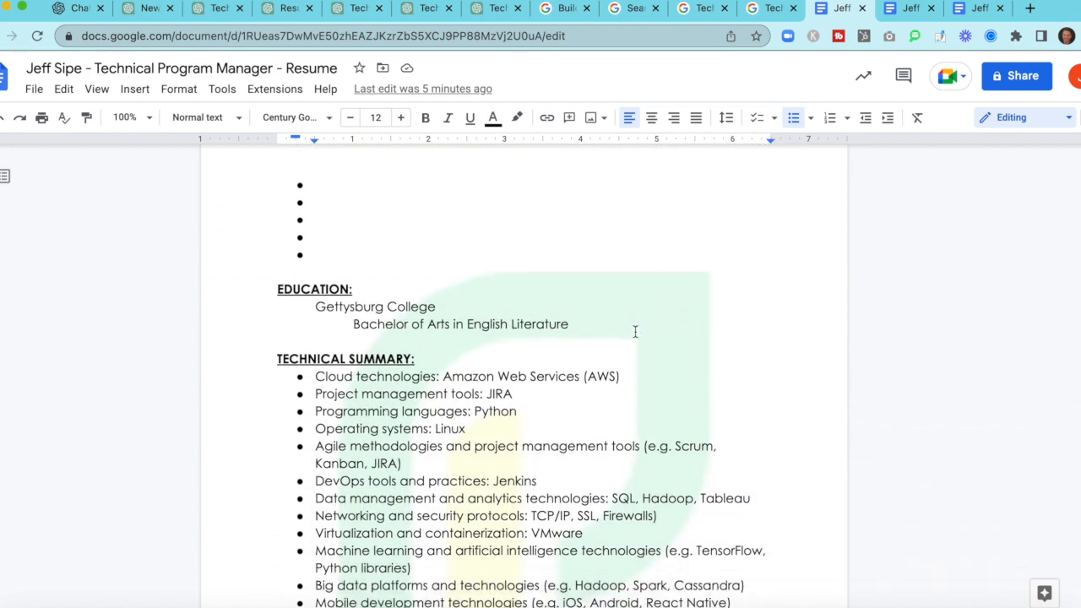
{"action": "scroll", "scroll_direction": "down", "scroll_amount": 3}
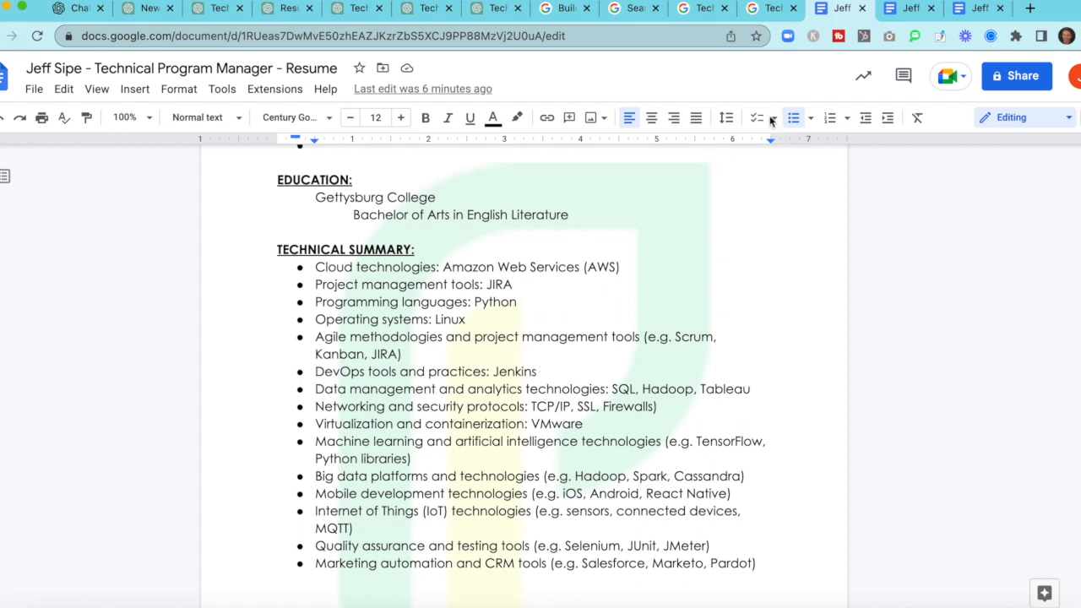
{"action": "left_click", "coordinate": [909, 7]}
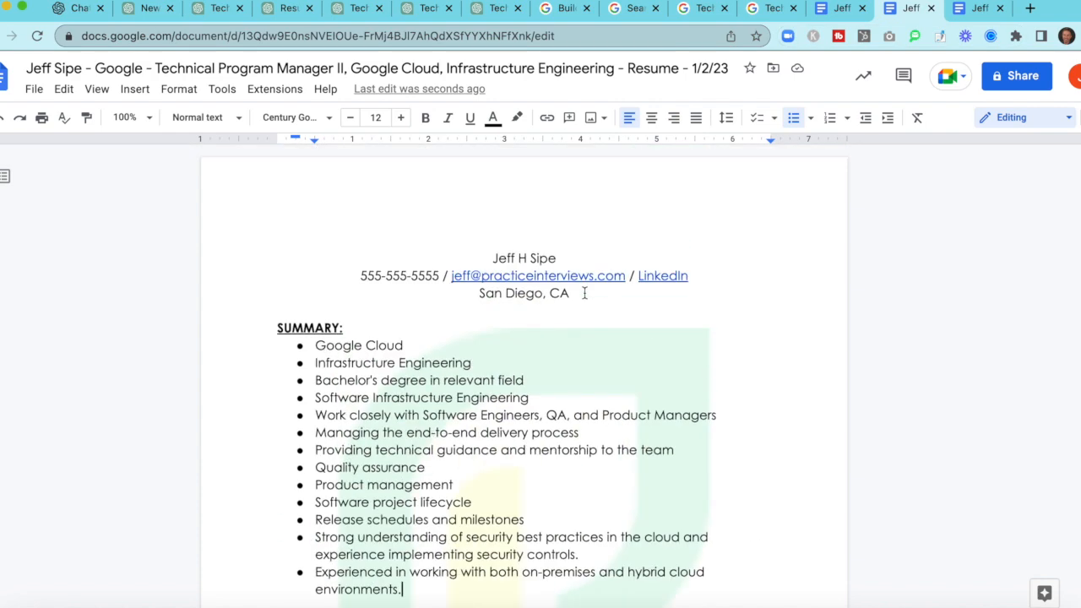
{"action": "scroll", "scroll_direction": "down", "scroll_amount": 3}
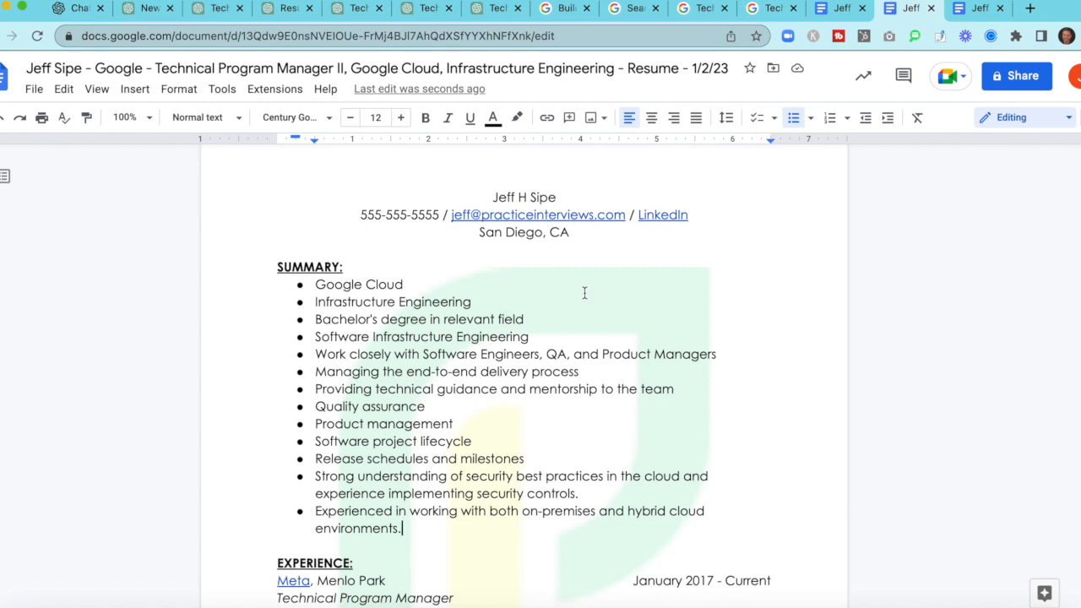
{"action": "scroll", "scroll_direction": "down", "scroll_amount": 3}
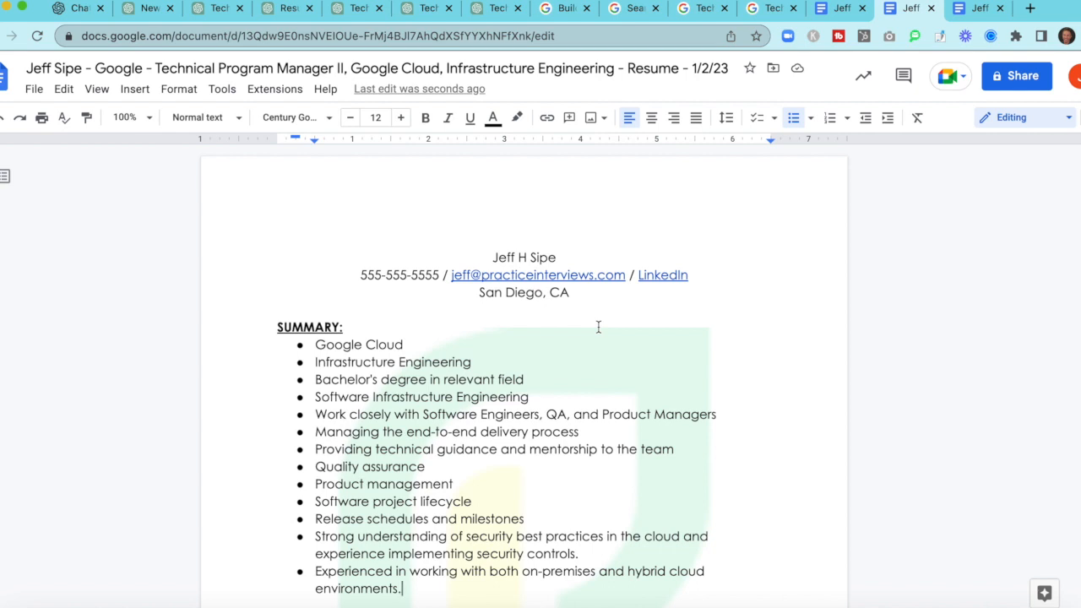
{"action": "mouse_move", "coordinate": [59, 68]}
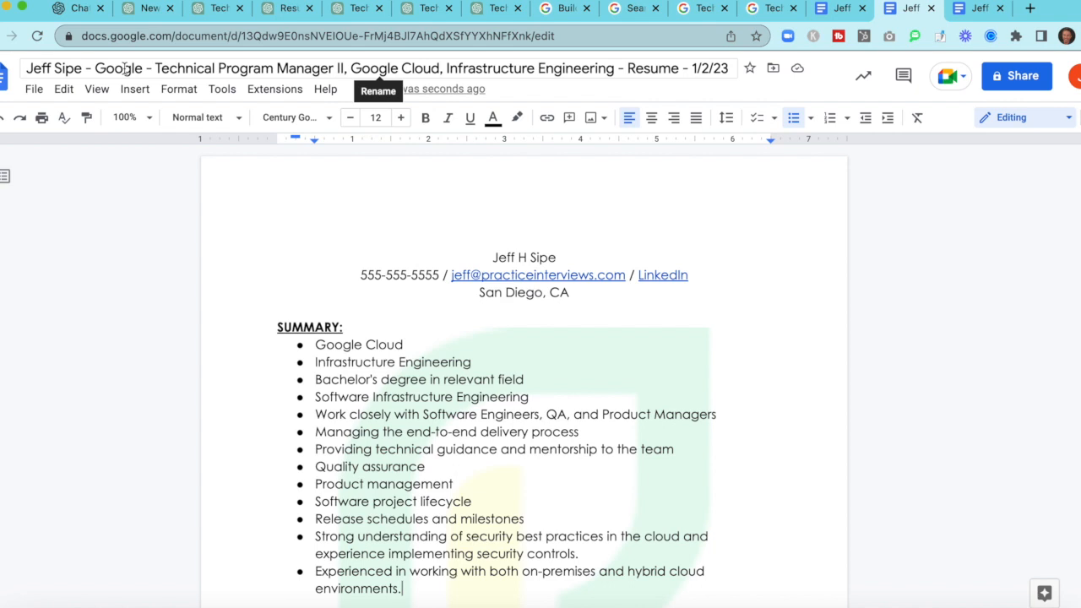
{"action": "mouse_move", "coordinate": [169, 67]}
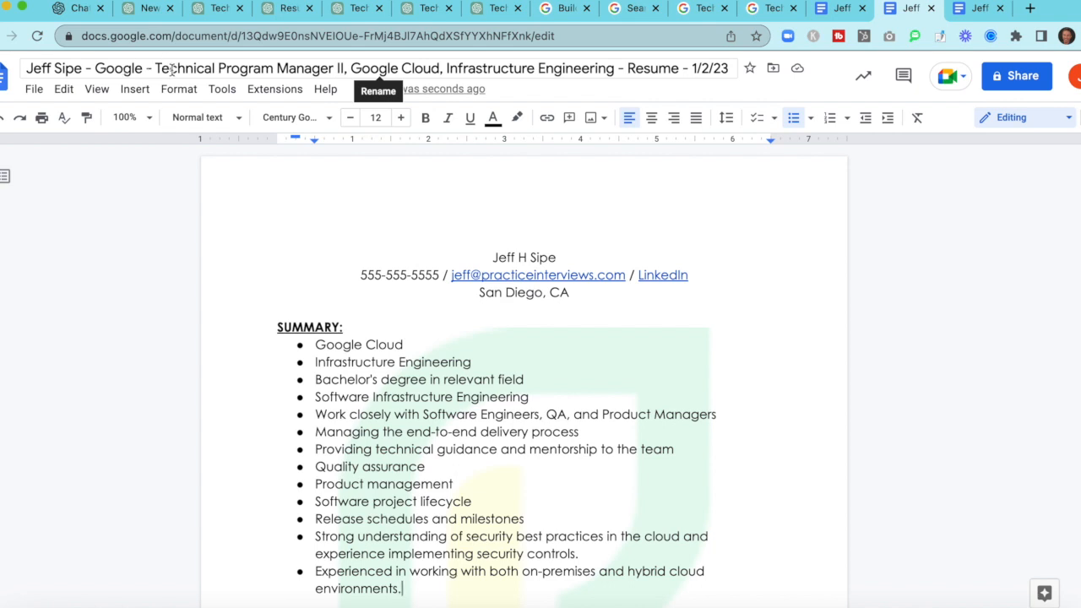